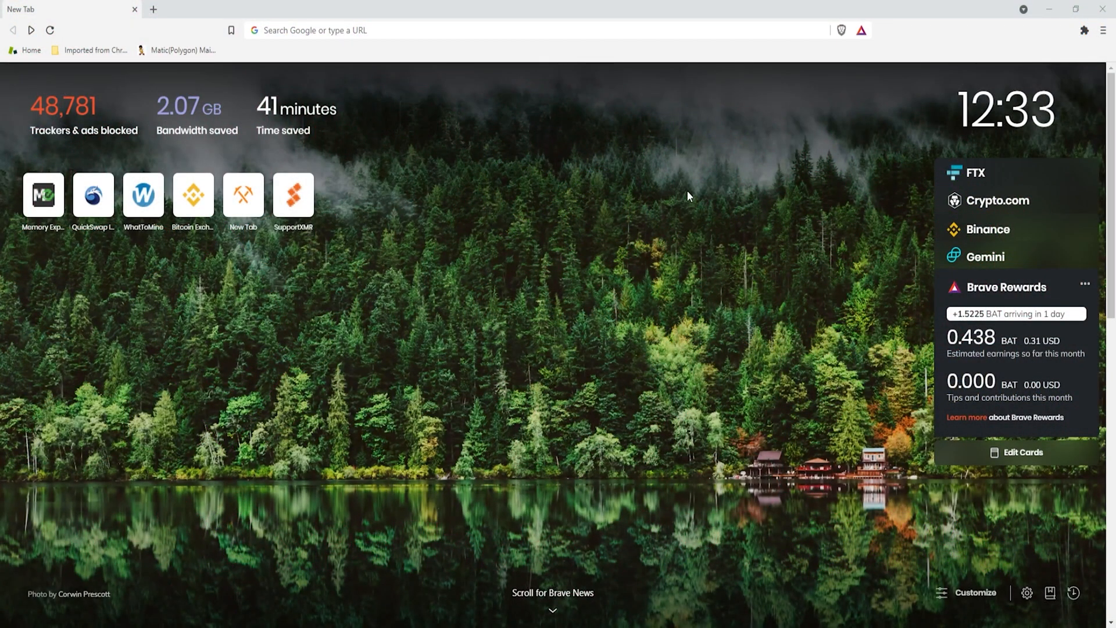
pyautogui.moveTo(1083, 31)
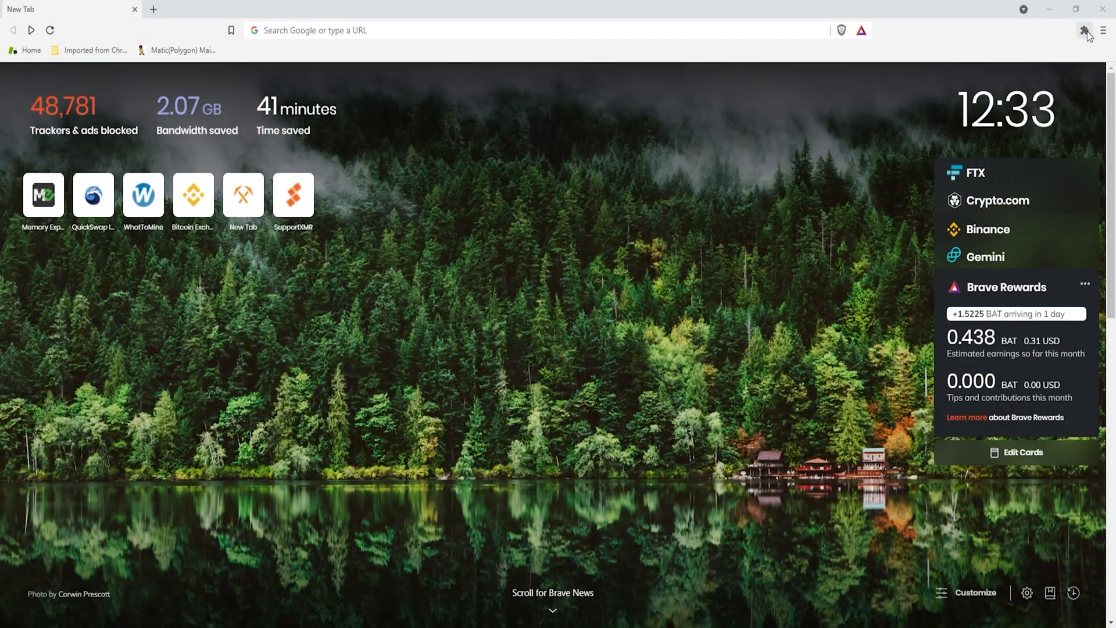
# Unlock MetaMask with the password on Polygon and open the Polygon Web Wallet page
pyautogui.click(1083, 29)
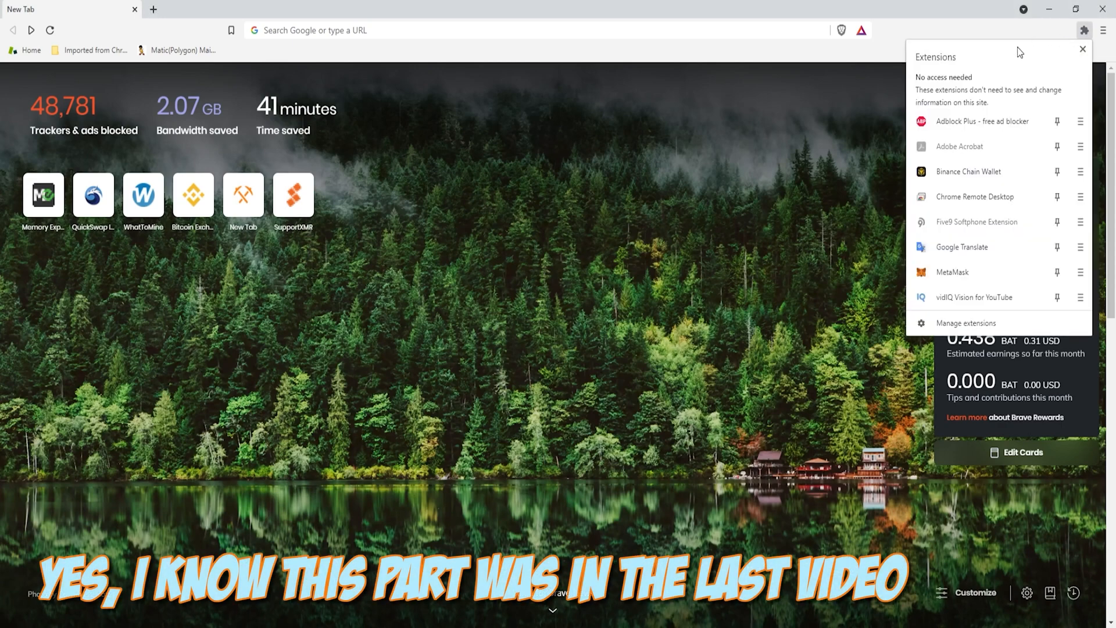
pyautogui.moveTo(952, 272)
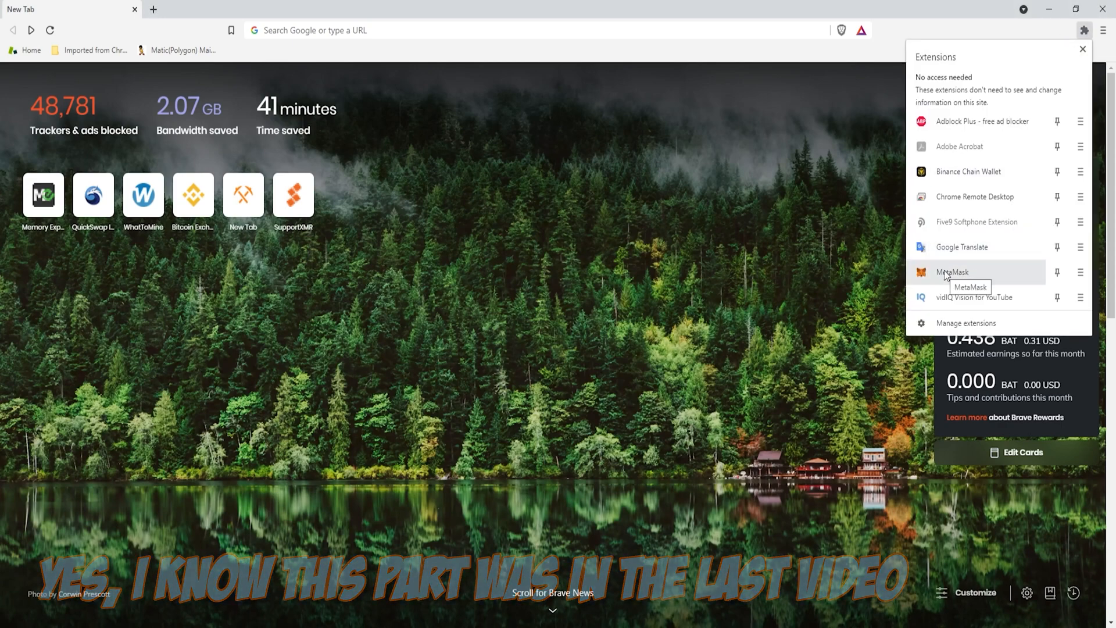
pyautogui.click(951, 272)
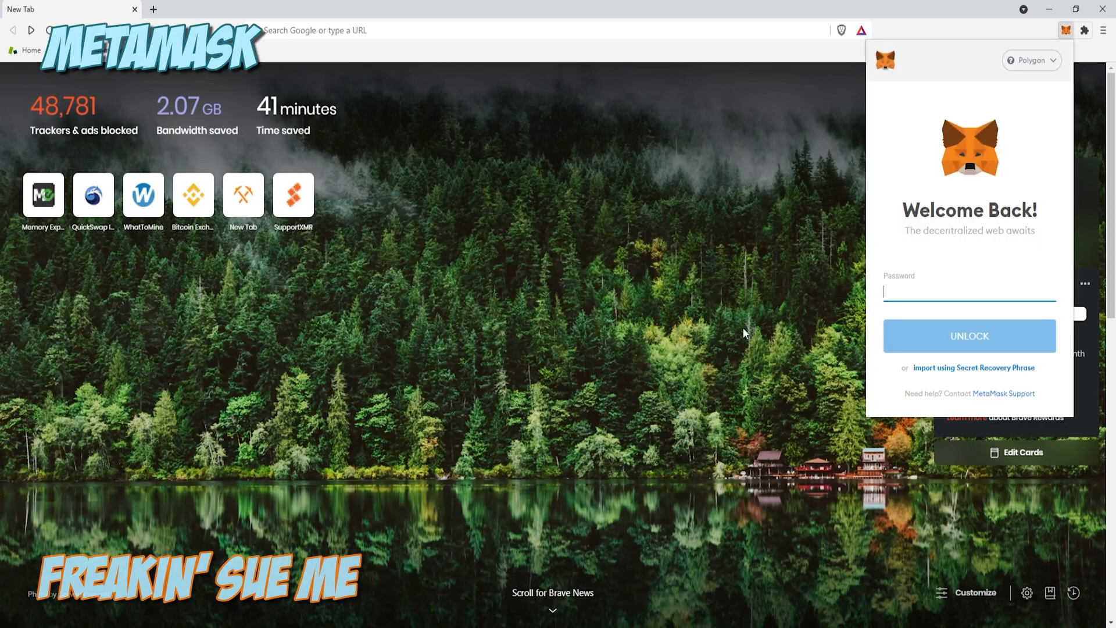
pyautogui.write('password')
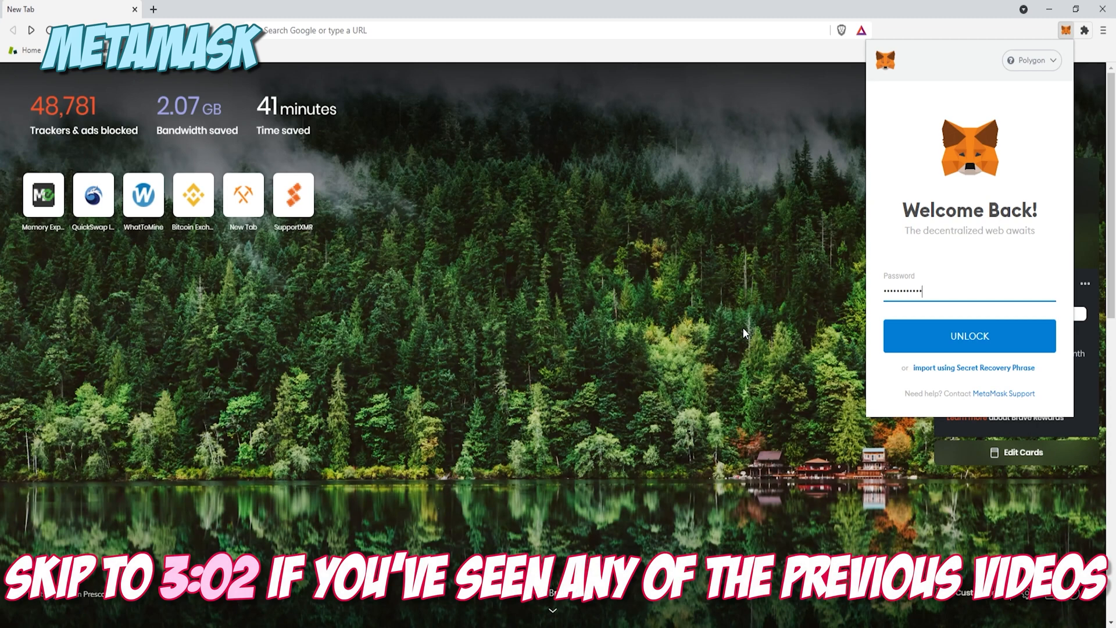
pyautogui.click(969, 336)
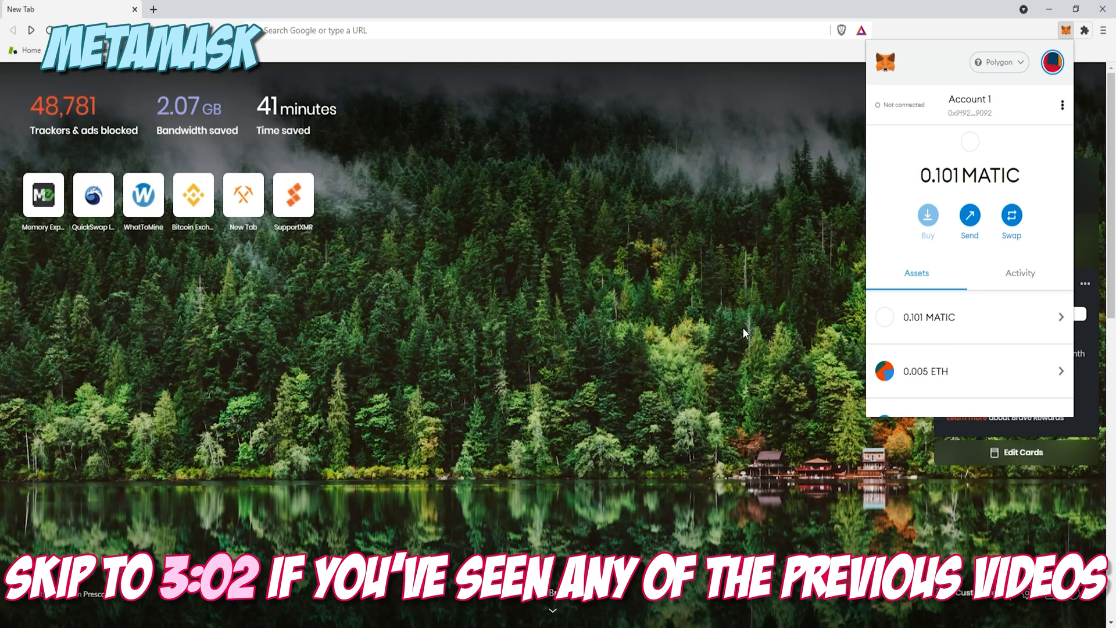
pyautogui.moveTo(1018, 80)
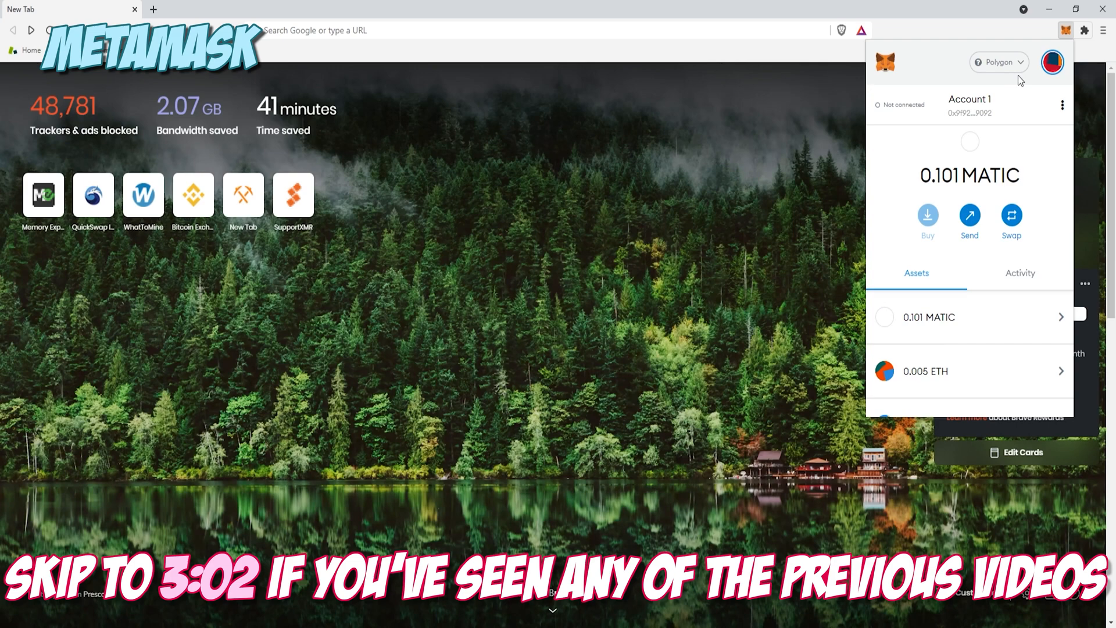
pyautogui.click(999, 62)
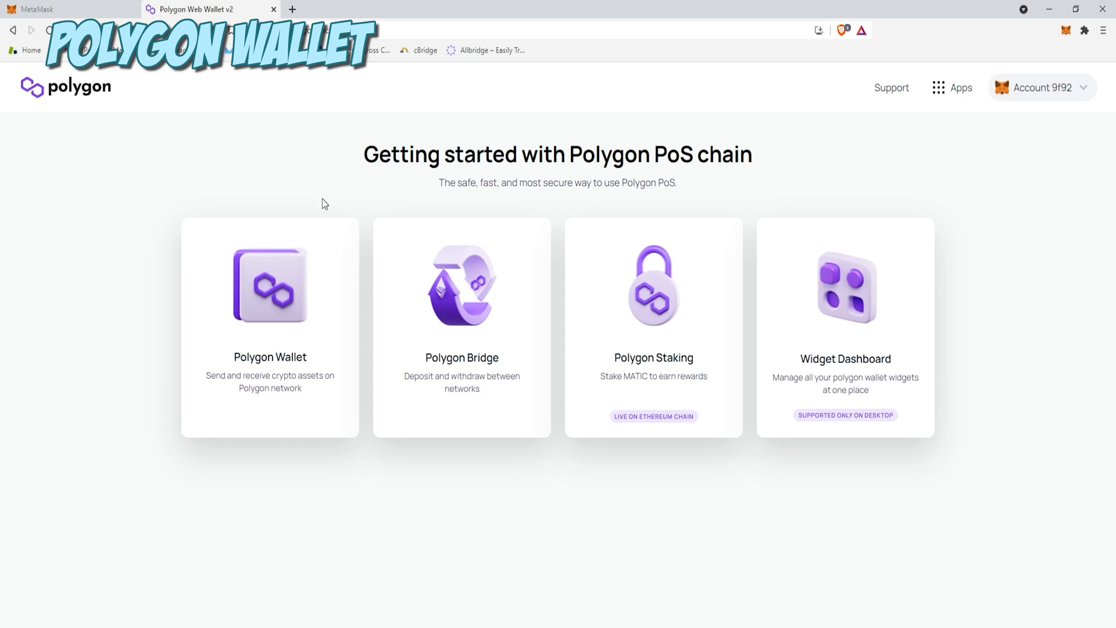
# Add the AAVE token to MetaMask from the Polygon Wallet balances dashboard
pyautogui.click(269, 327)
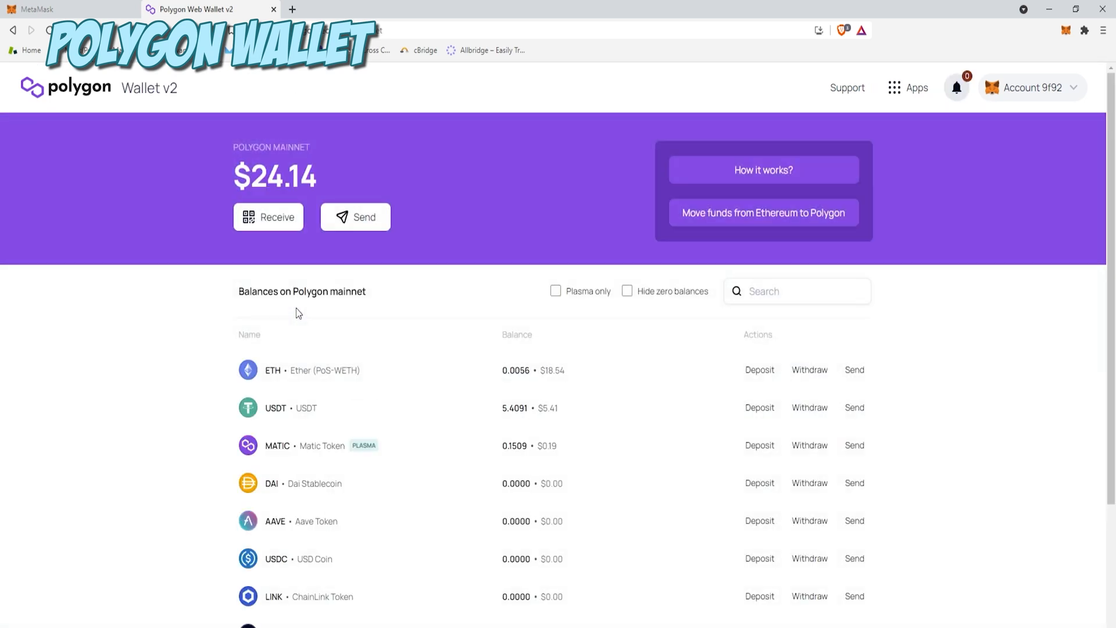
pyautogui.scroll(-3)
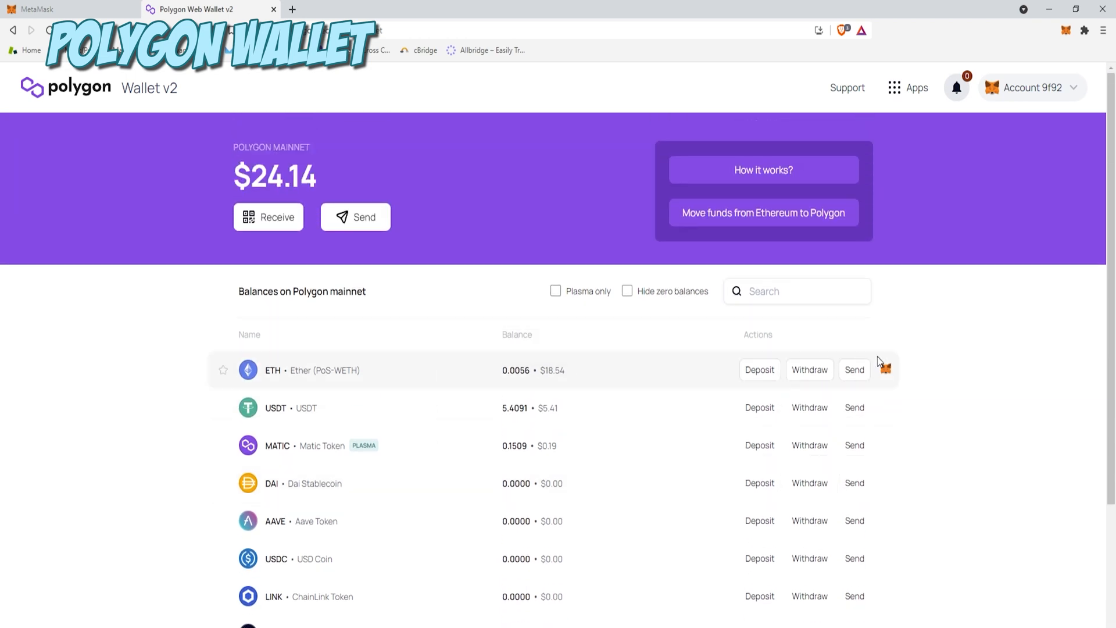
pyautogui.moveTo(885, 406)
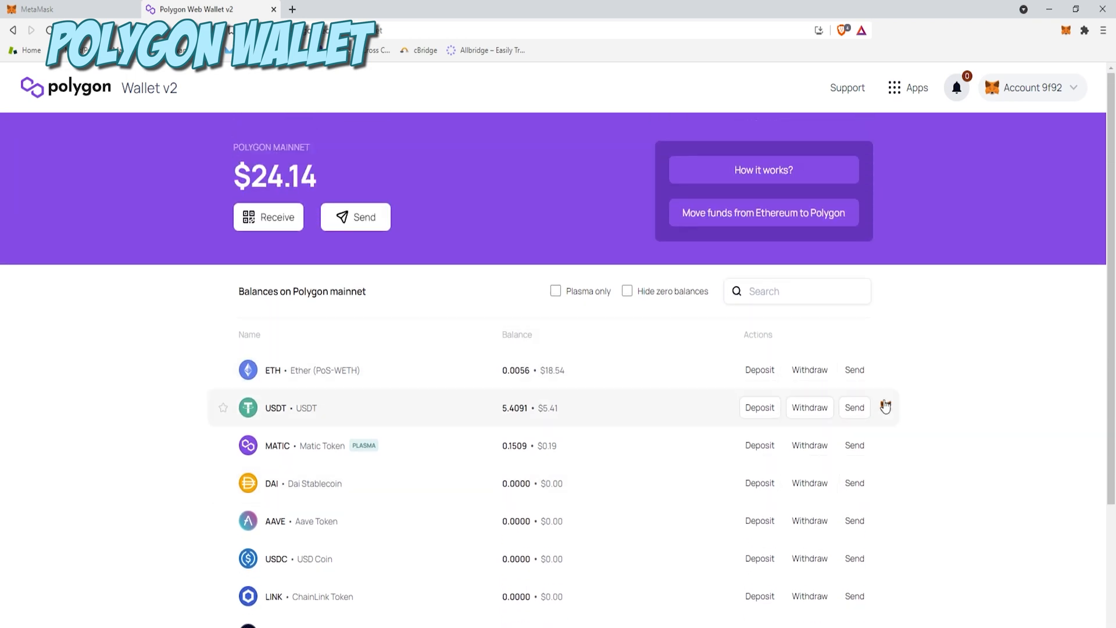
pyautogui.moveTo(882, 528)
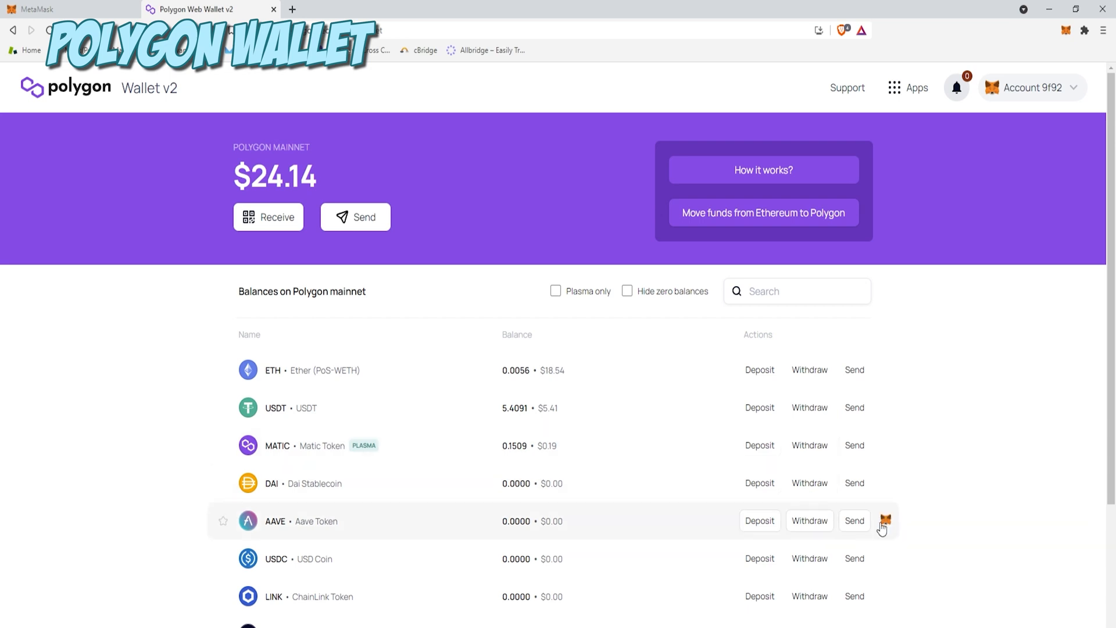
pyautogui.click(884, 520)
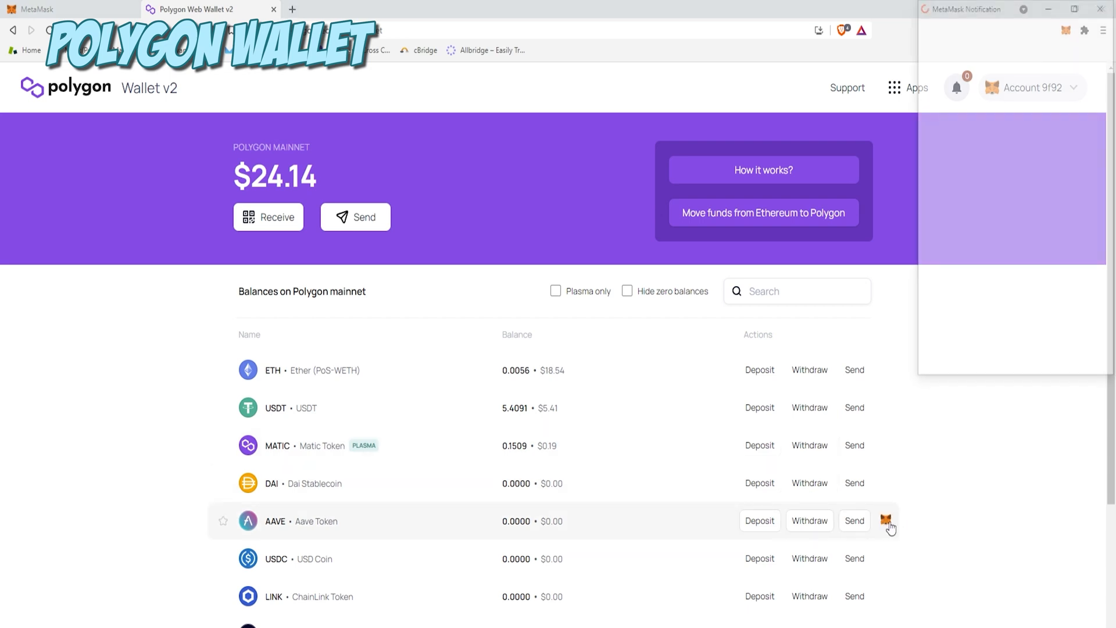
pyautogui.click(885, 520)
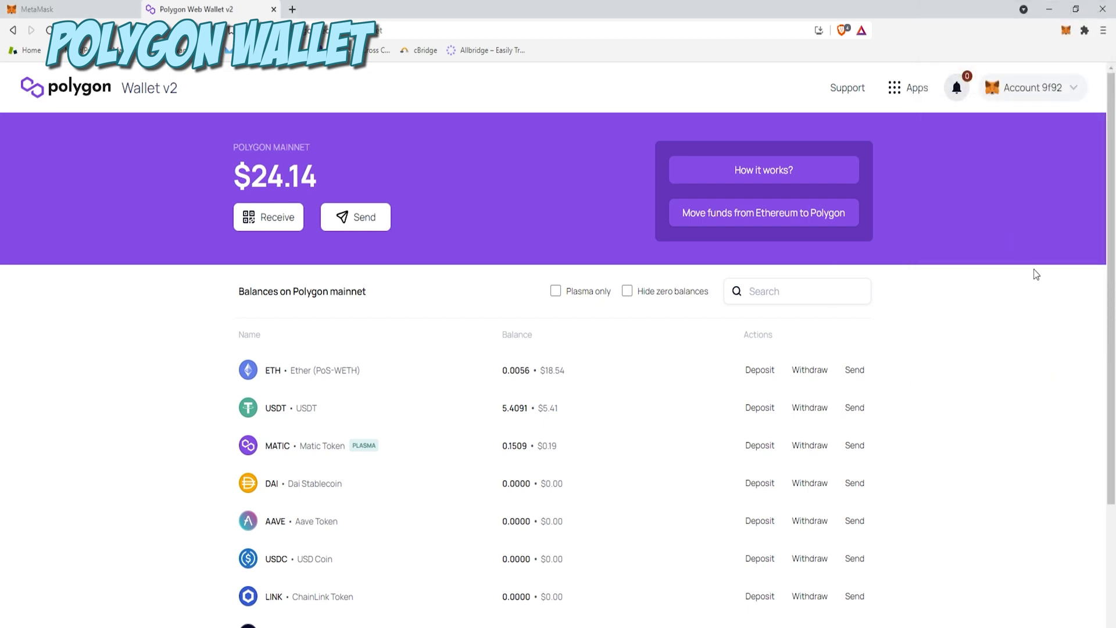
# Check MetaMask's asset list showing 0 AAVE alongside 5.409 USDT
pyautogui.click(42, 9)
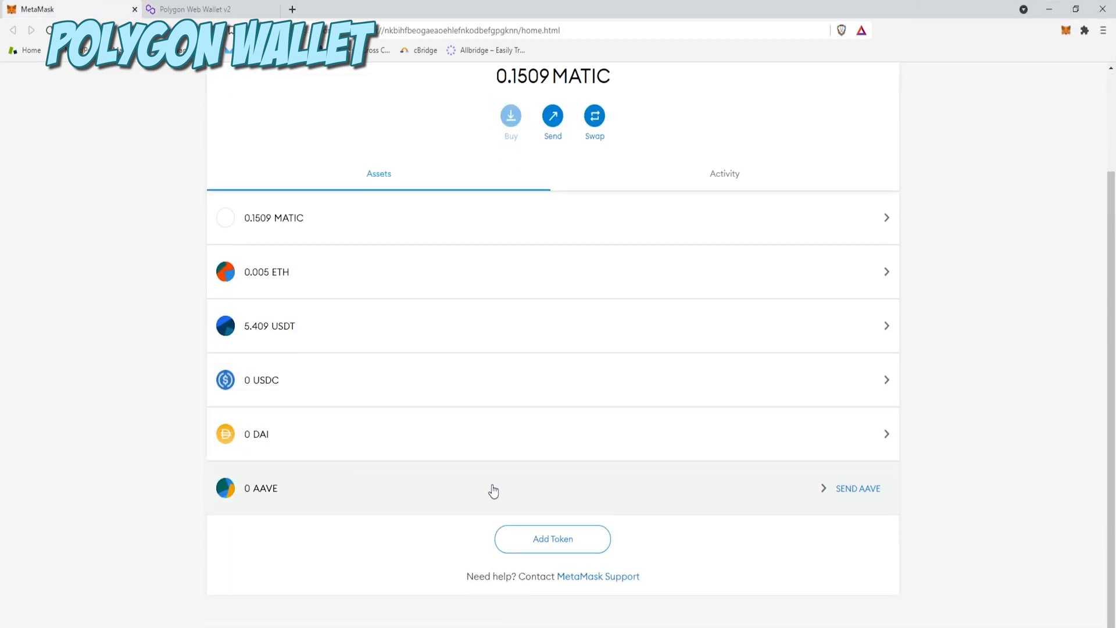
pyautogui.scroll(3)
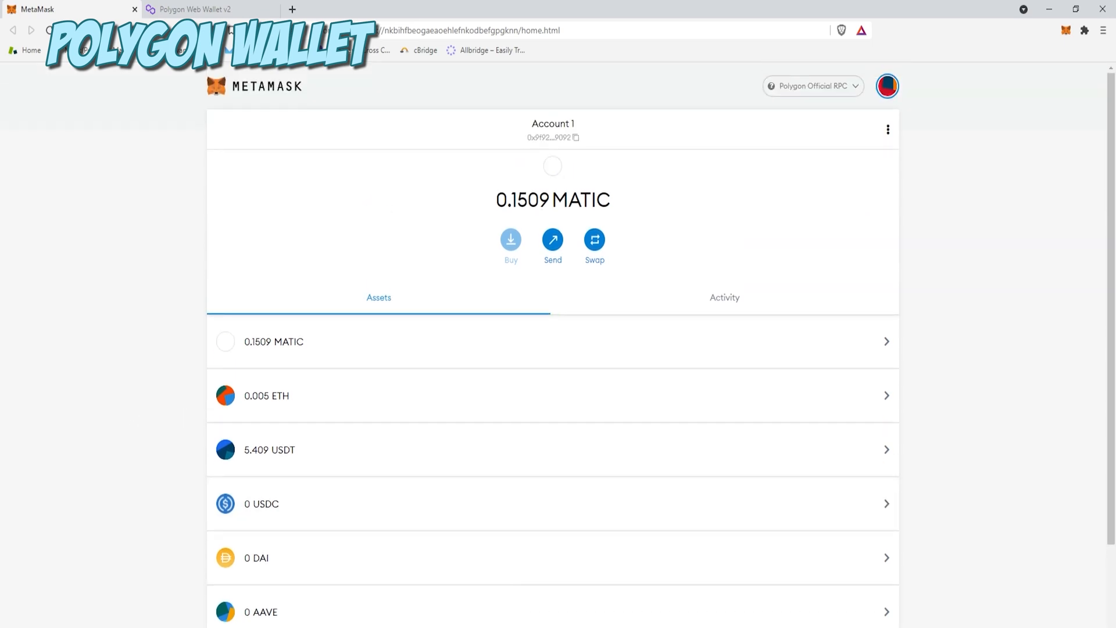
pyautogui.click(153, 10)
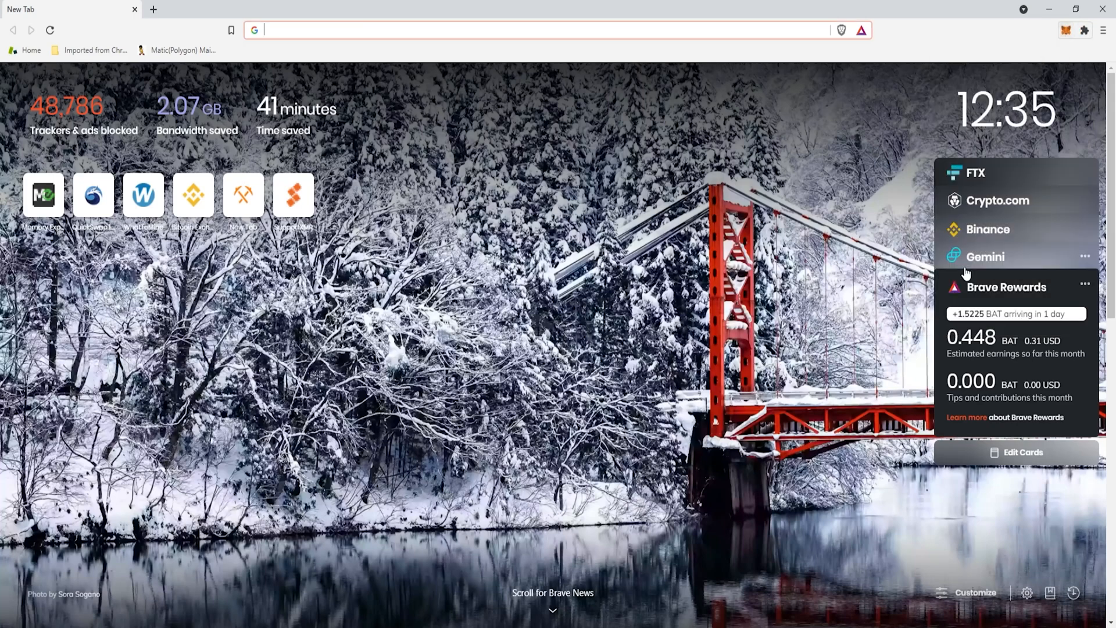
# Expand MetaMask into a full-page tab from the account options menu
pyautogui.click(1066, 30)
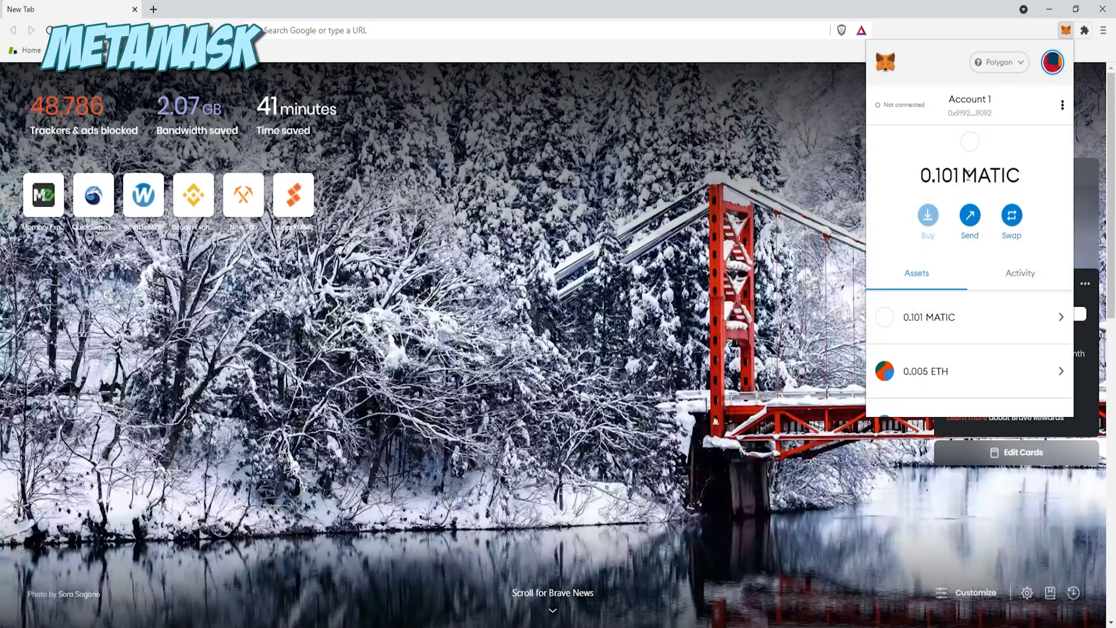
pyautogui.click(1062, 104)
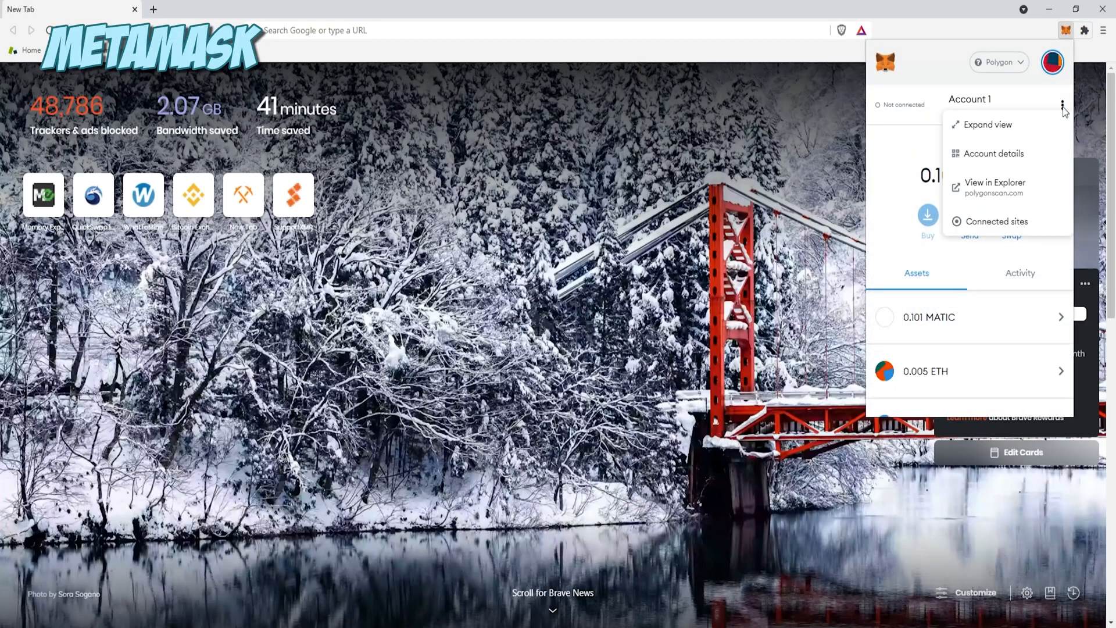
pyautogui.moveTo(989, 130)
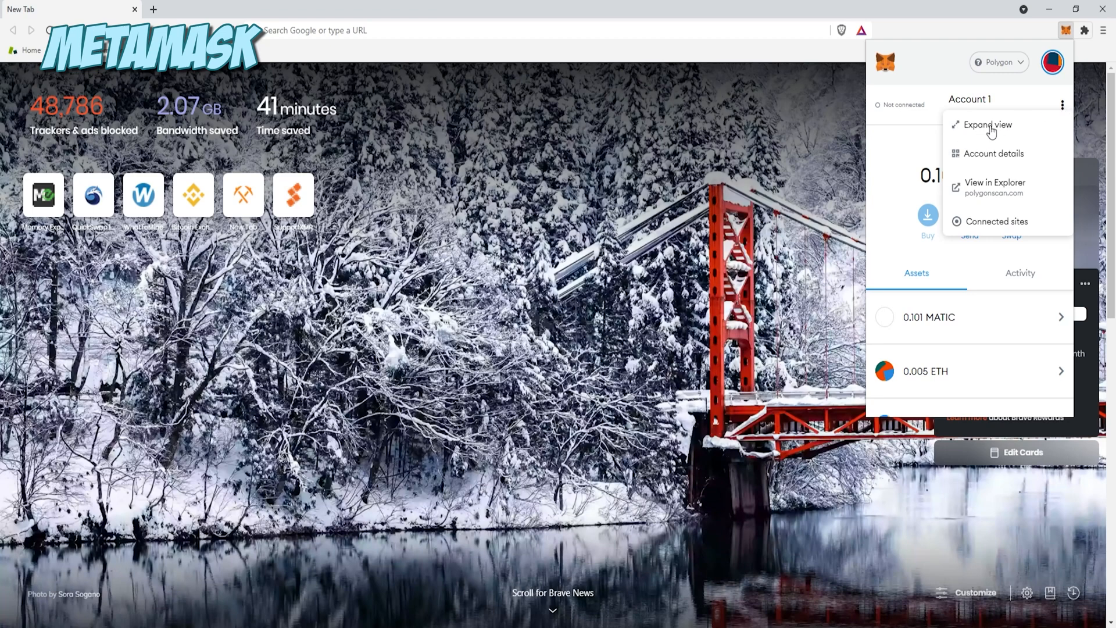
pyautogui.click(986, 125)
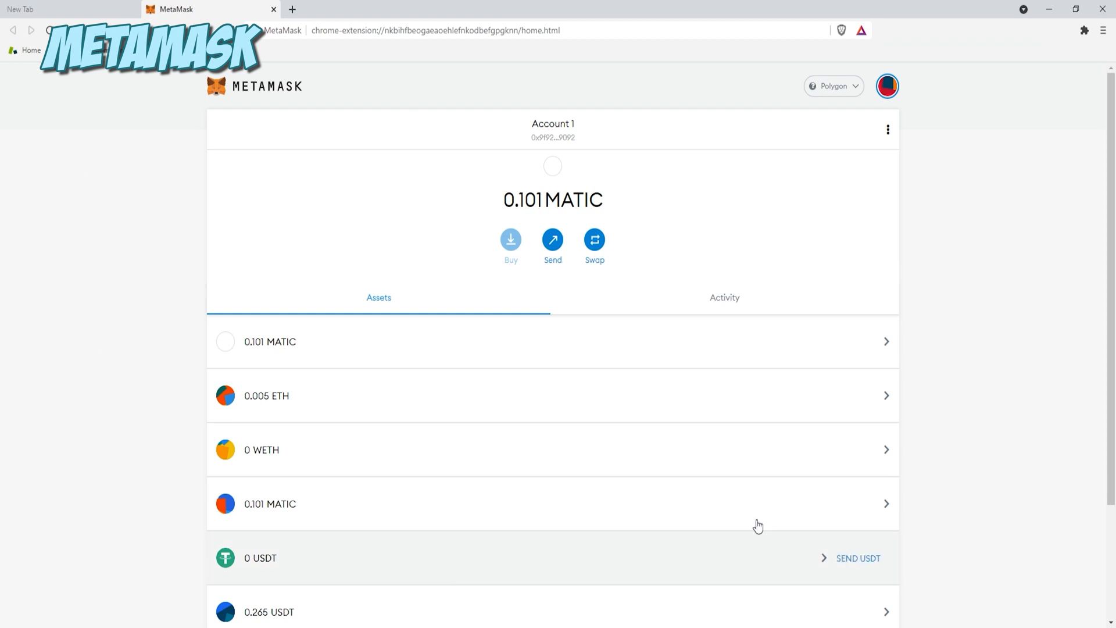
pyautogui.moveTo(750, 383)
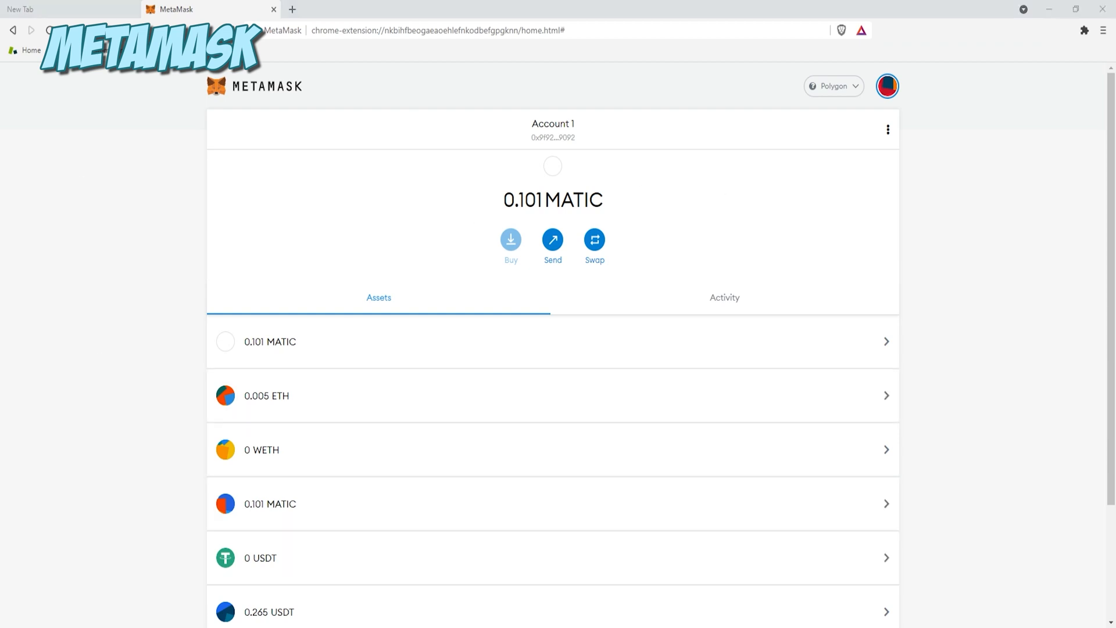
pyautogui.moveTo(120, 79)
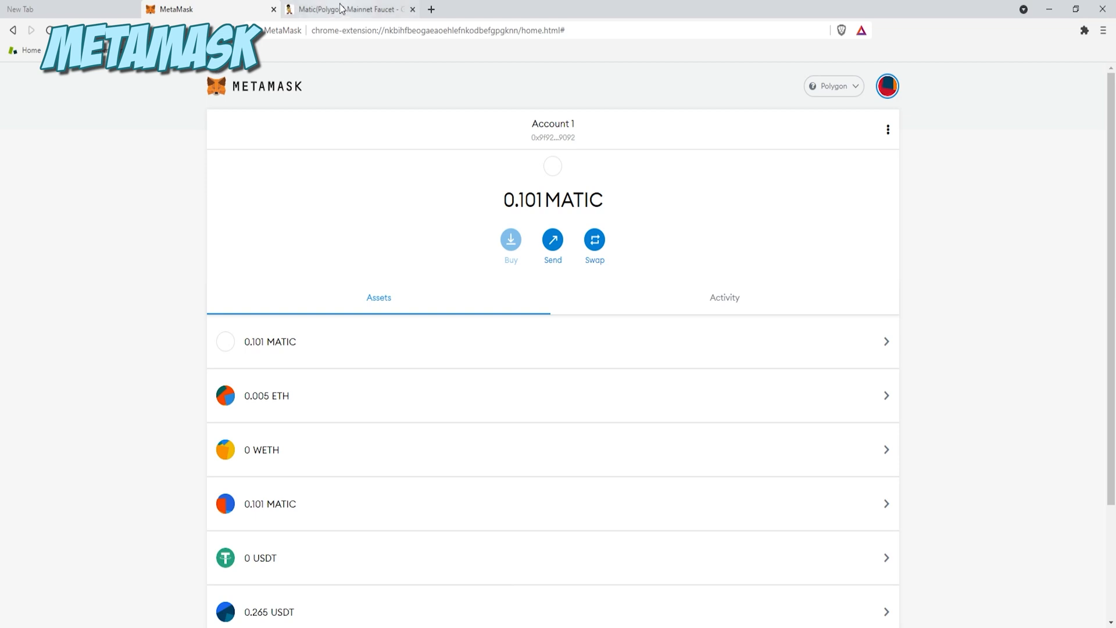
# Copy Account 1's address from MetaMask for the Matic faucet page
pyautogui.click(348, 9)
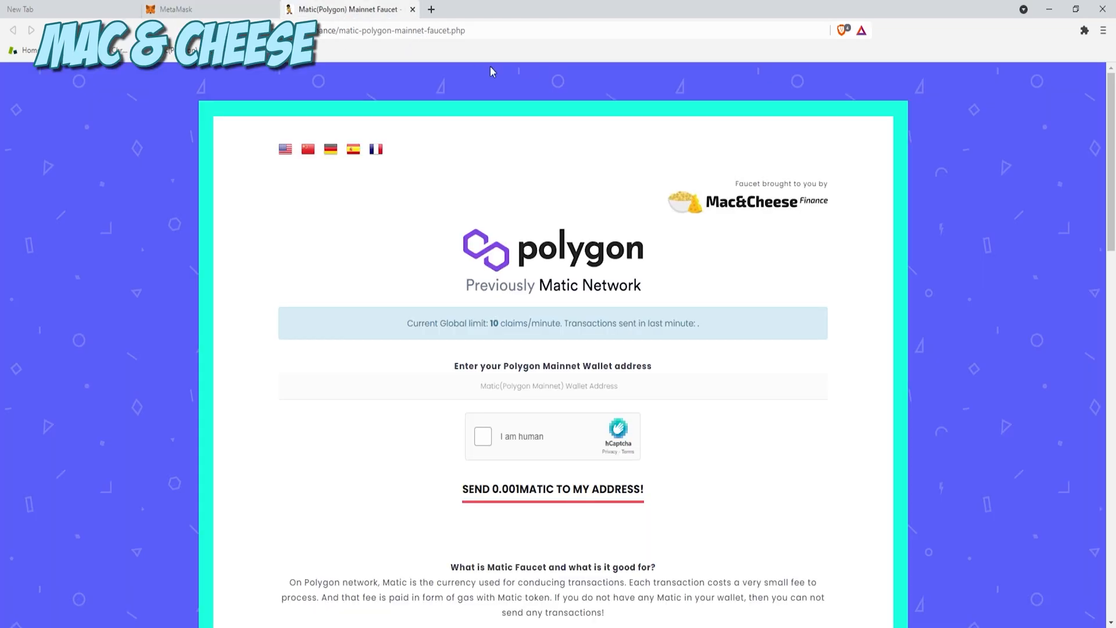
pyautogui.moveTo(542, 146)
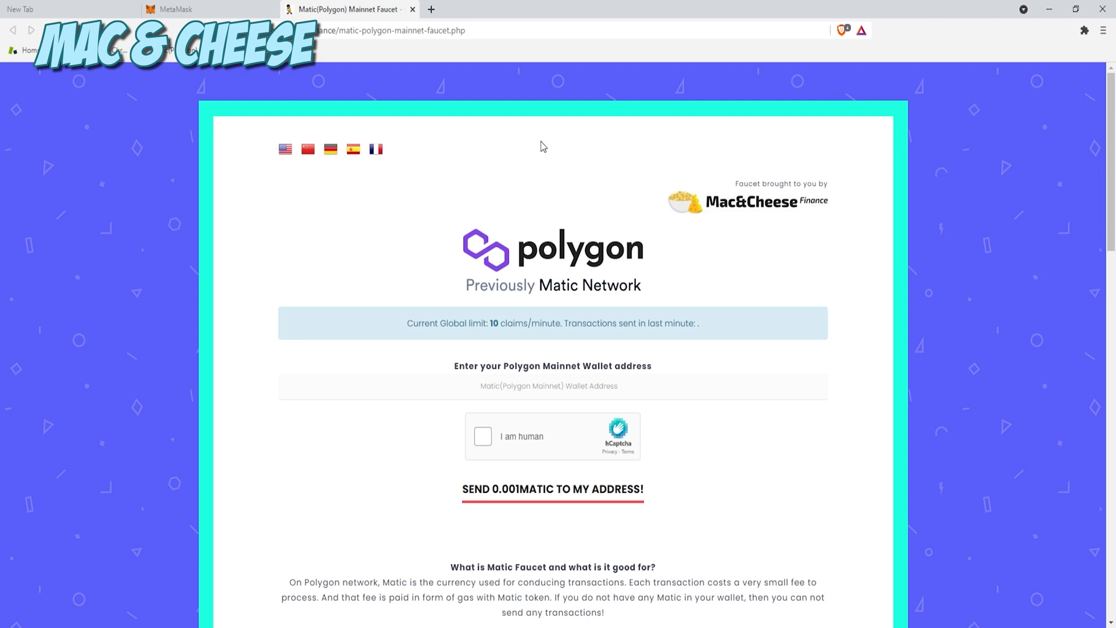
pyautogui.moveTo(587, 264)
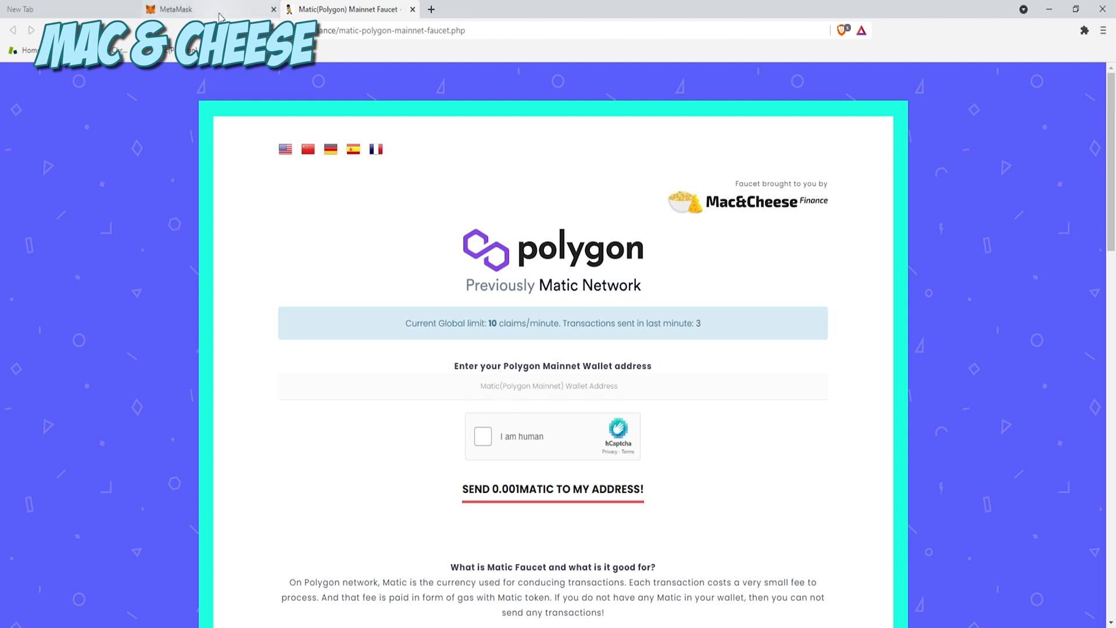
pyautogui.click(207, 9)
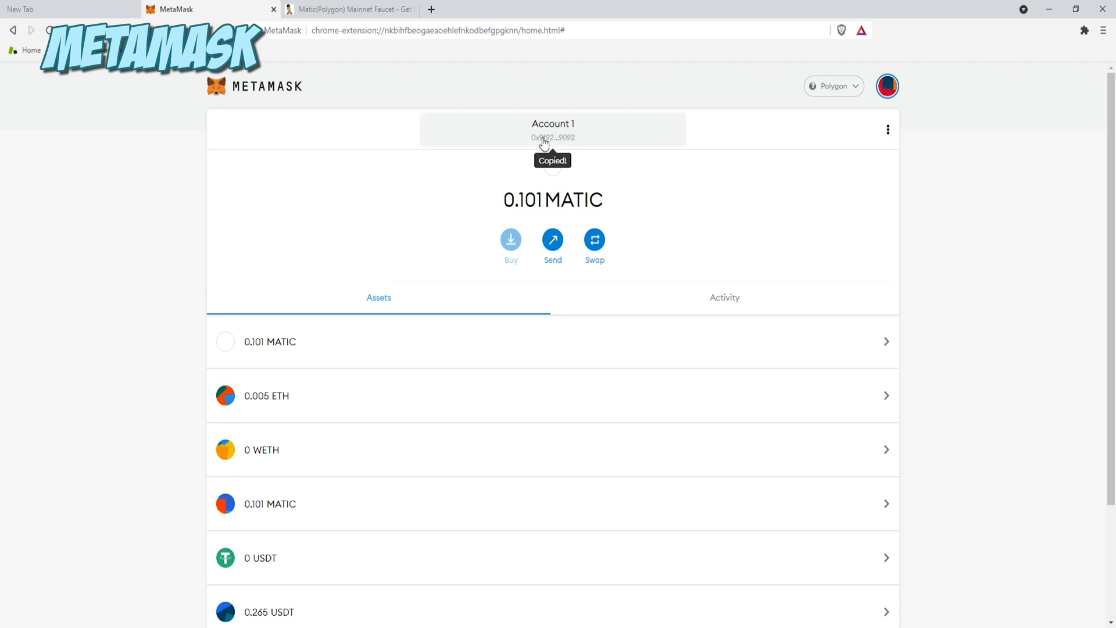
pyautogui.click(349, 10)
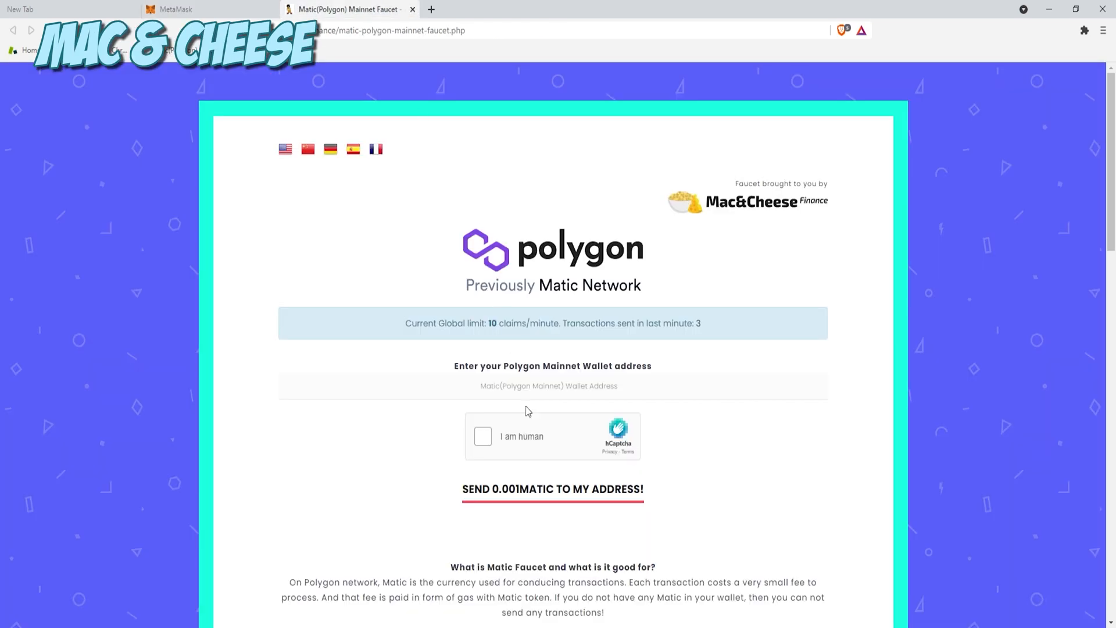
# Paste the address, pass the human check, and request 0.001 MATIC
pyautogui.click(552, 385)
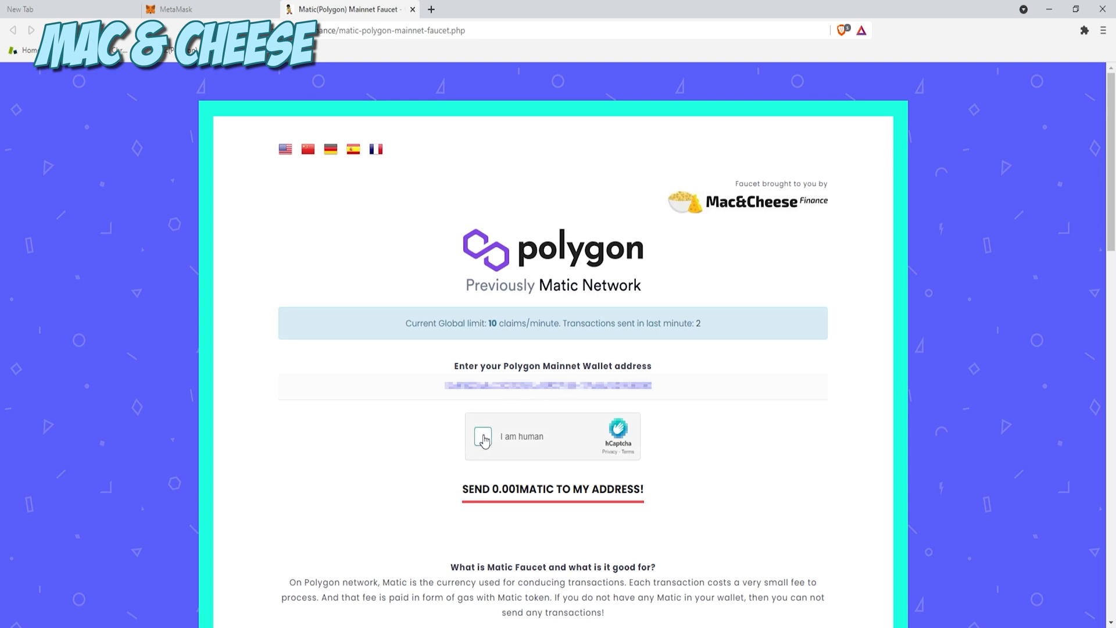
pyautogui.click(483, 436)
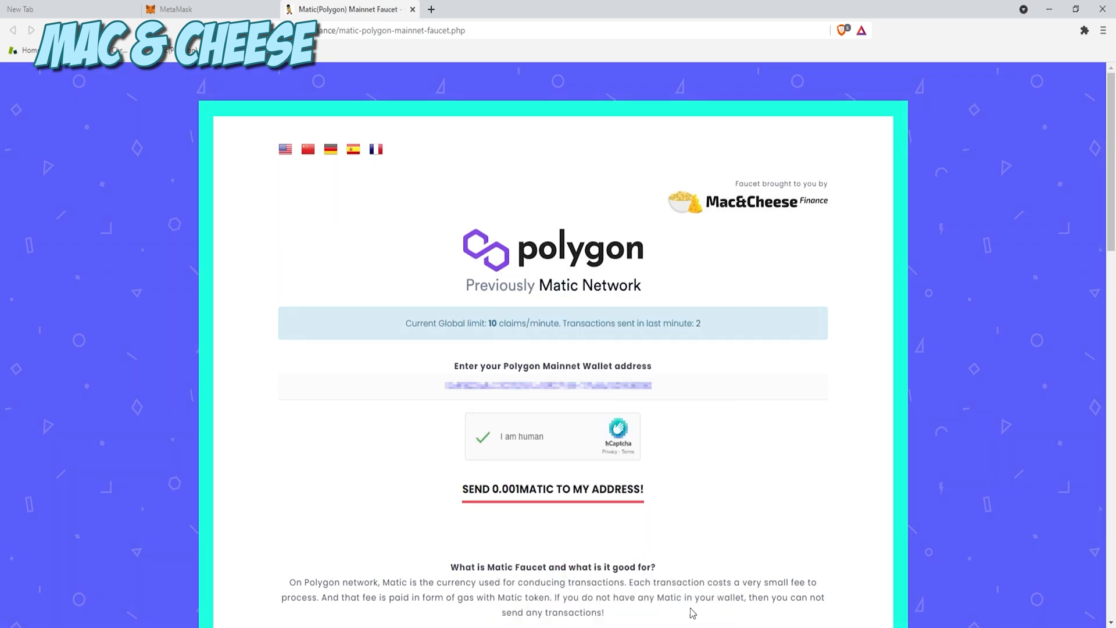
pyautogui.click(552, 488)
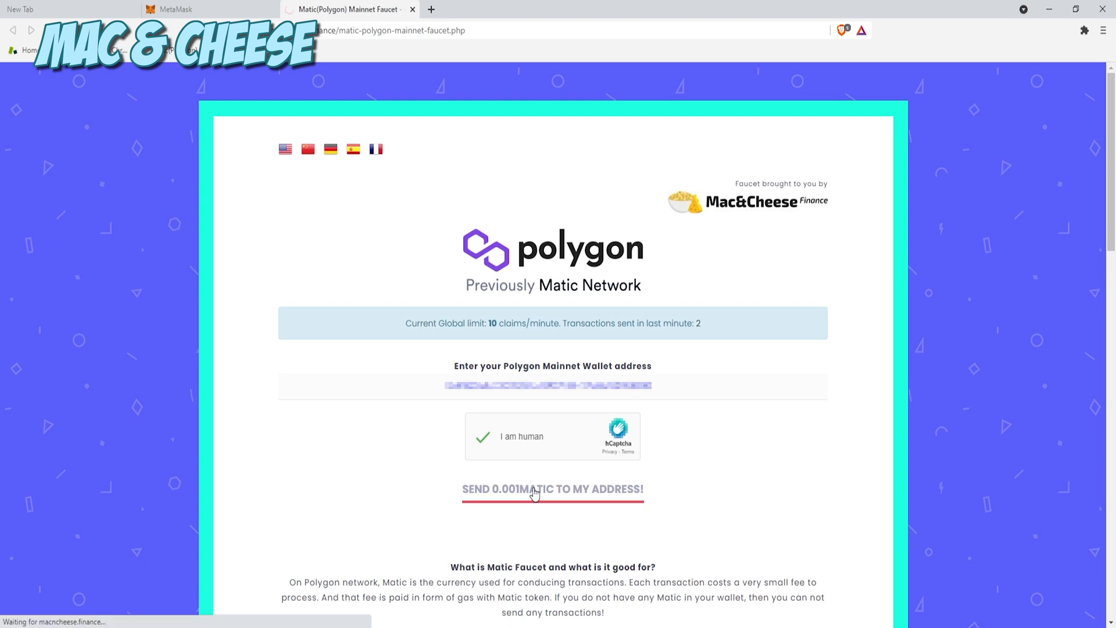
pyautogui.click(552, 489)
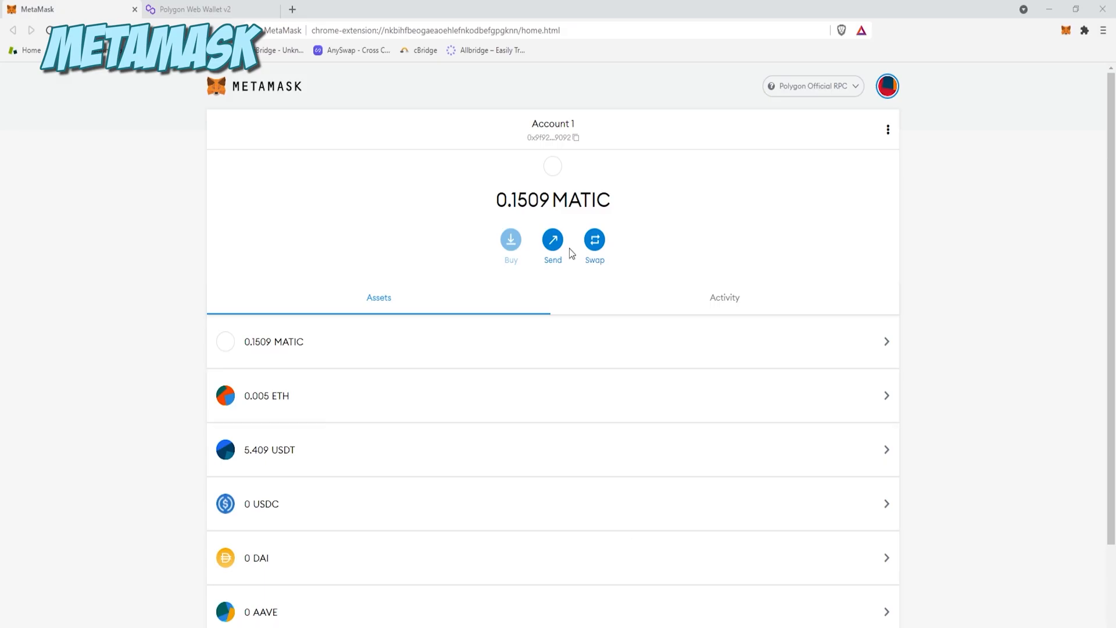
pyautogui.moveTo(313, 37)
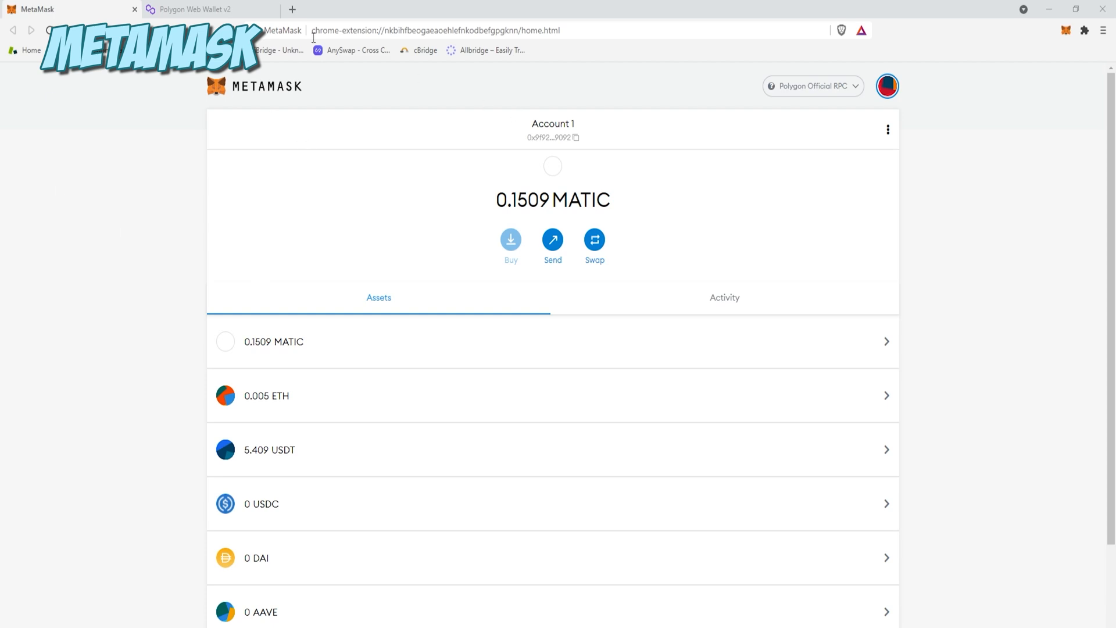
pyautogui.moveTo(212, 118)
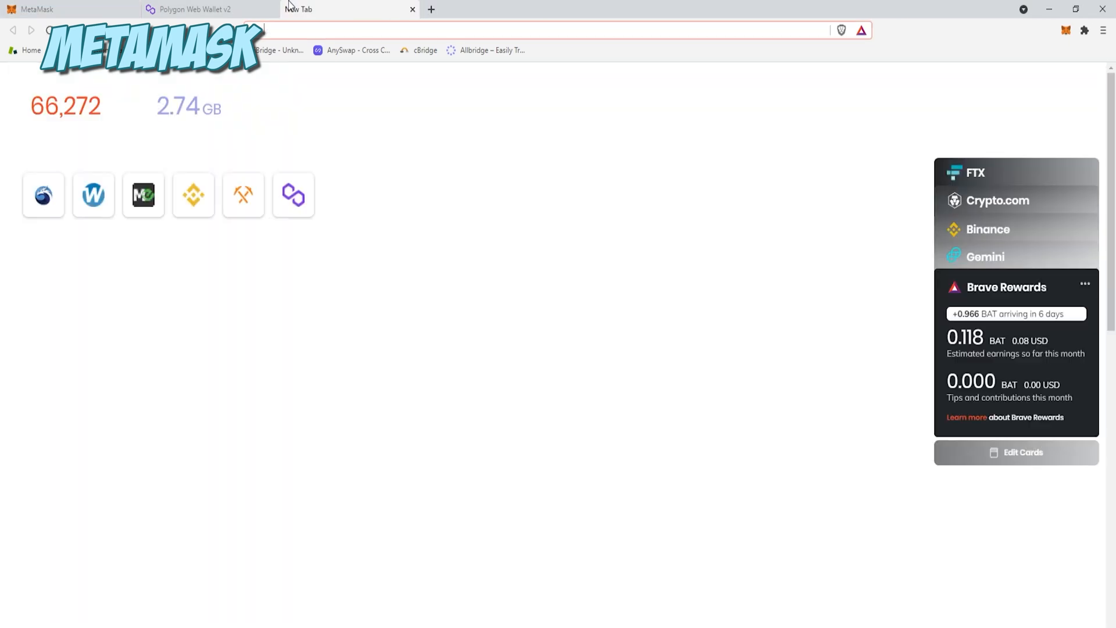
# Open the SushiSwap app at sushi.com and set the swap pair to WETH → USDT
pyautogui.write('sushi.com')
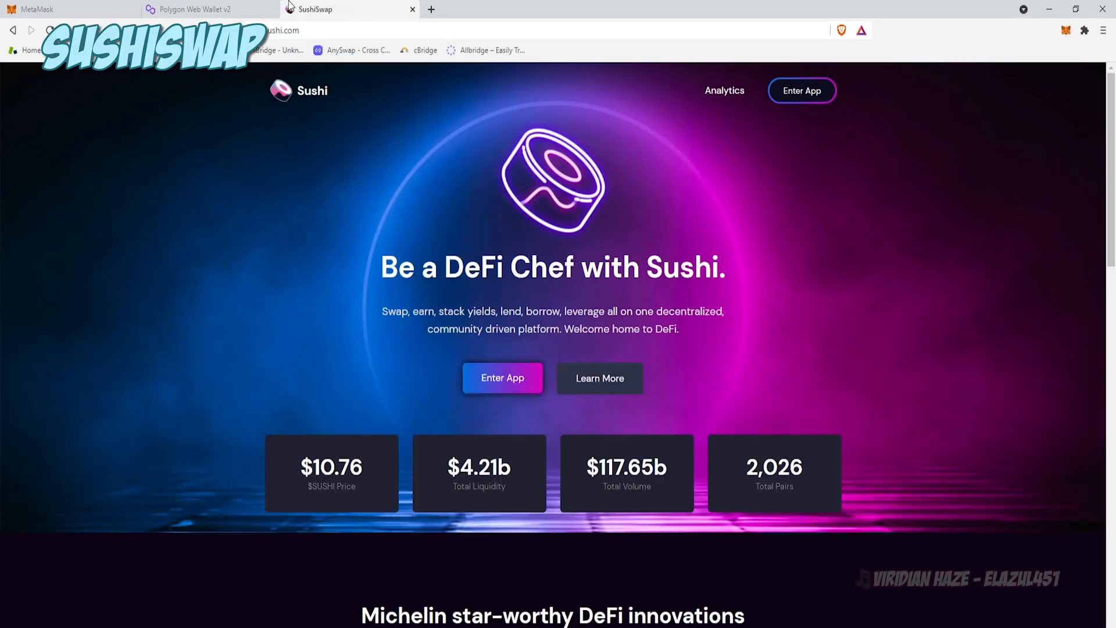
pyautogui.moveTo(825, 93)
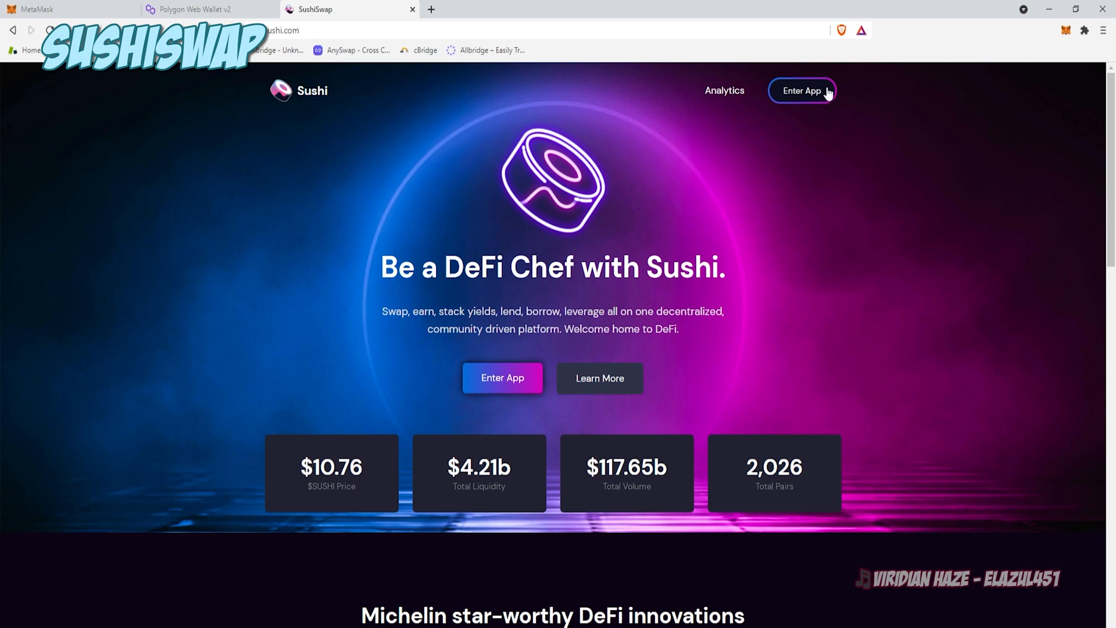
pyautogui.click(801, 90)
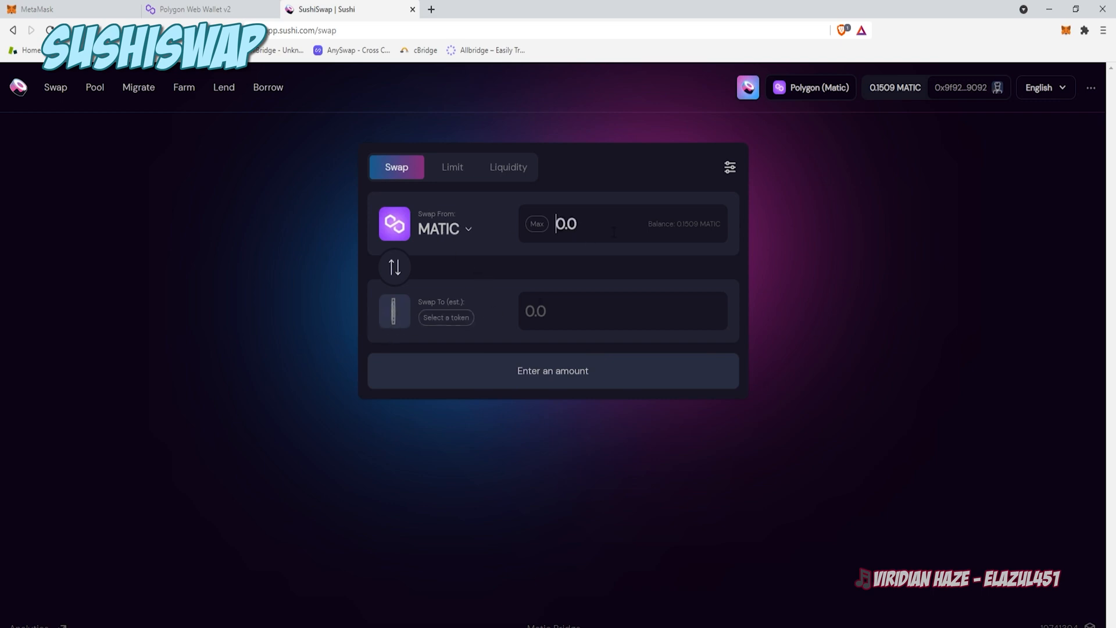
pyautogui.click(446, 317)
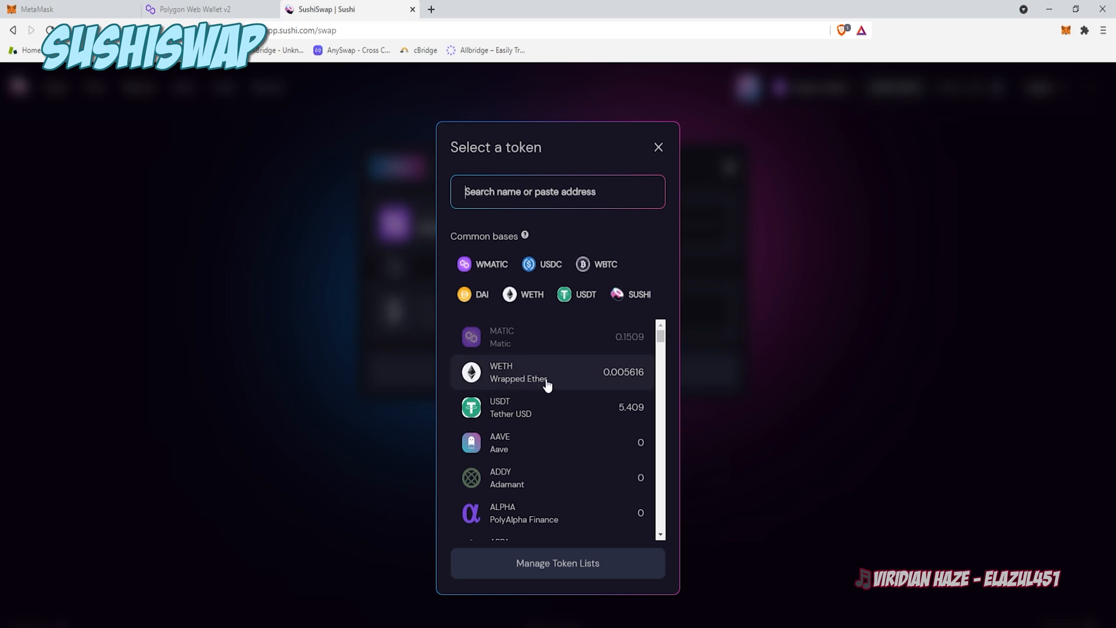
pyautogui.moveTo(560, 390)
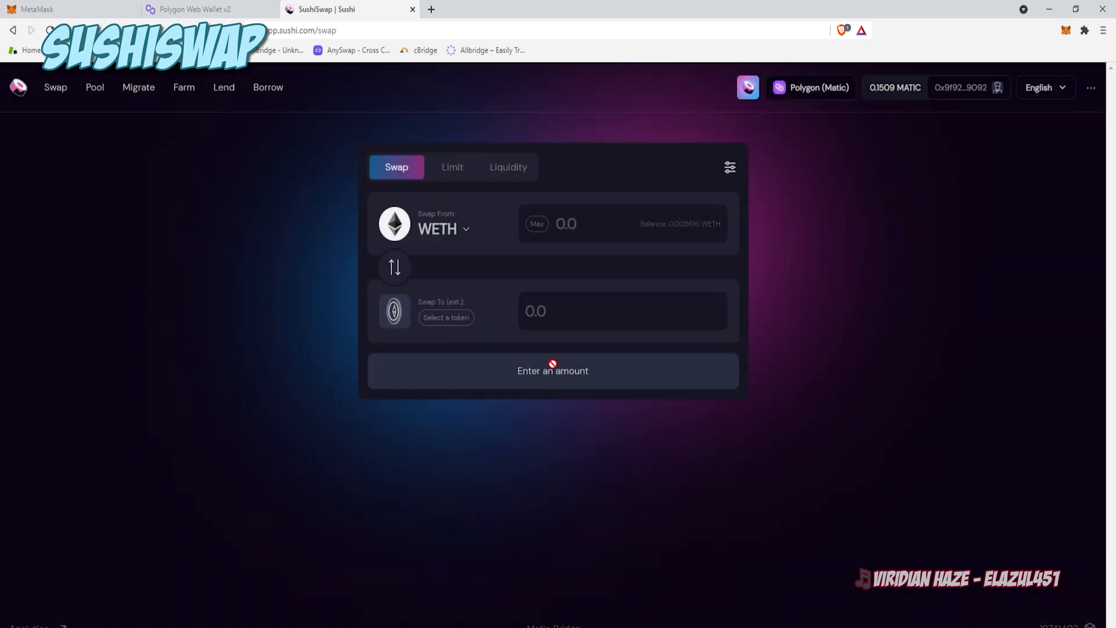
pyautogui.click(444, 317)
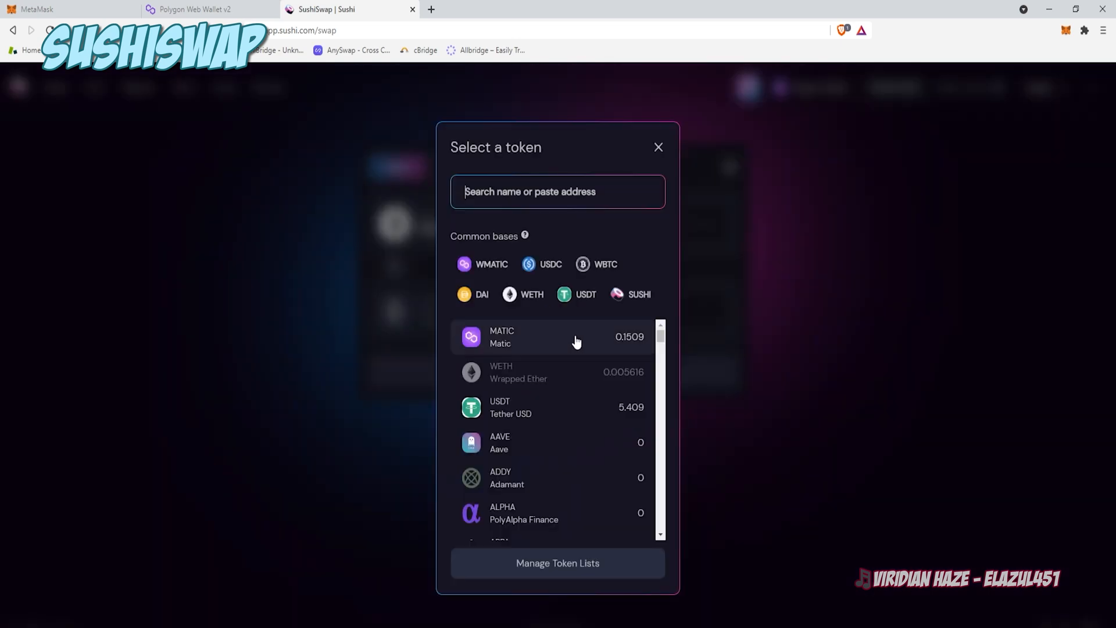
pyautogui.moveTo(516, 413)
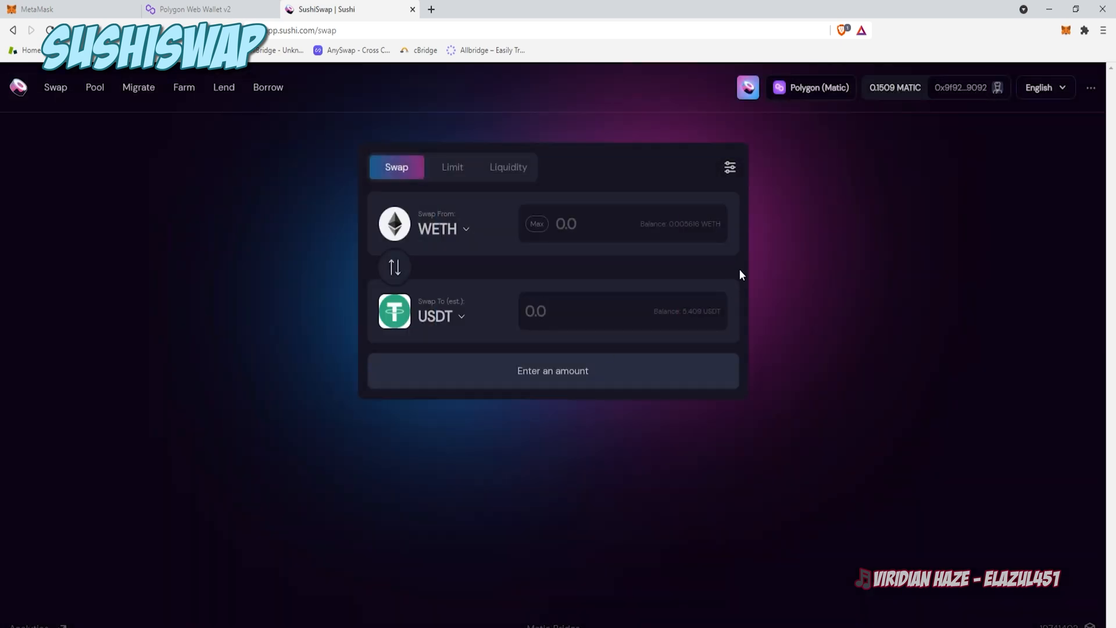
pyautogui.click(565, 223)
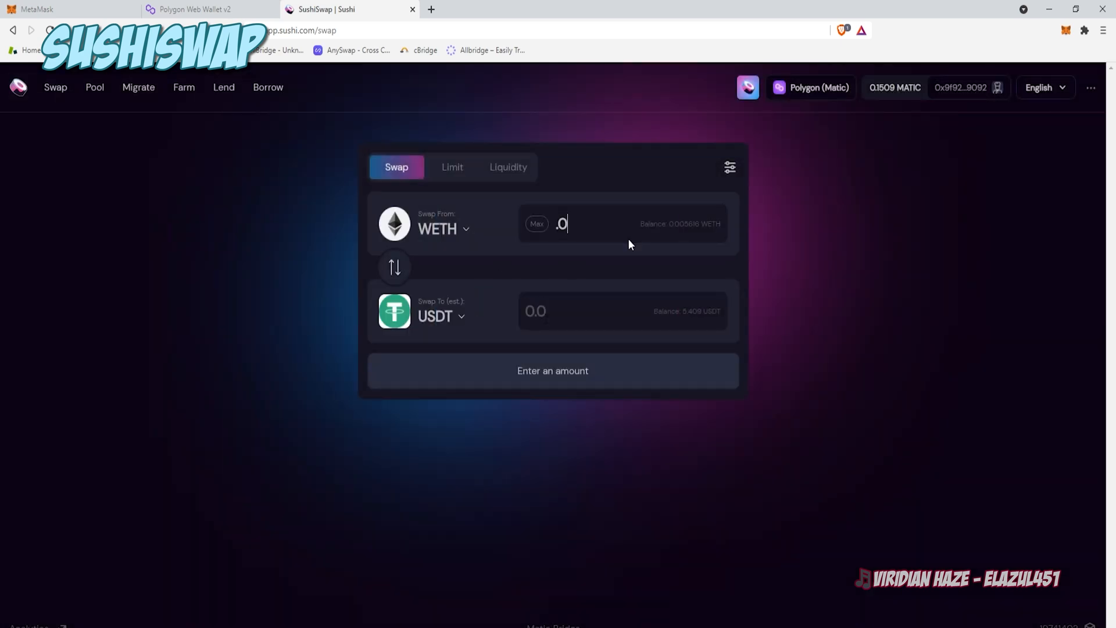
# Enter 0.002 WETH, check the 1% slippage, and review the ~6.576 USDT swap summary
pyautogui.write('02')
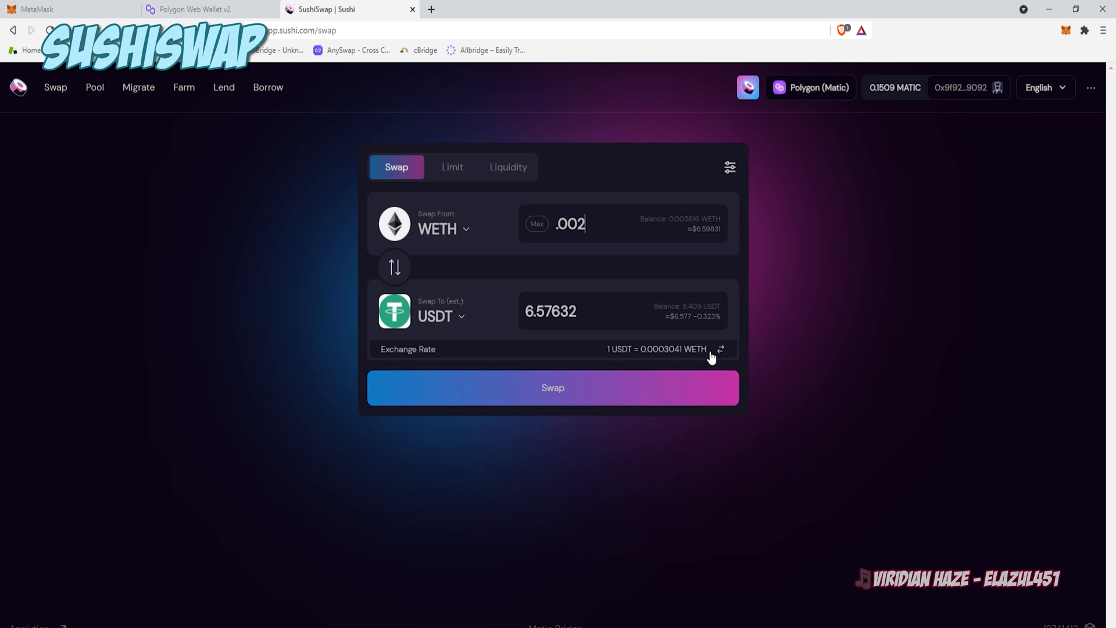
pyautogui.moveTo(939, 229)
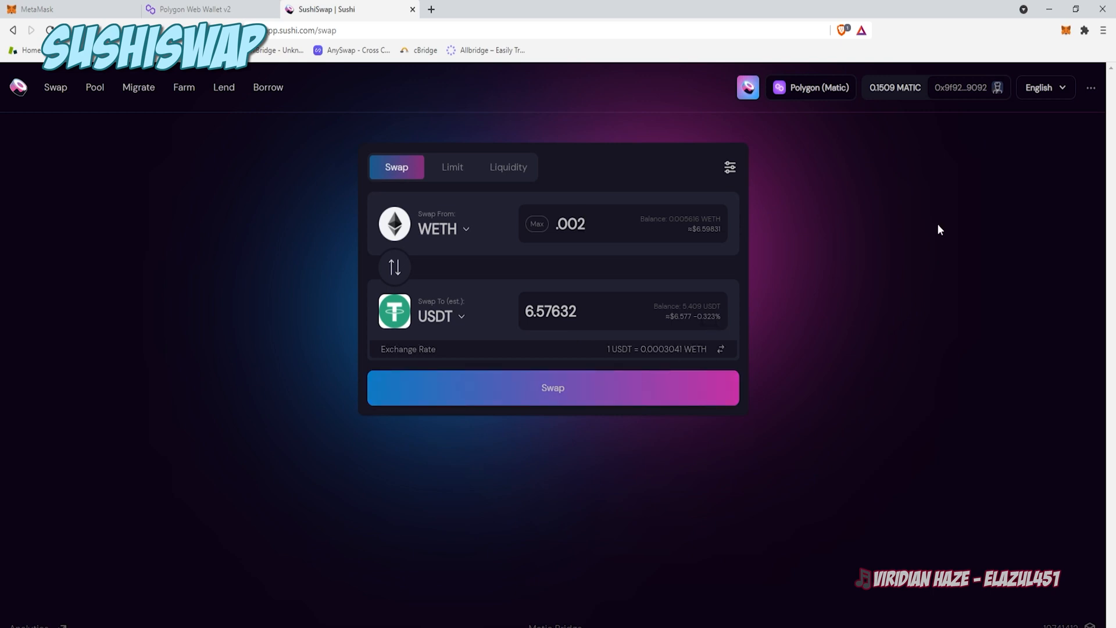
pyautogui.click(1090, 88)
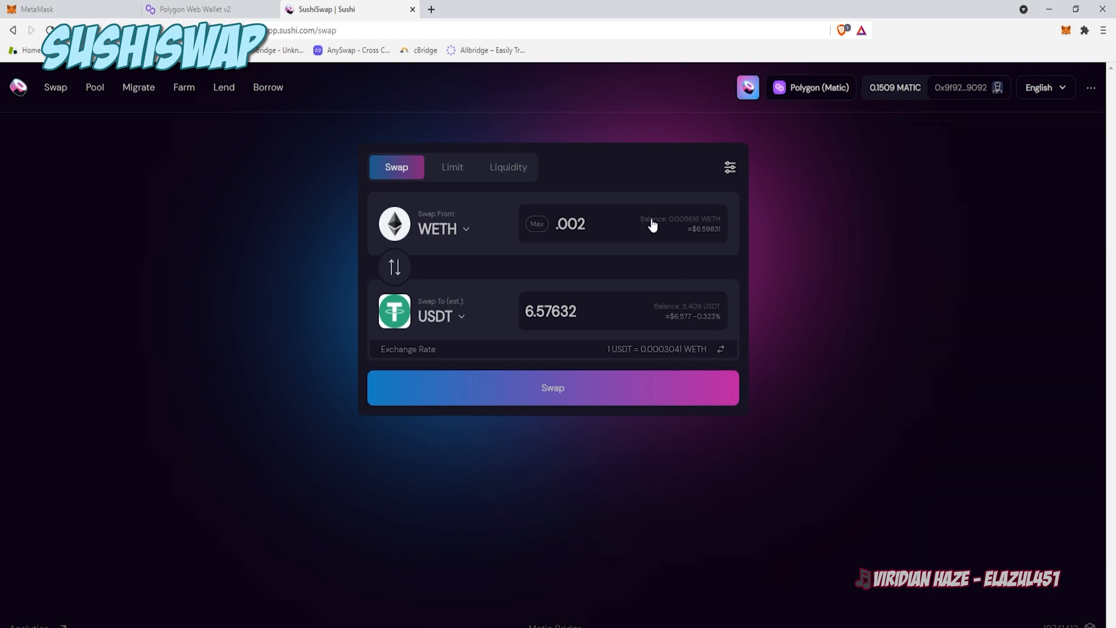
pyautogui.click(729, 167)
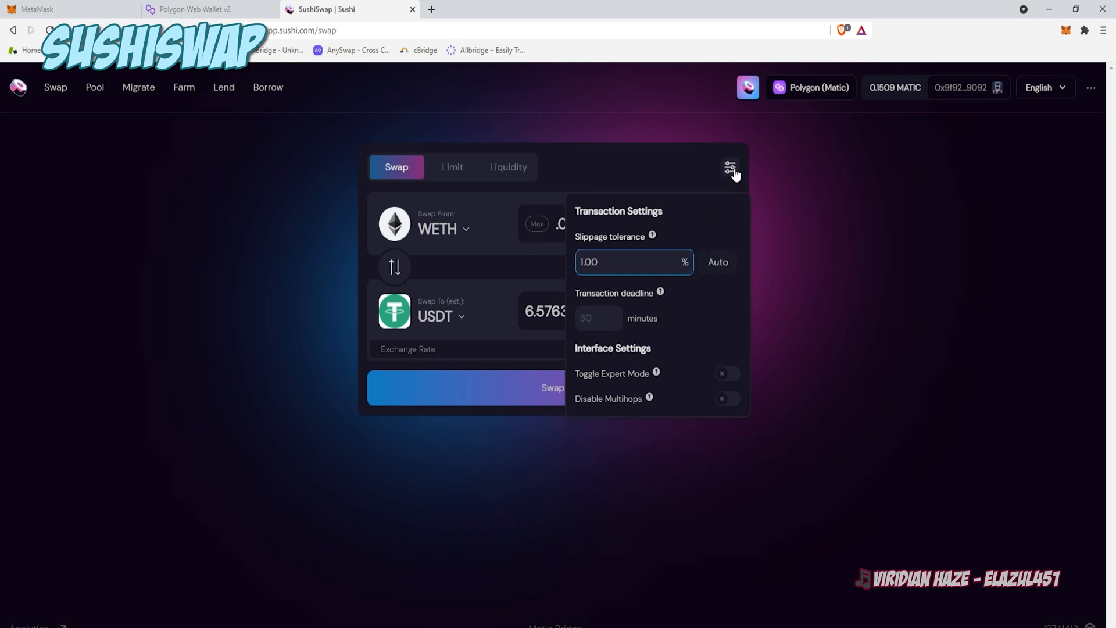
pyautogui.click(467, 387)
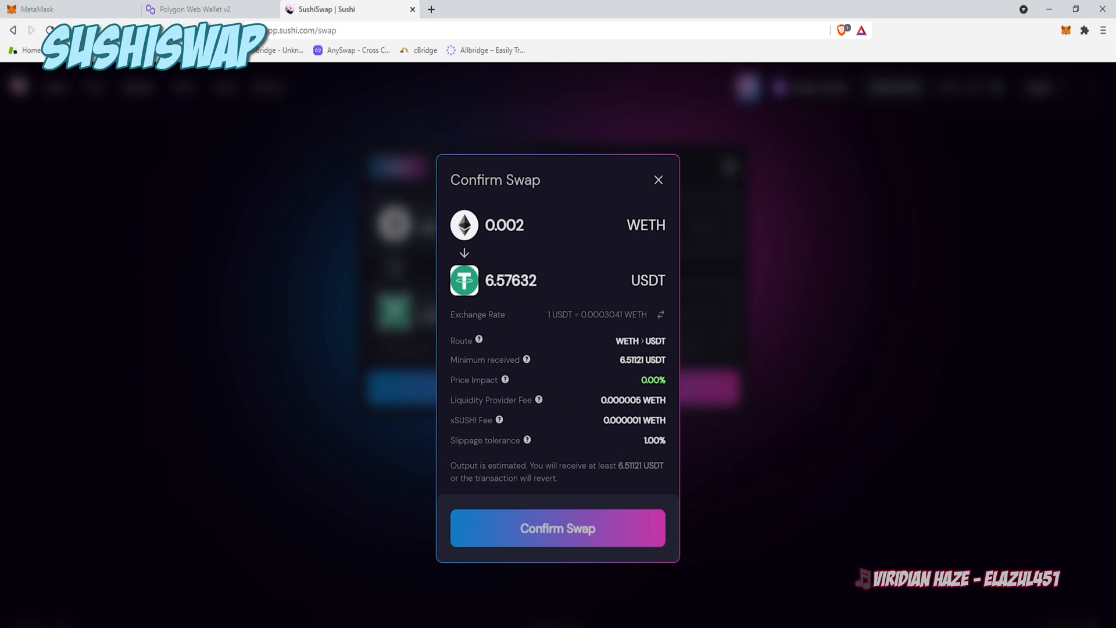
pyautogui.moveTo(635, 371)
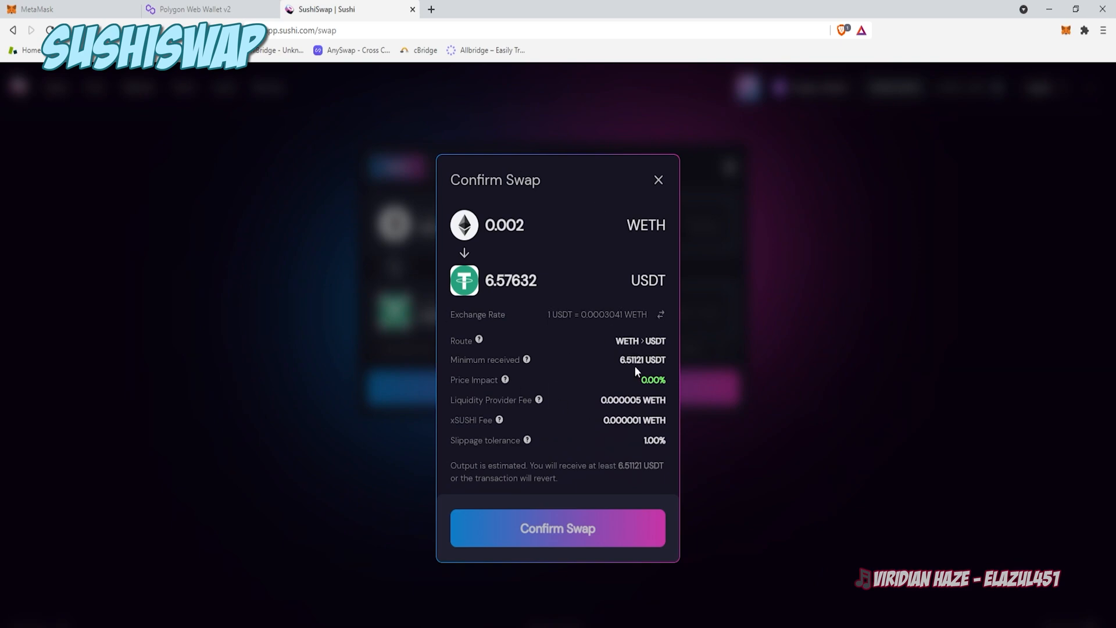
pyautogui.moveTo(651, 455)
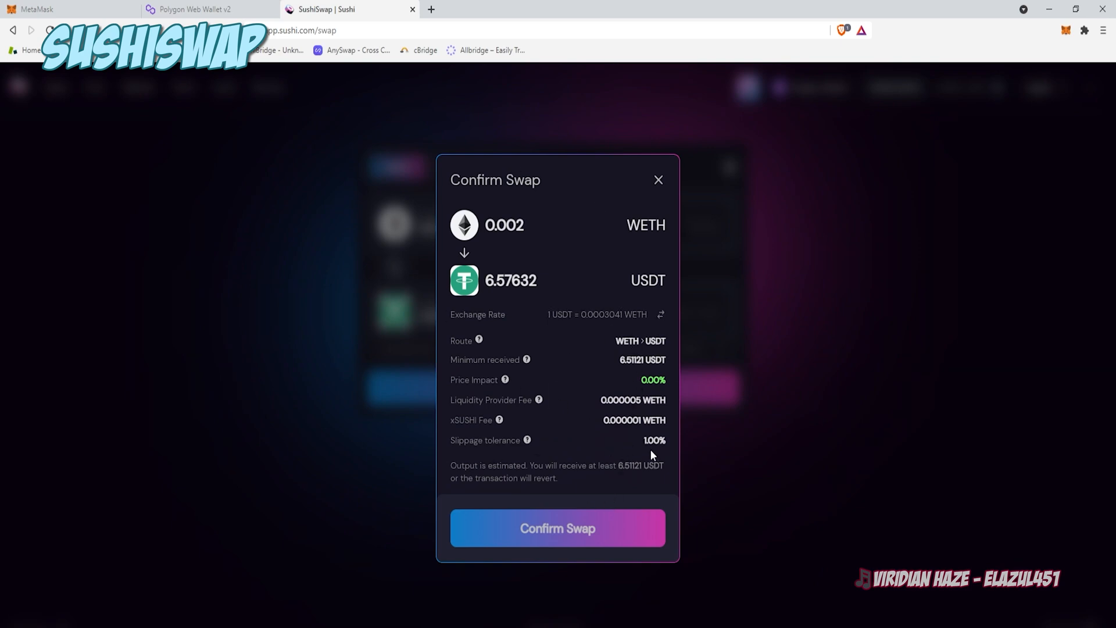
# Confirm the 0.002 WETH → USDT swap in MetaMask and add USDT to the wallet
pyautogui.click(557, 527)
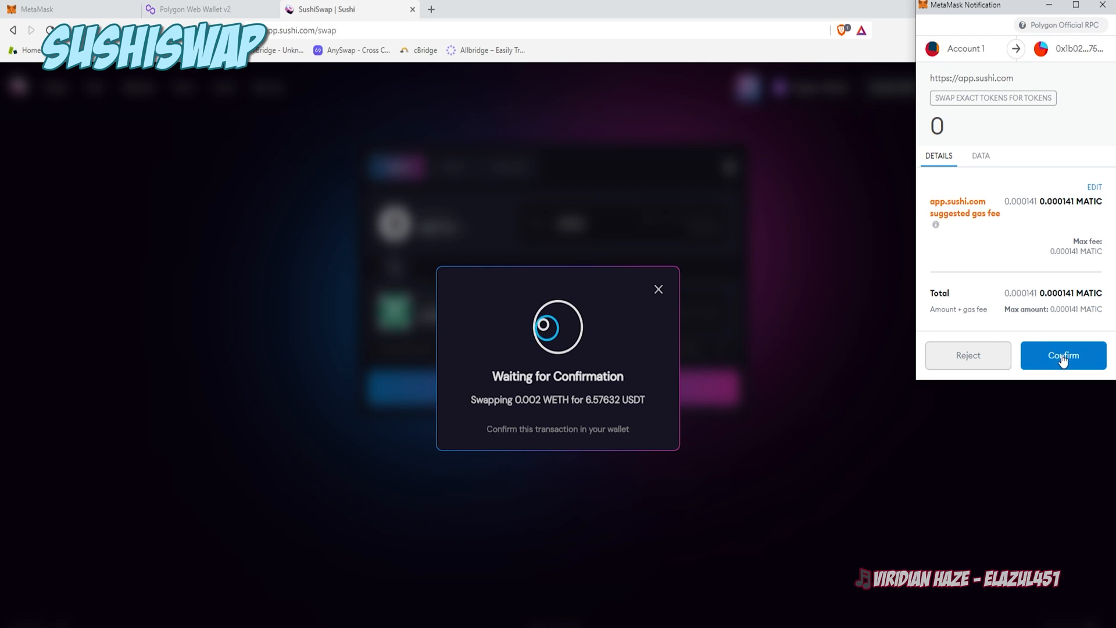
pyautogui.click(1062, 355)
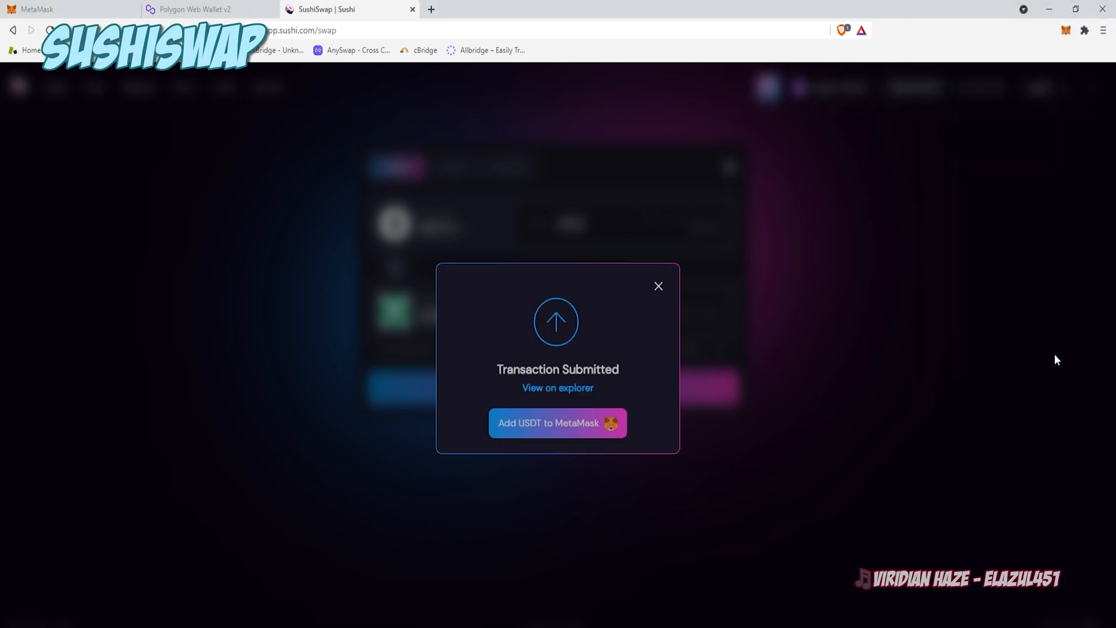
pyautogui.moveTo(614, 399)
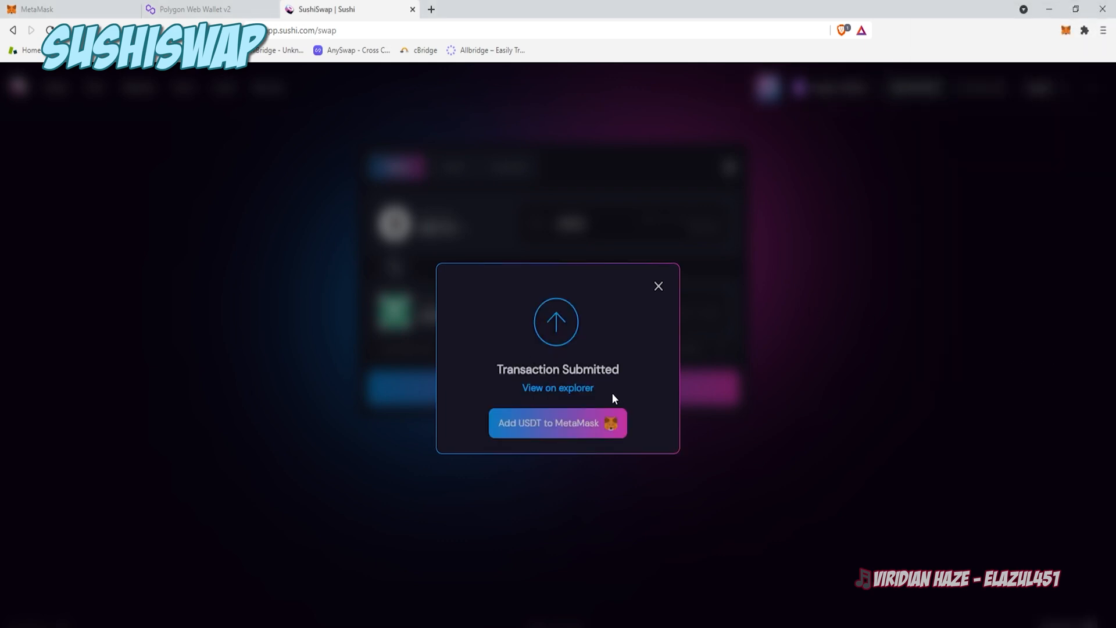
pyautogui.click(556, 422)
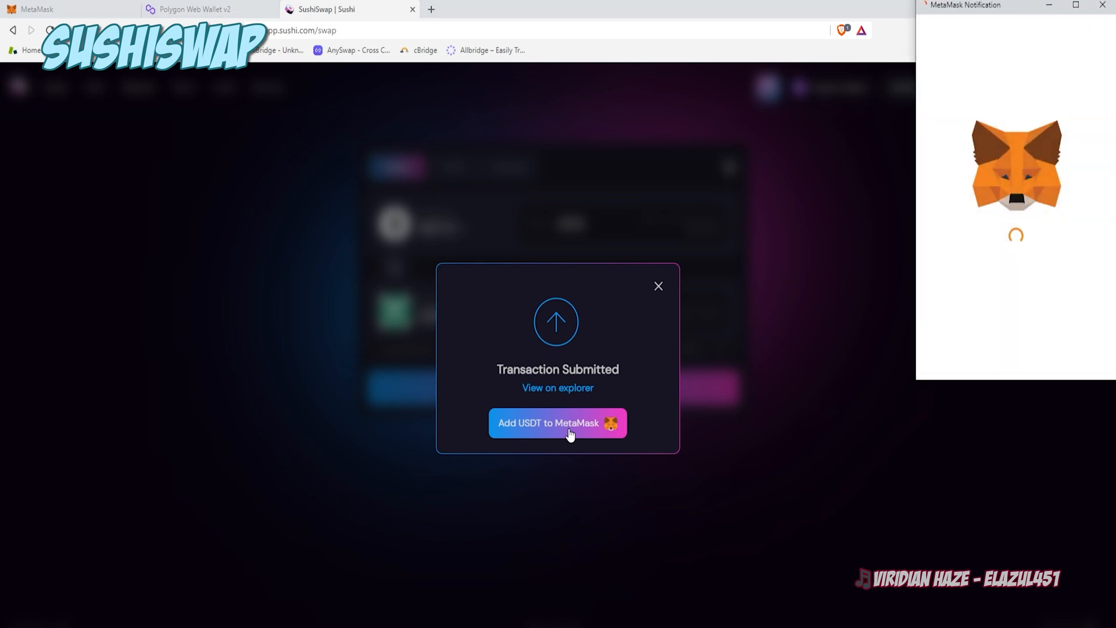
pyautogui.click(557, 423)
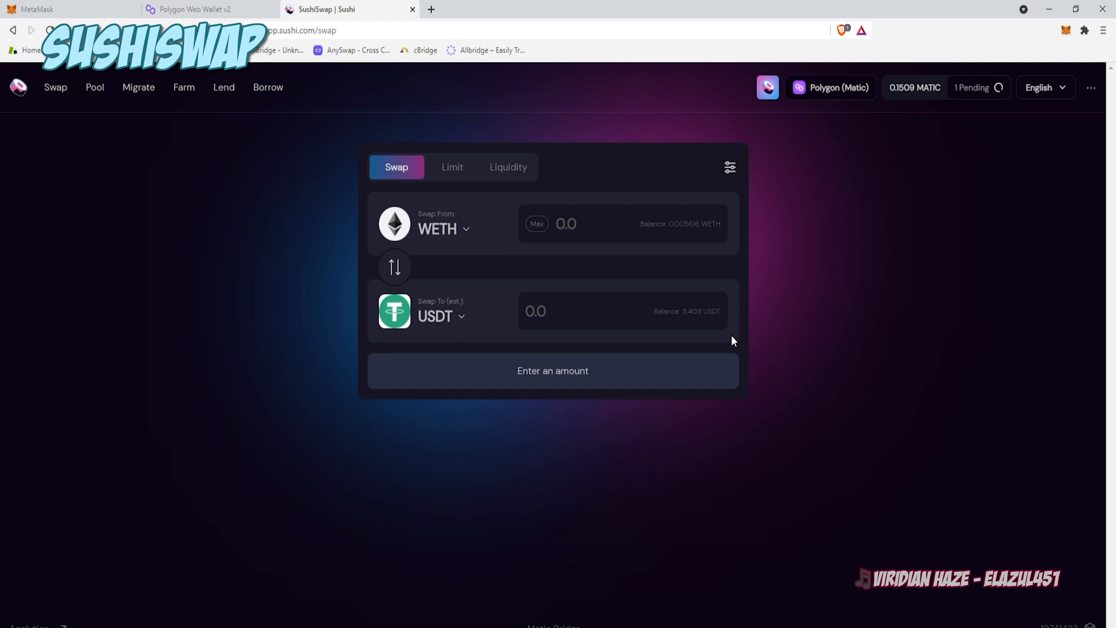
pyautogui.moveTo(734, 374)
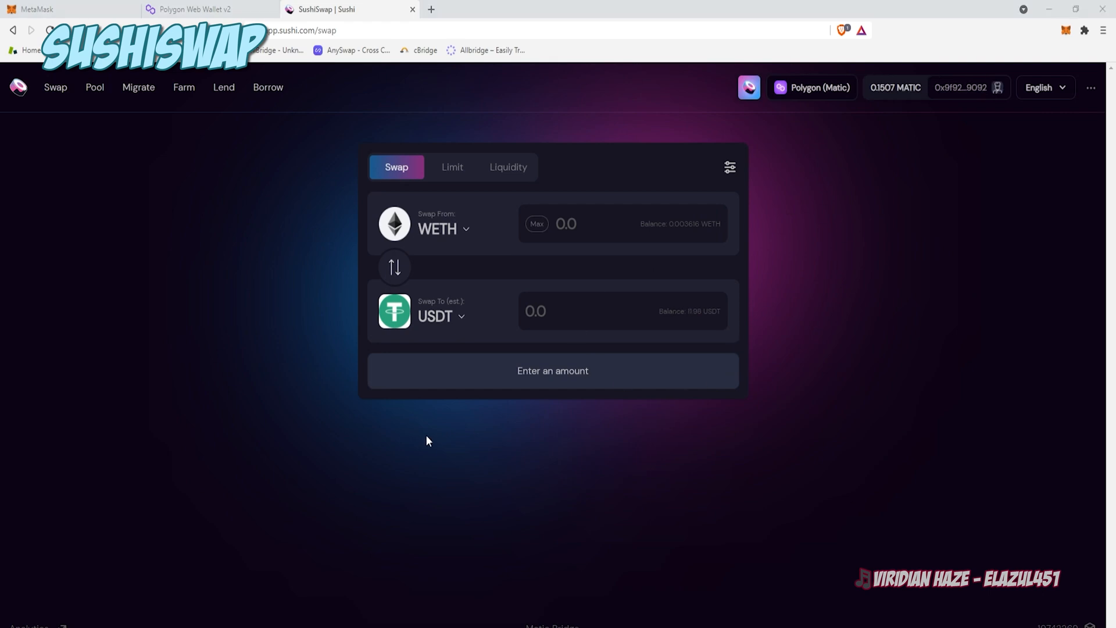
# Confirm MetaMask shows 11.986 USDT, then open a new browser tab
pyautogui.click(64, 10)
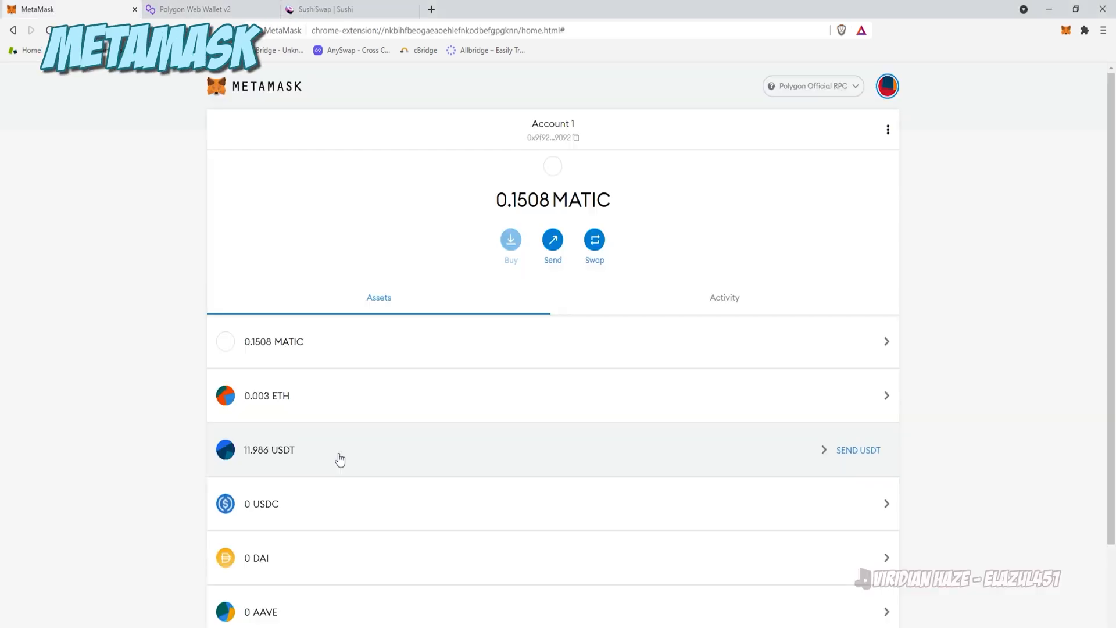
pyautogui.moveTo(267, 469)
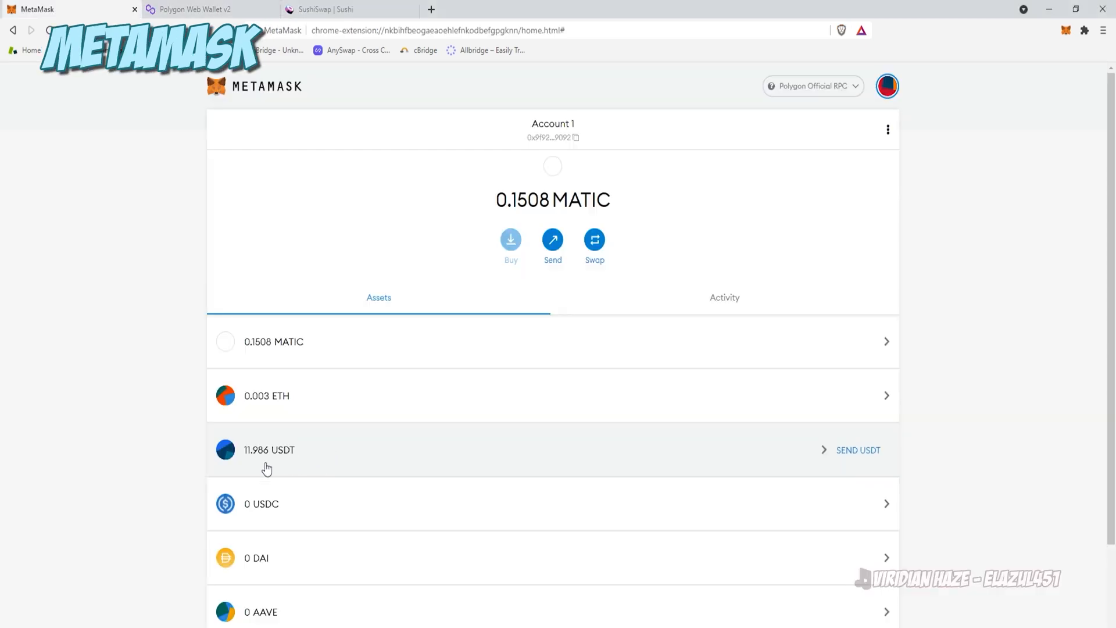
pyautogui.moveTo(367, 477)
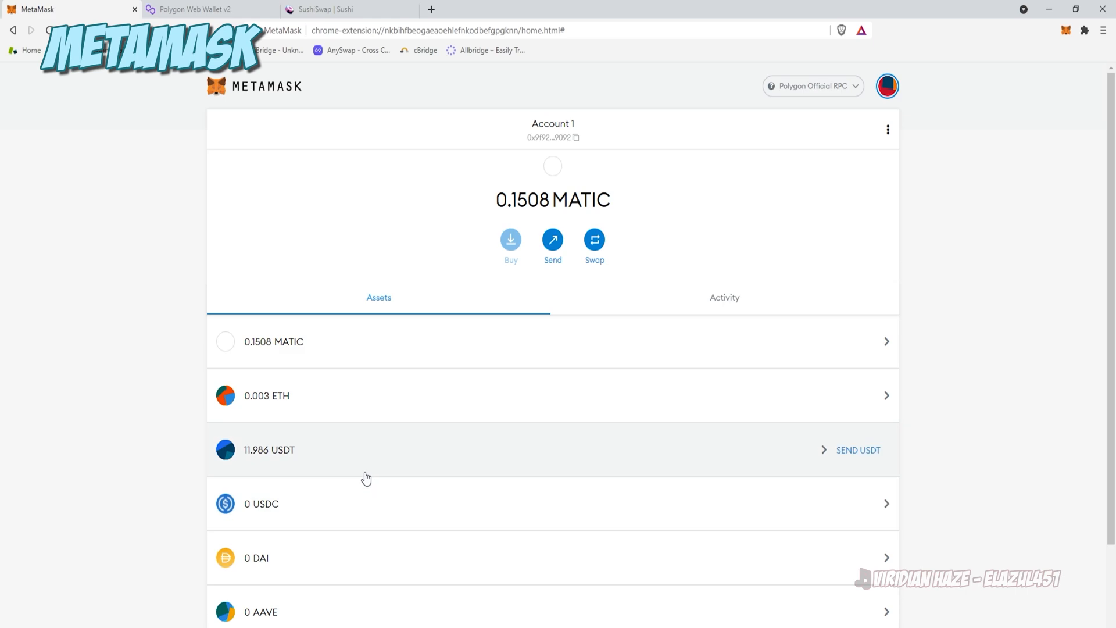
pyautogui.moveTo(395, 399)
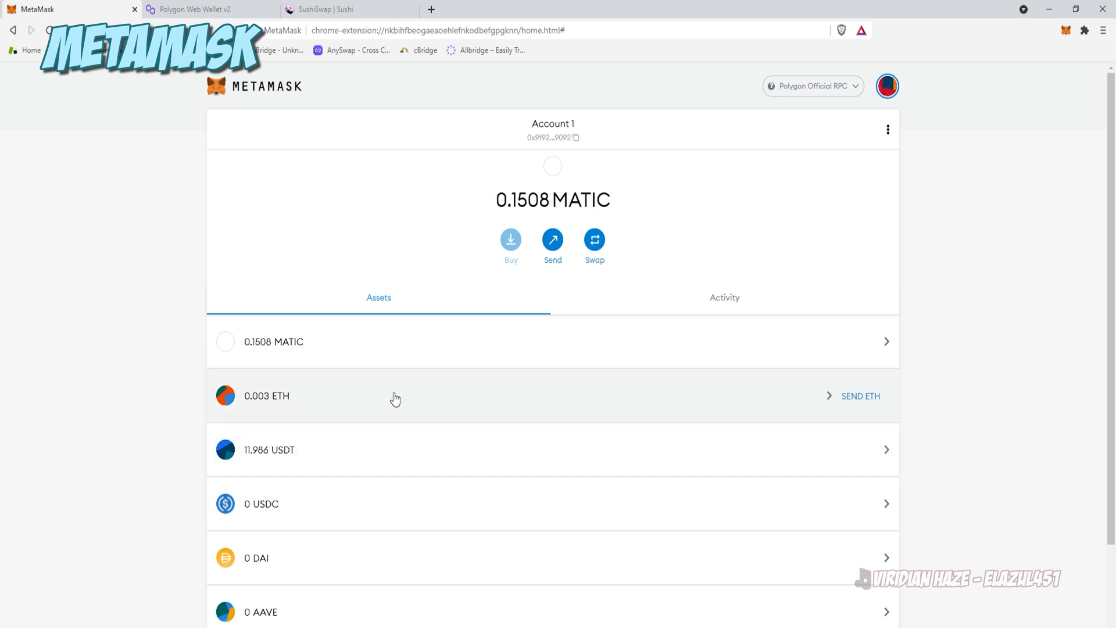
pyautogui.click(569, 9)
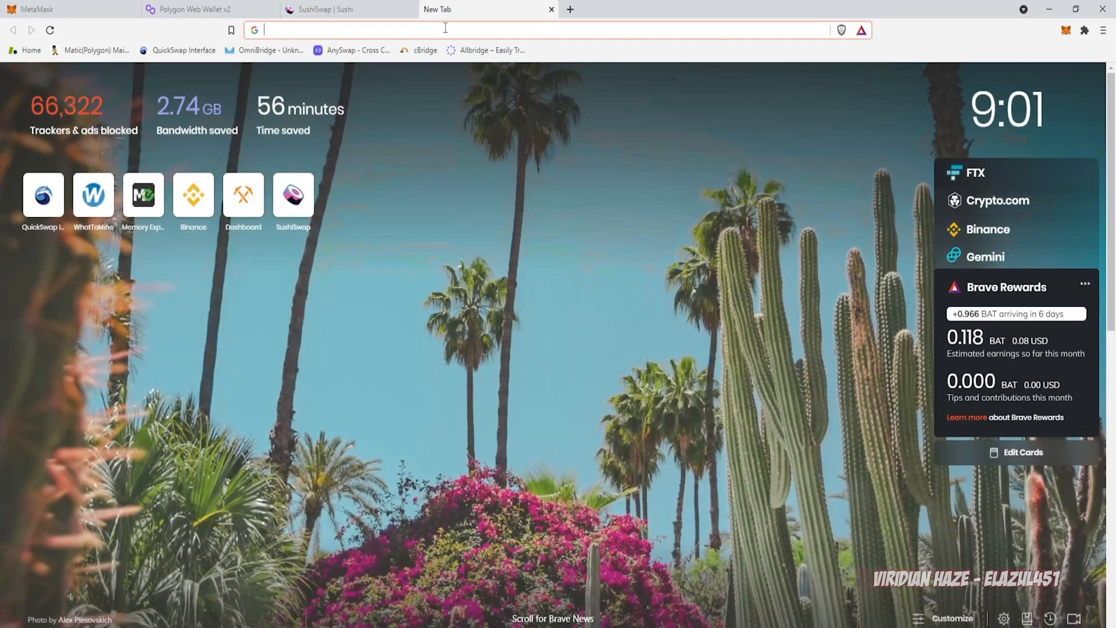
# Open xpollinate.io and set a USDT transfer from Polygon to BSC
pyautogui.write('xpollinate.io')
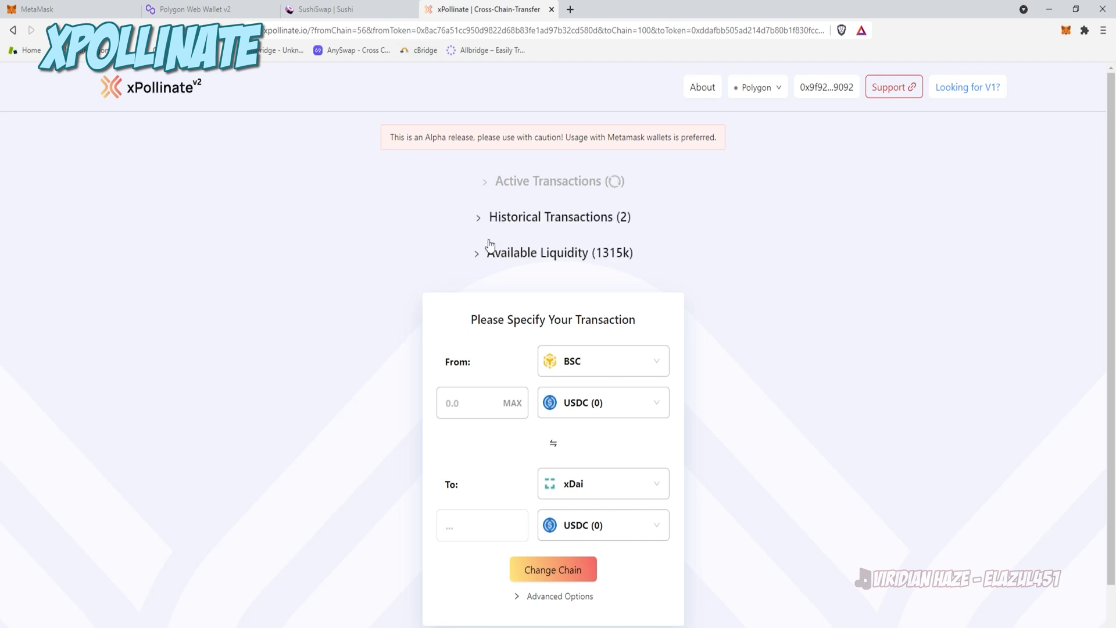
pyautogui.moveTo(742, 499)
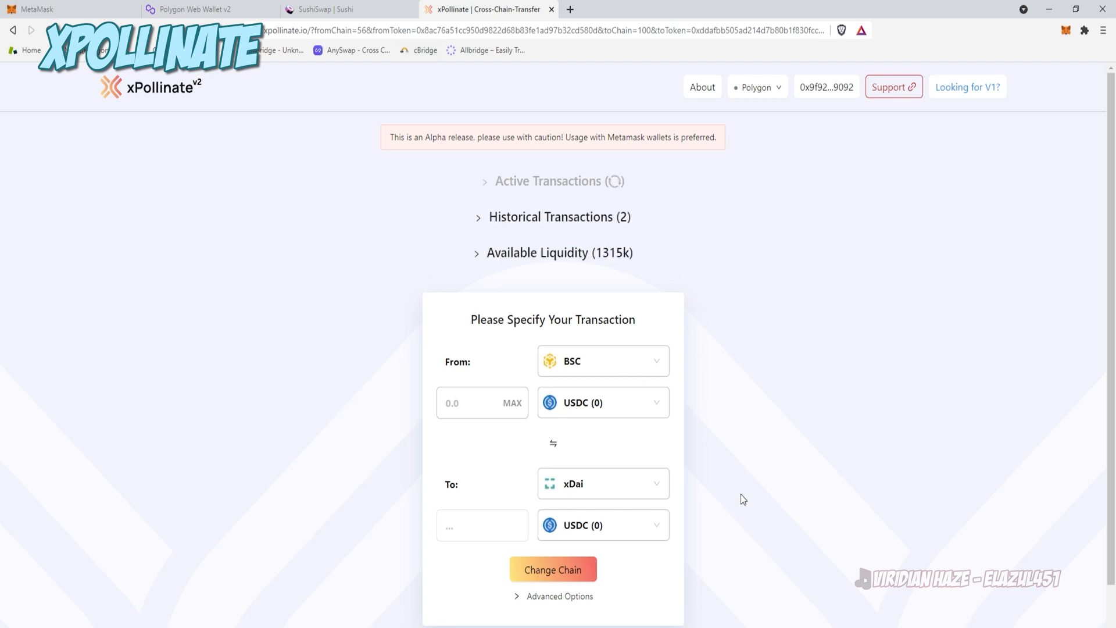
pyautogui.click(602, 361)
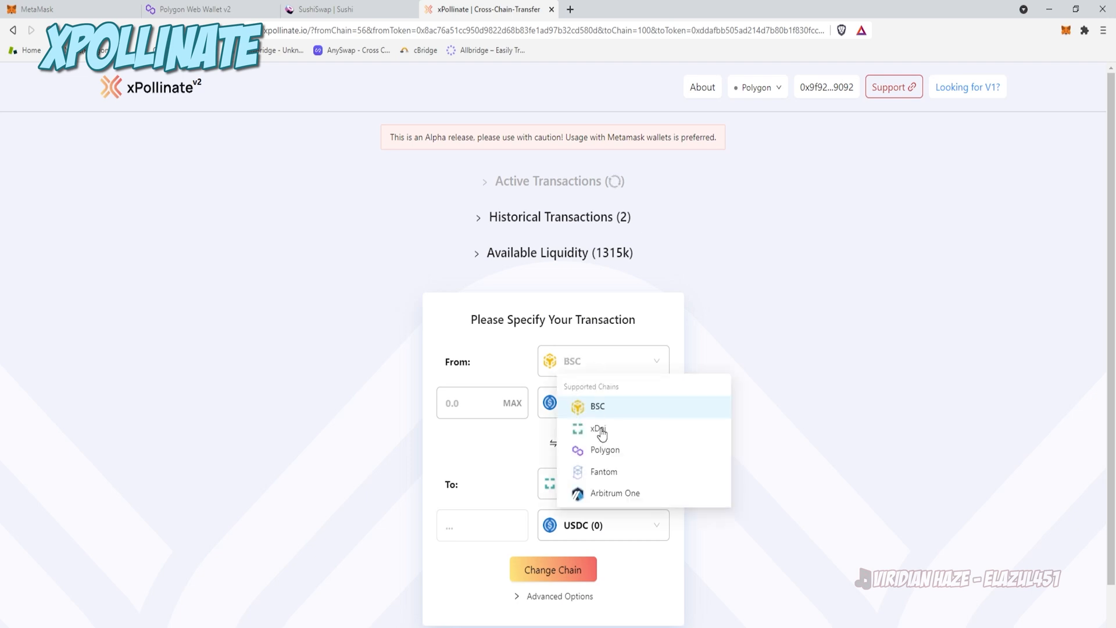
pyautogui.moveTo(620, 454)
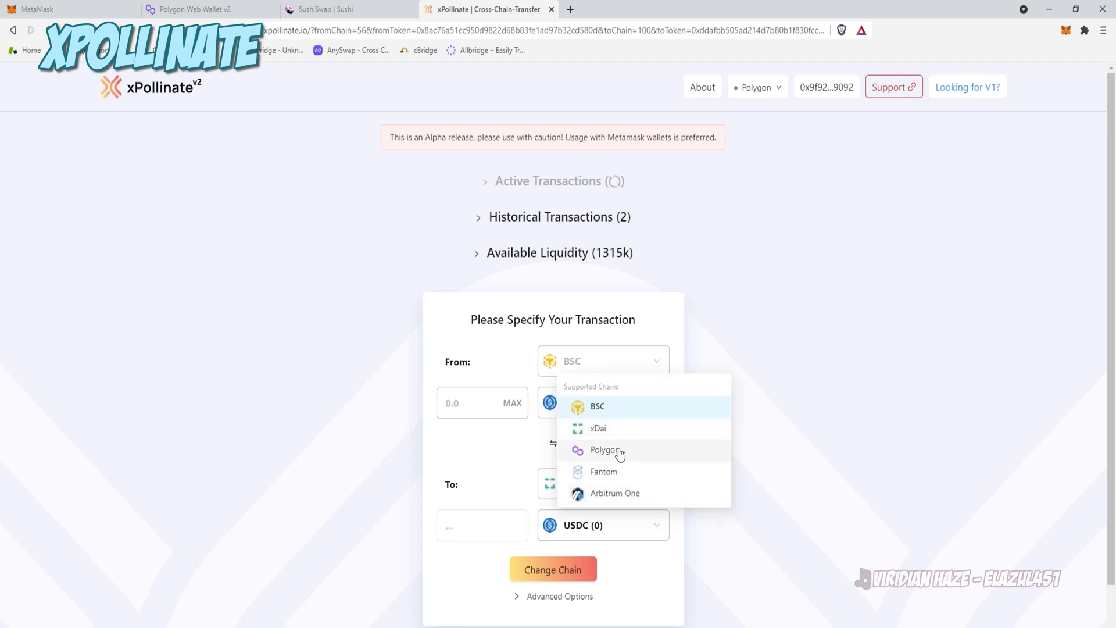
pyautogui.click(606, 449)
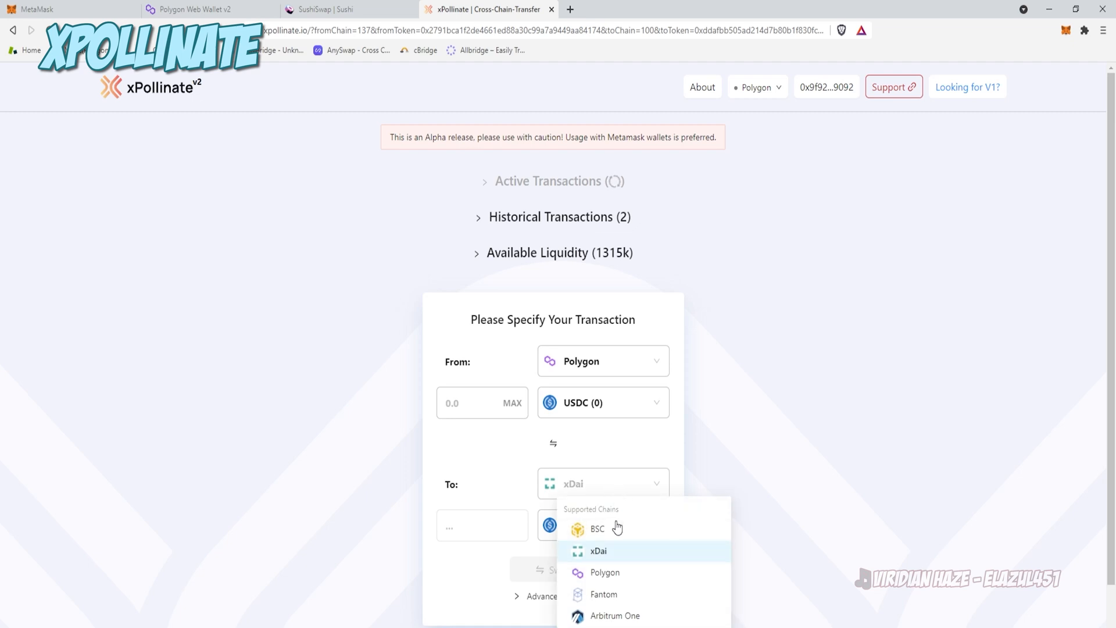
pyautogui.click(596, 529)
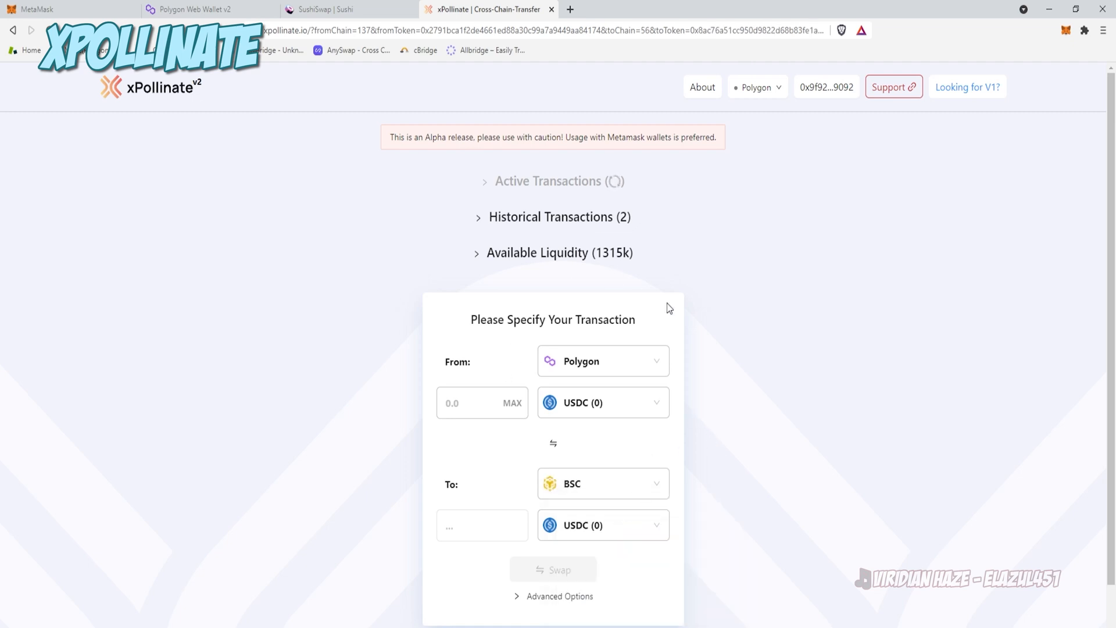
pyautogui.moveTo(538, 496)
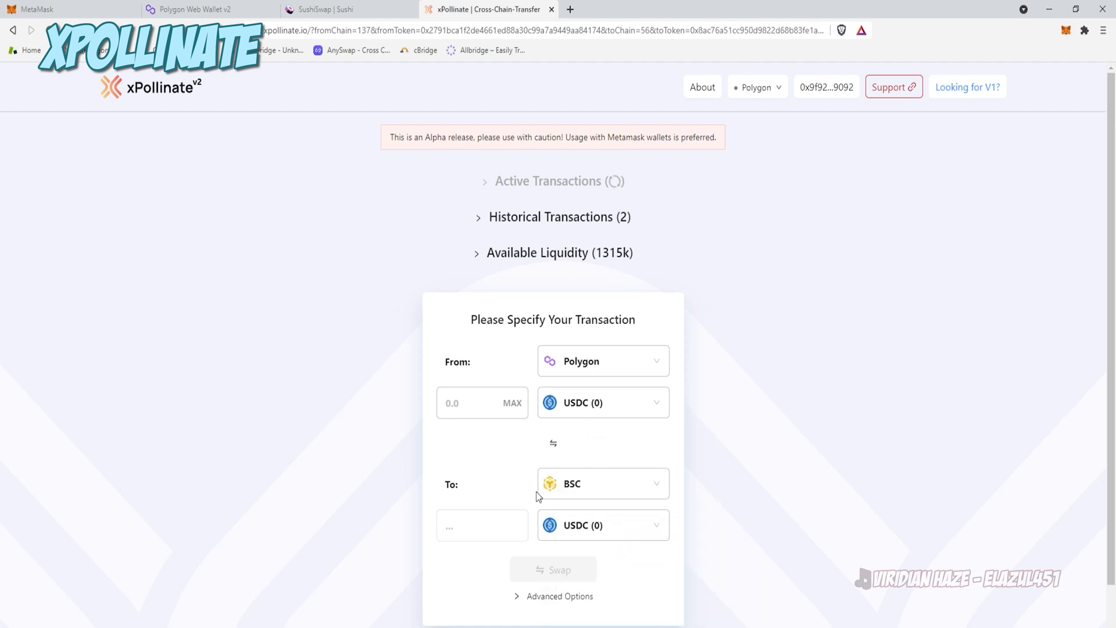
pyautogui.moveTo(543, 505)
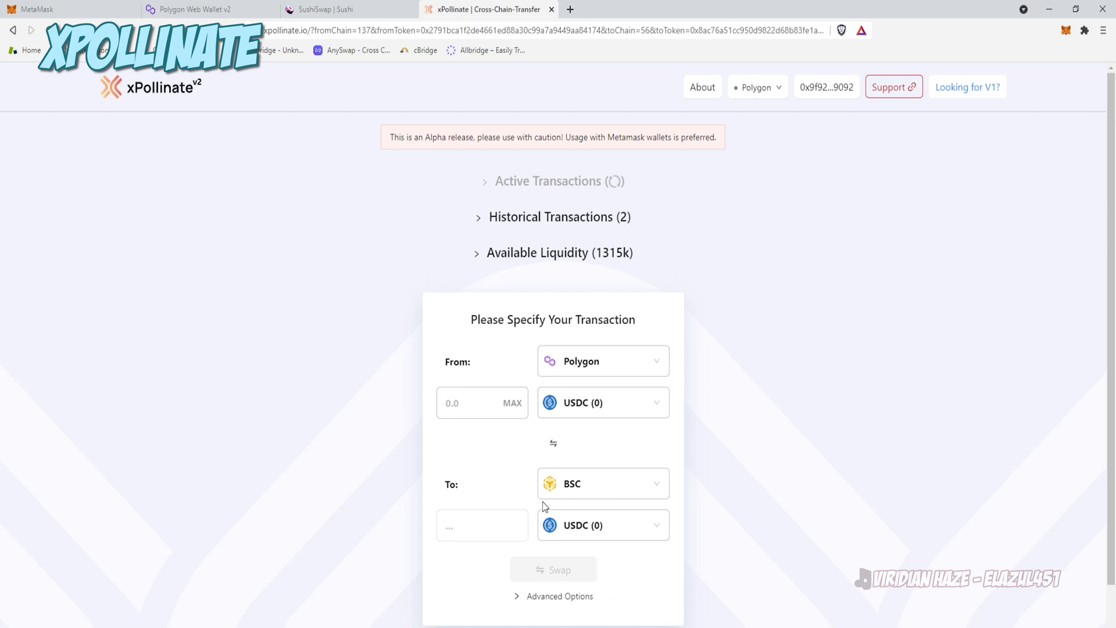
pyautogui.moveTo(586, 404)
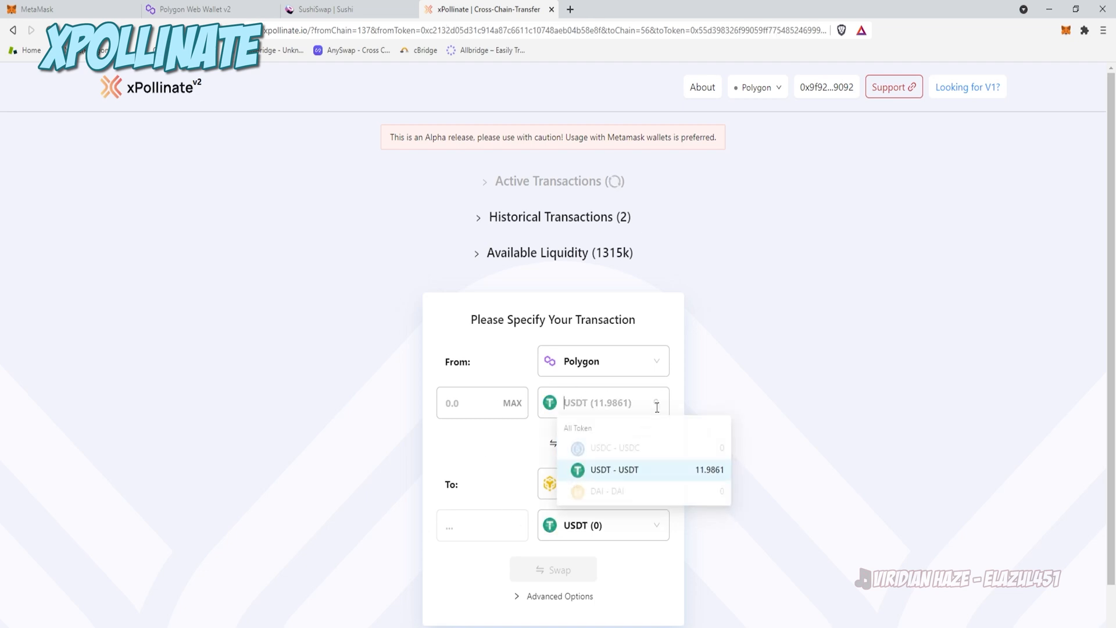
pyautogui.moveTo(641, 494)
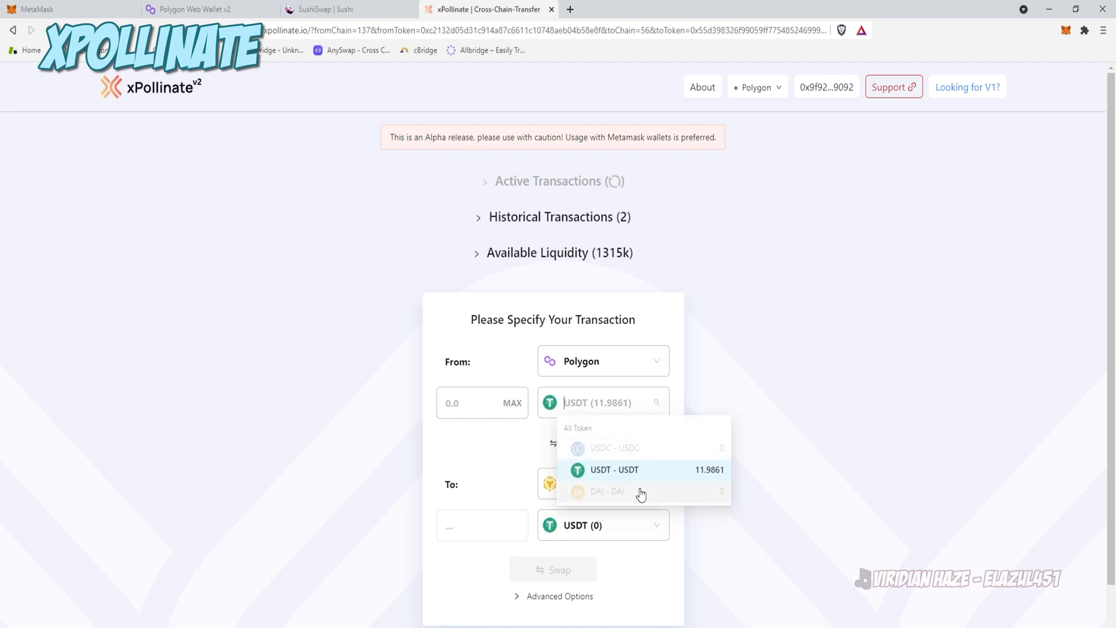
pyautogui.moveTo(665, 474)
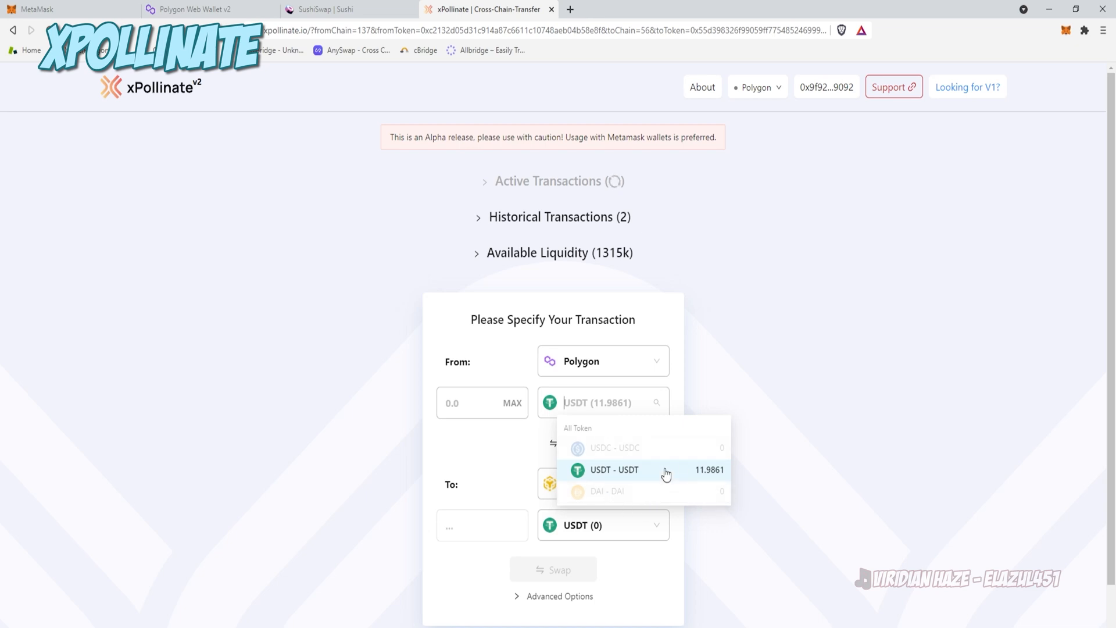
pyautogui.moveTo(643, 461)
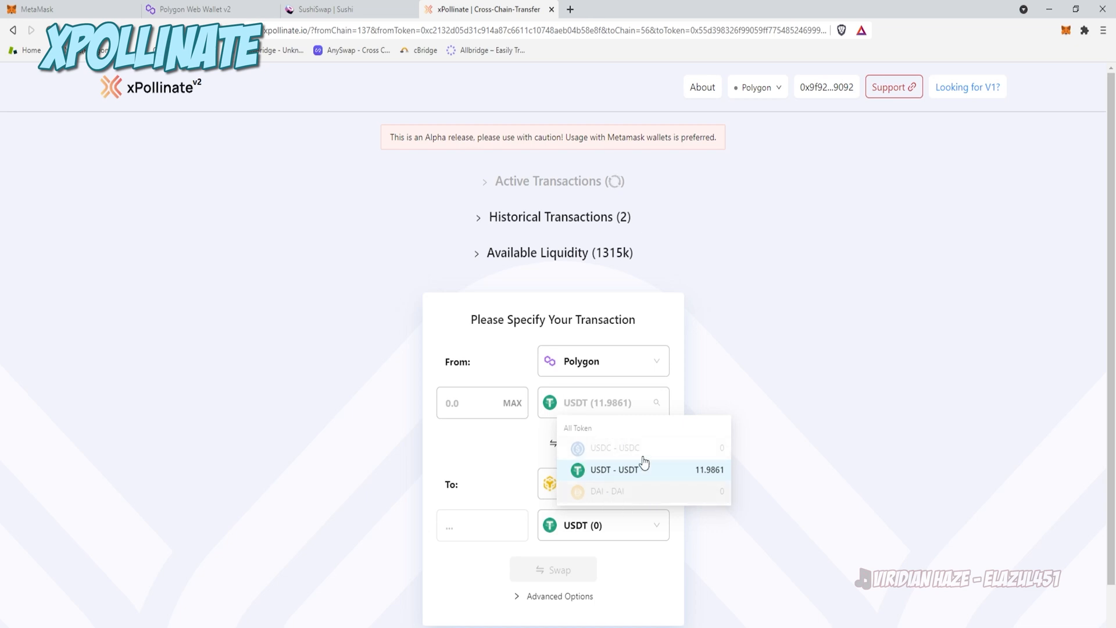
pyautogui.click(614, 469)
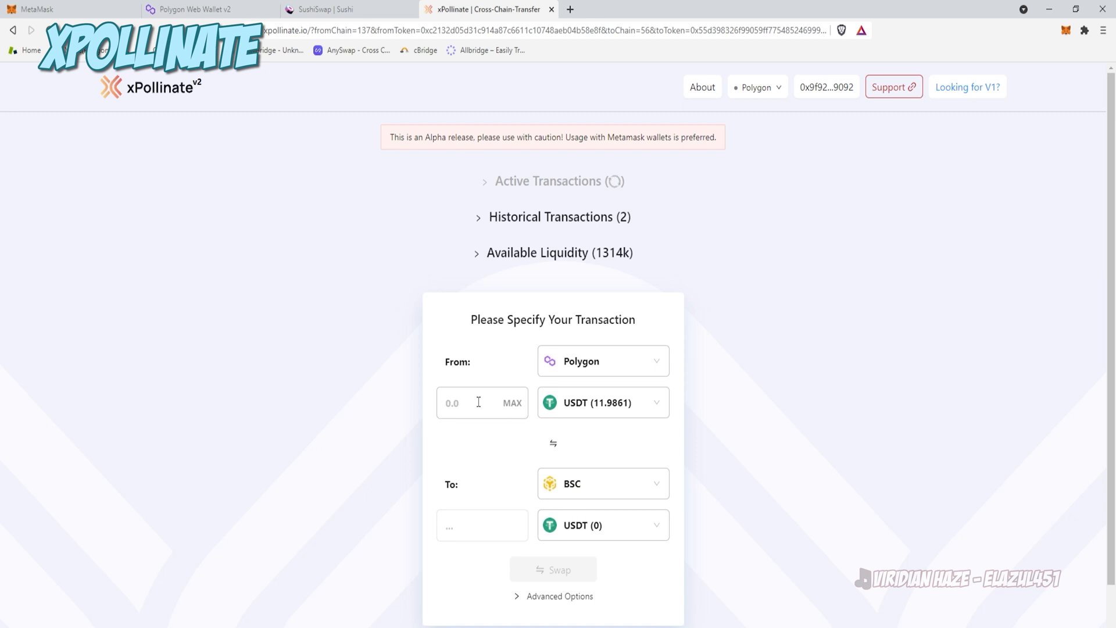
# Enter 5 USDT and view the ~4.9975 USDT received estimate on BSC
pyautogui.write('5')
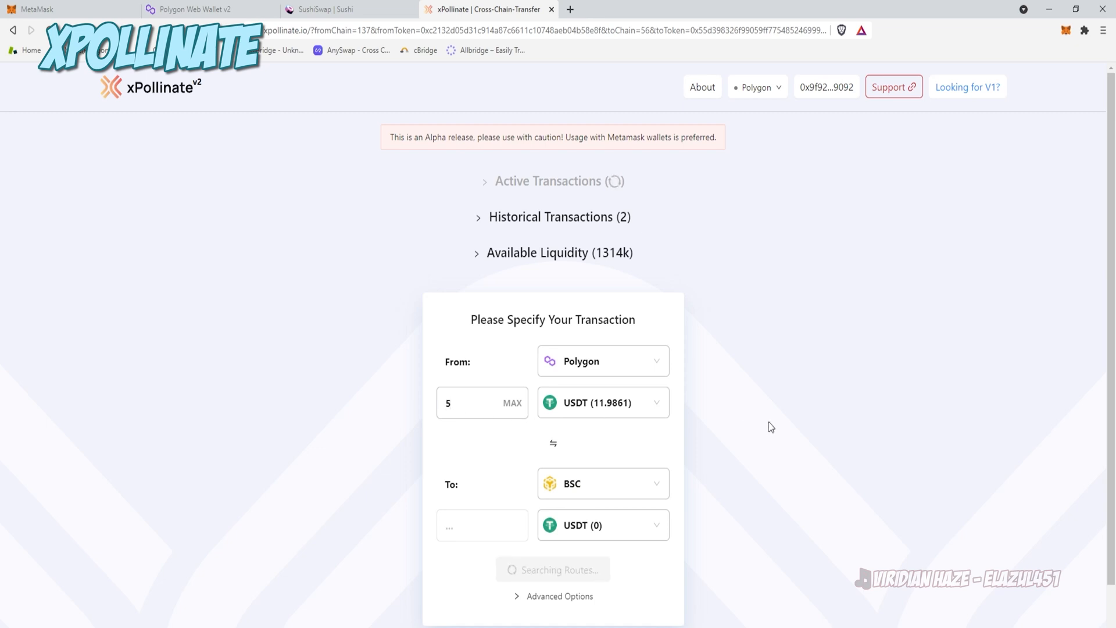
pyautogui.moveTo(518, 592)
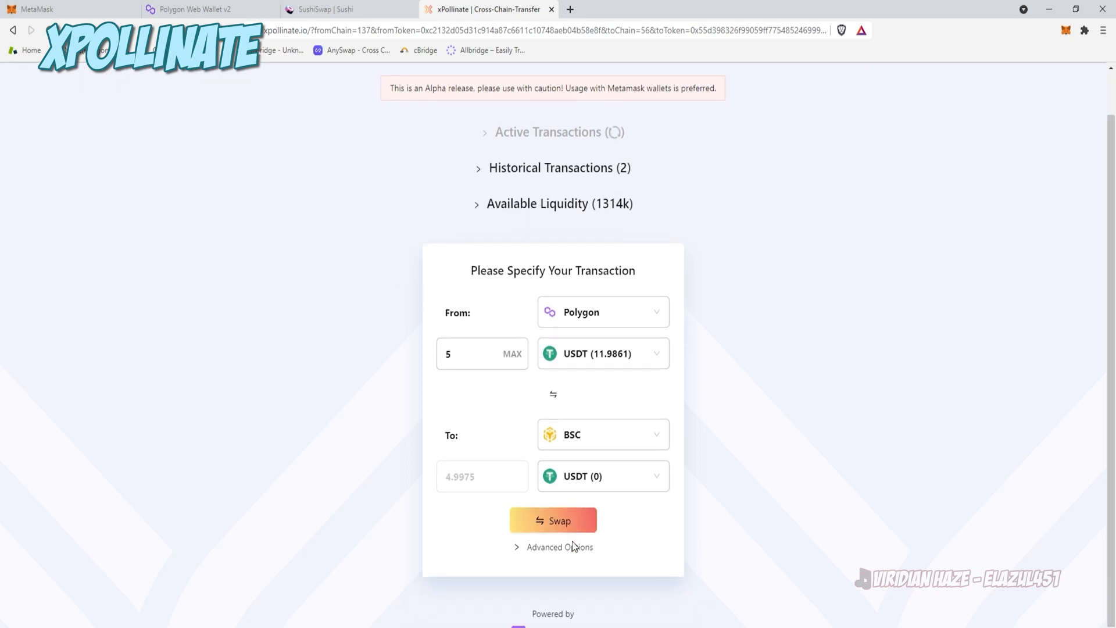
pyautogui.scroll(-3)
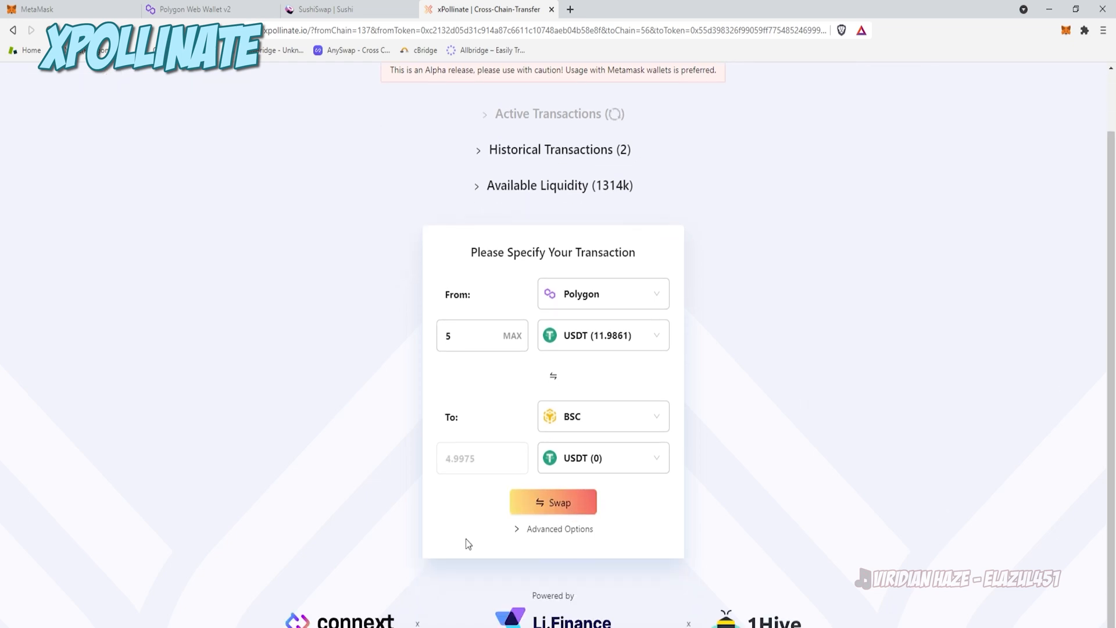
pyautogui.moveTo(469, 466)
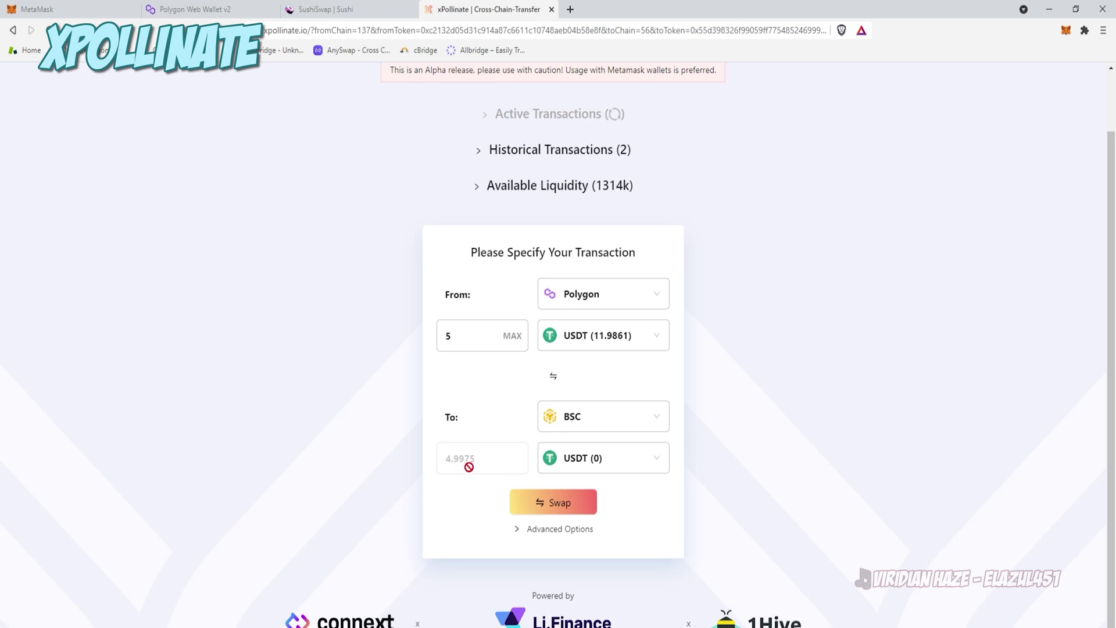
pyautogui.moveTo(464, 421)
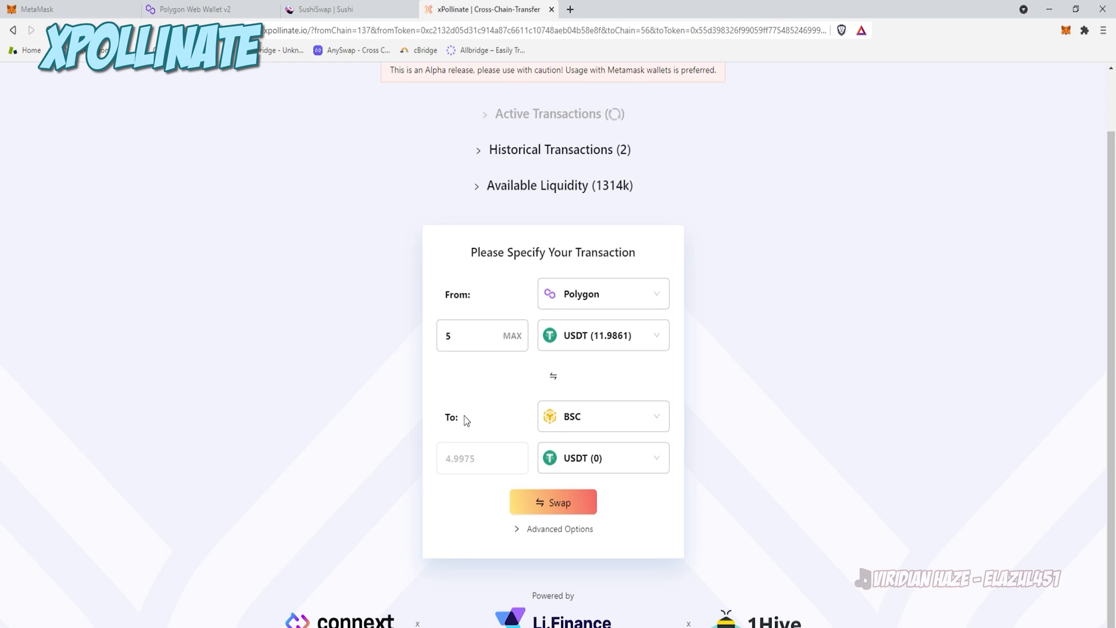
pyautogui.moveTo(548, 536)
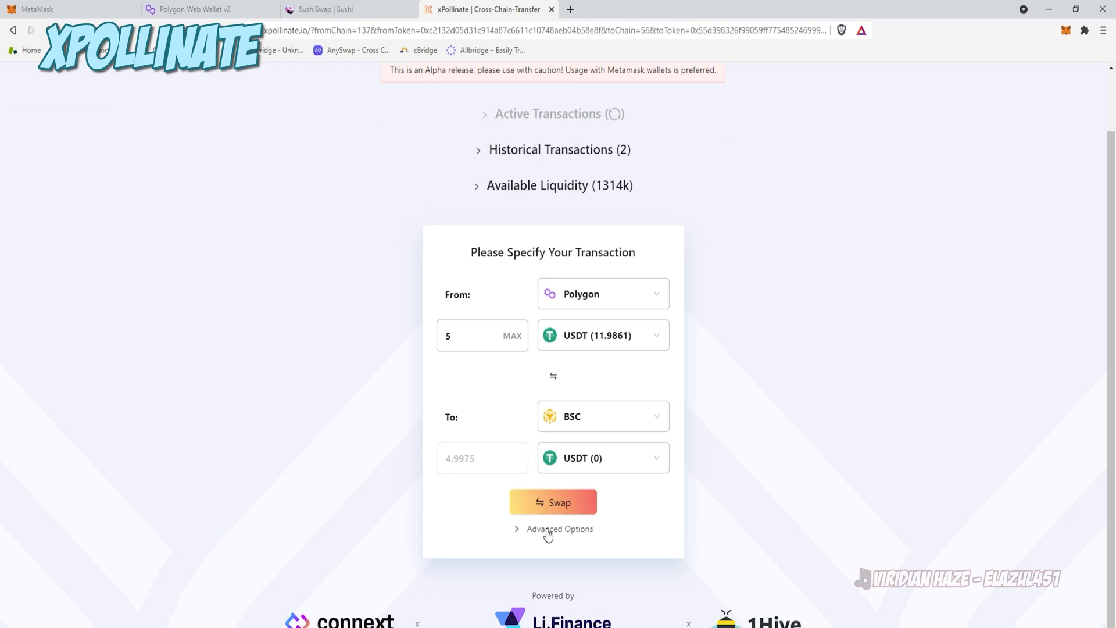
# Expand Advanced Options showing Infinite Approval on and no receiving address
pyautogui.click(559, 529)
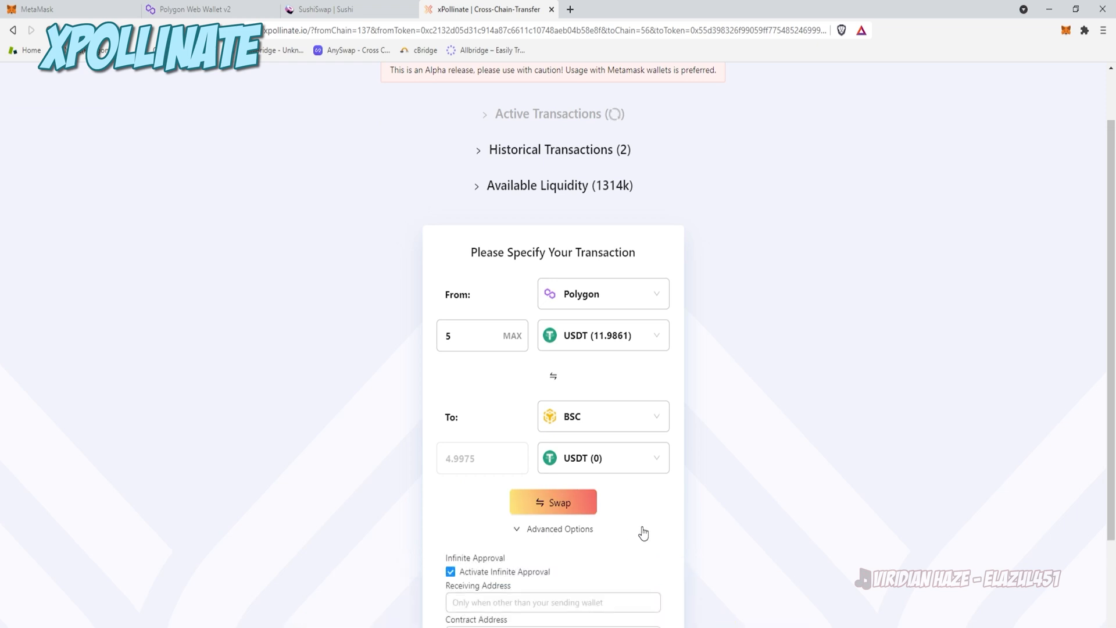
pyautogui.scroll(-3)
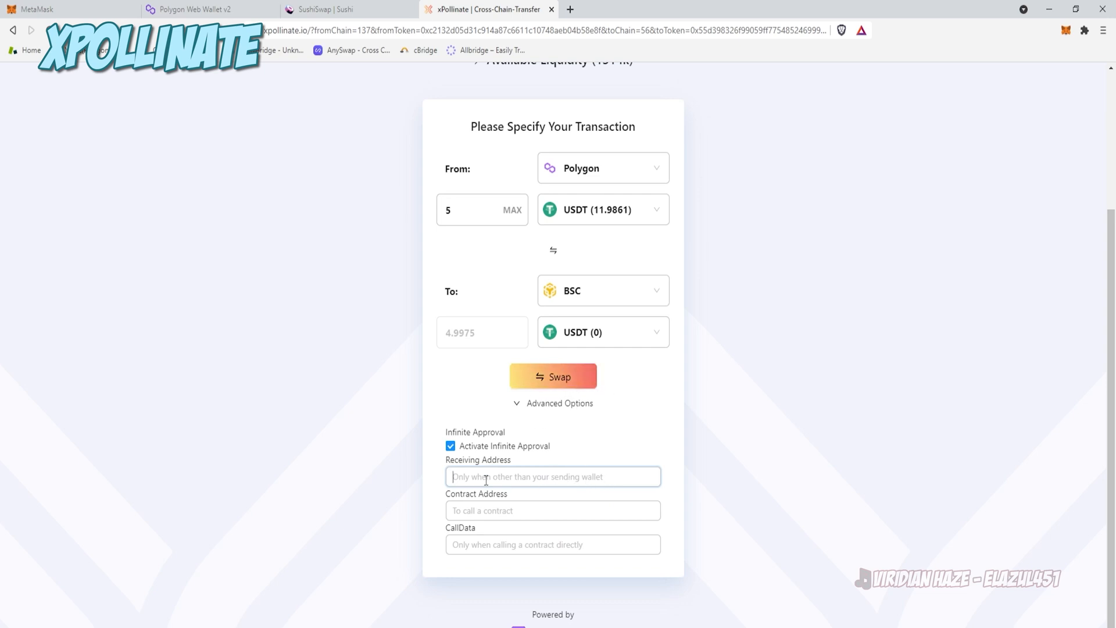
pyautogui.moveTo(491, 481)
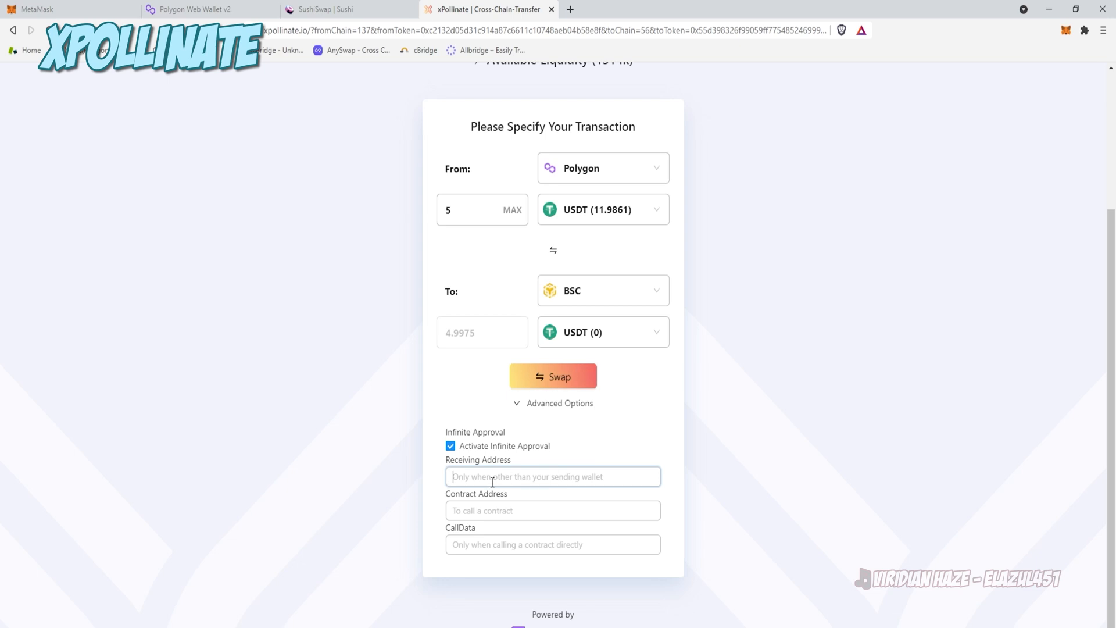
pyautogui.moveTo(545, 375)
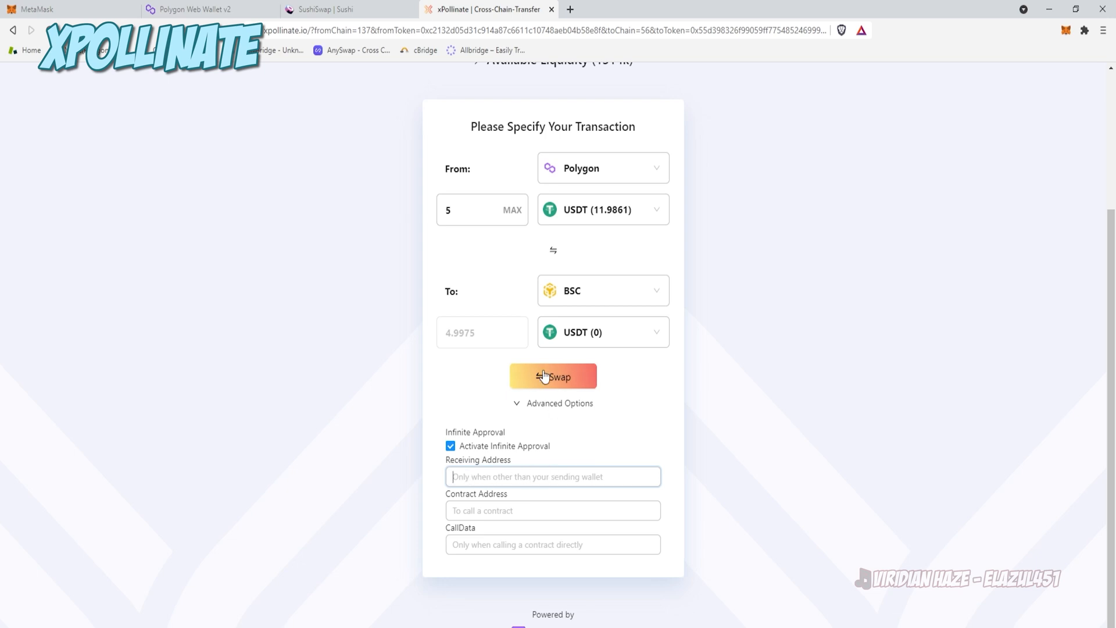
pyautogui.moveTo(605, 437)
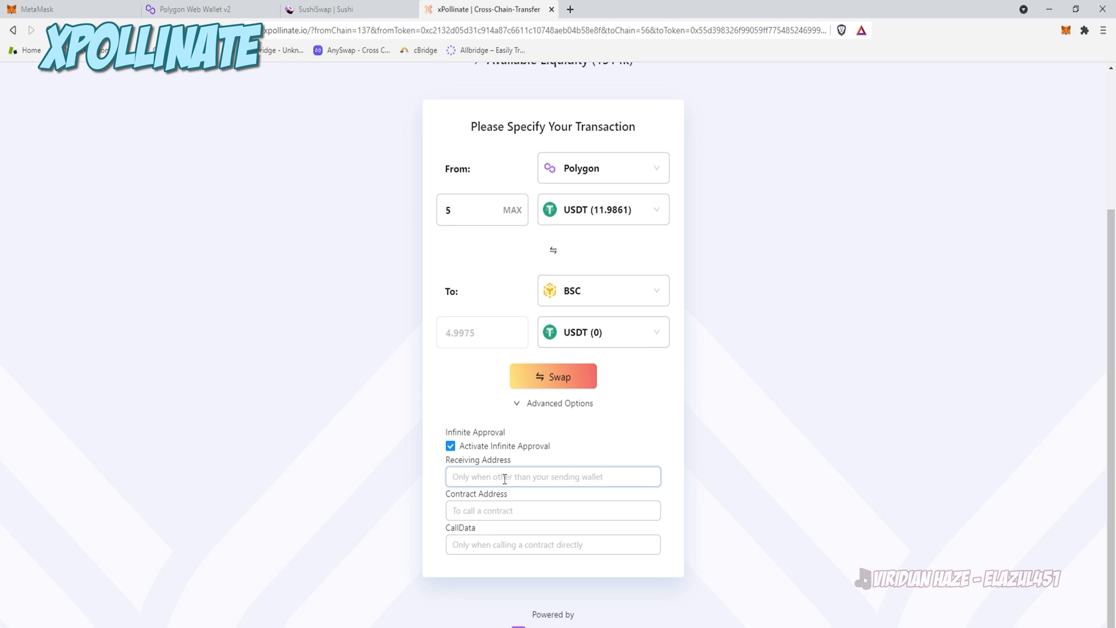
pyautogui.moveTo(505, 479)
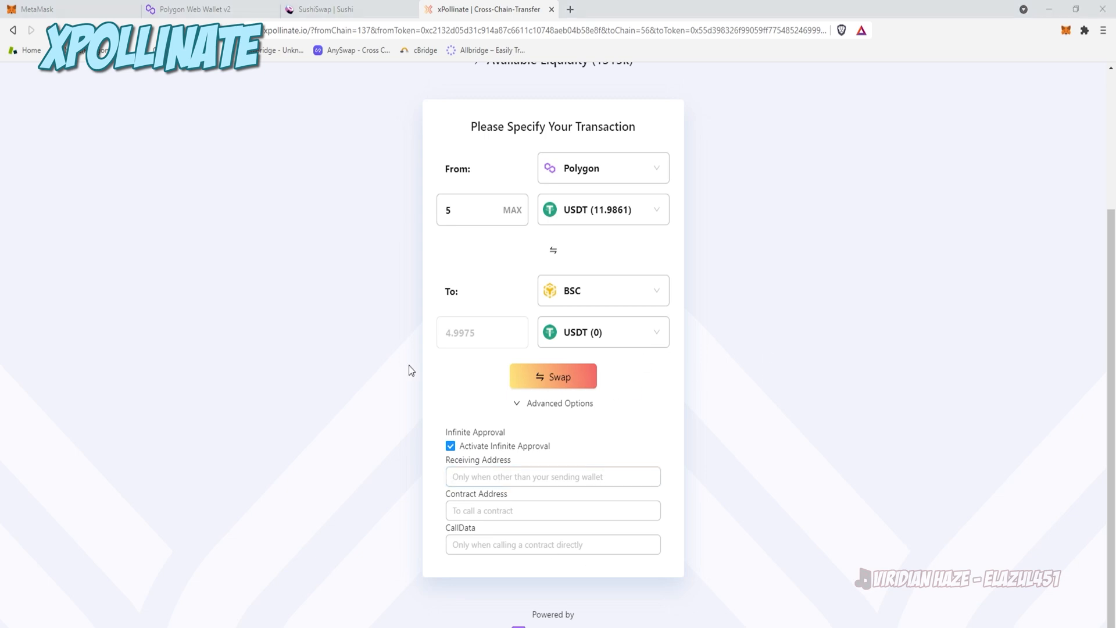
pyautogui.click(708, 9)
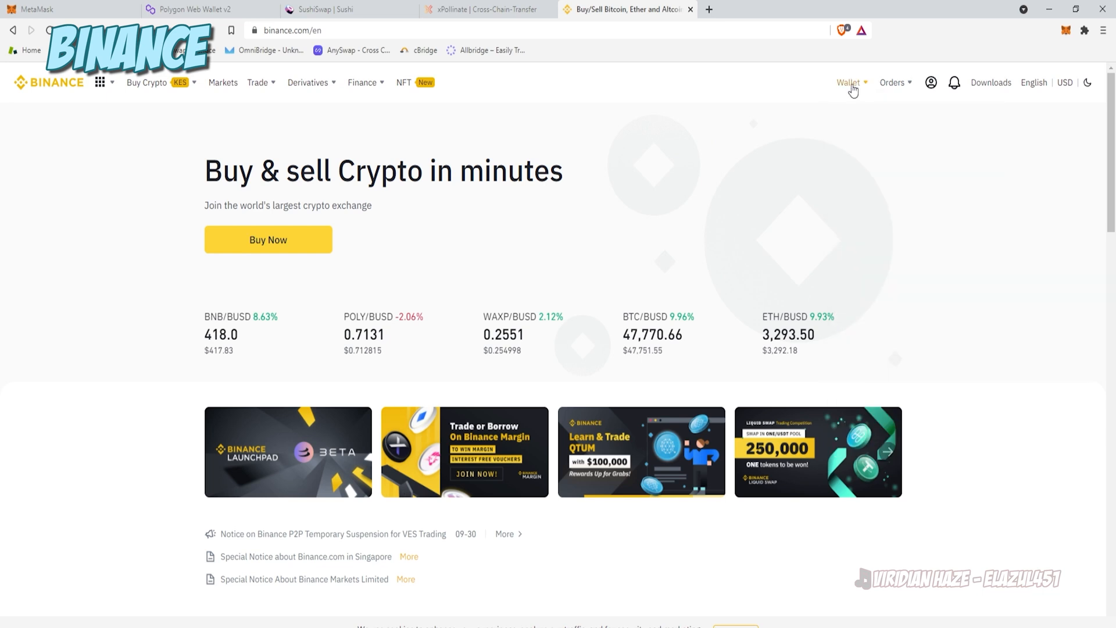
# Open the crypto deposit form from the Binance Fiat and Spot wallet
pyautogui.click(849, 82)
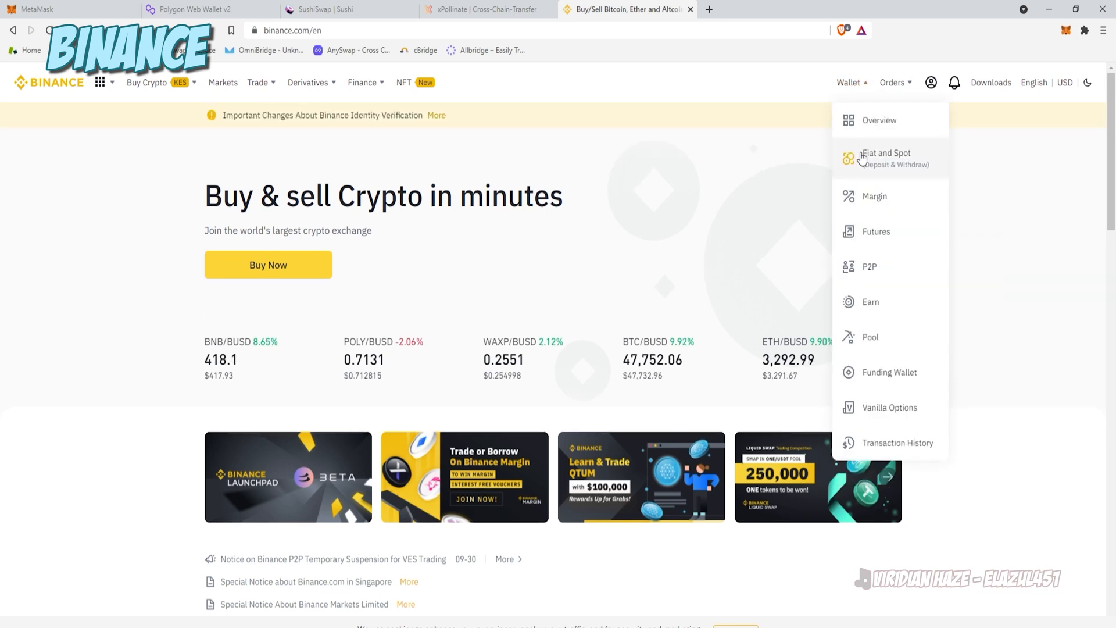
pyautogui.click(885, 157)
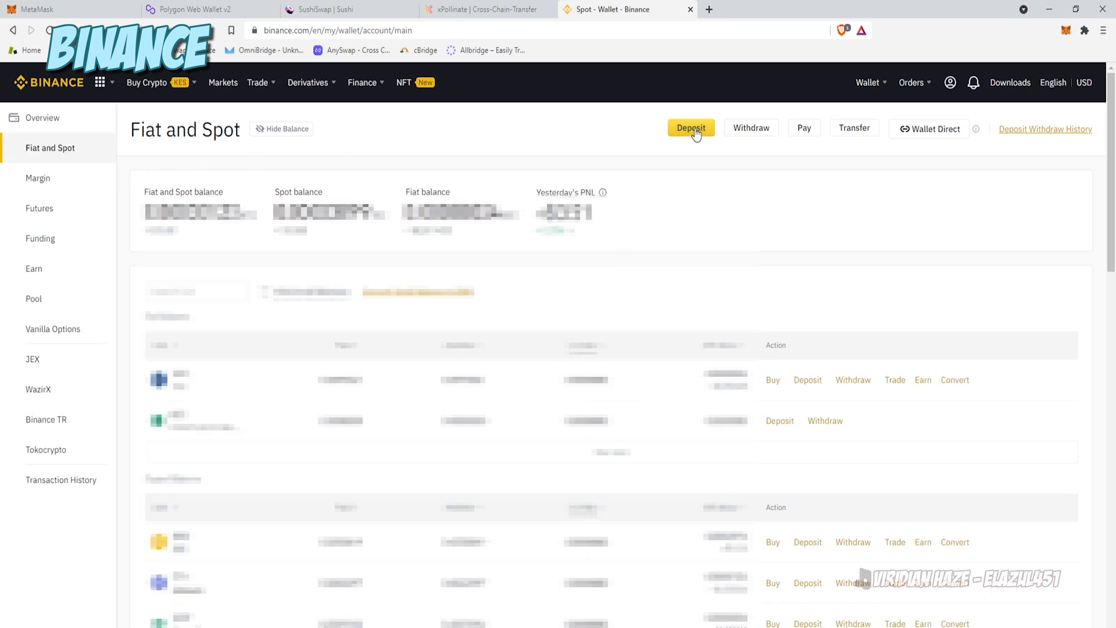
pyautogui.click(690, 127)
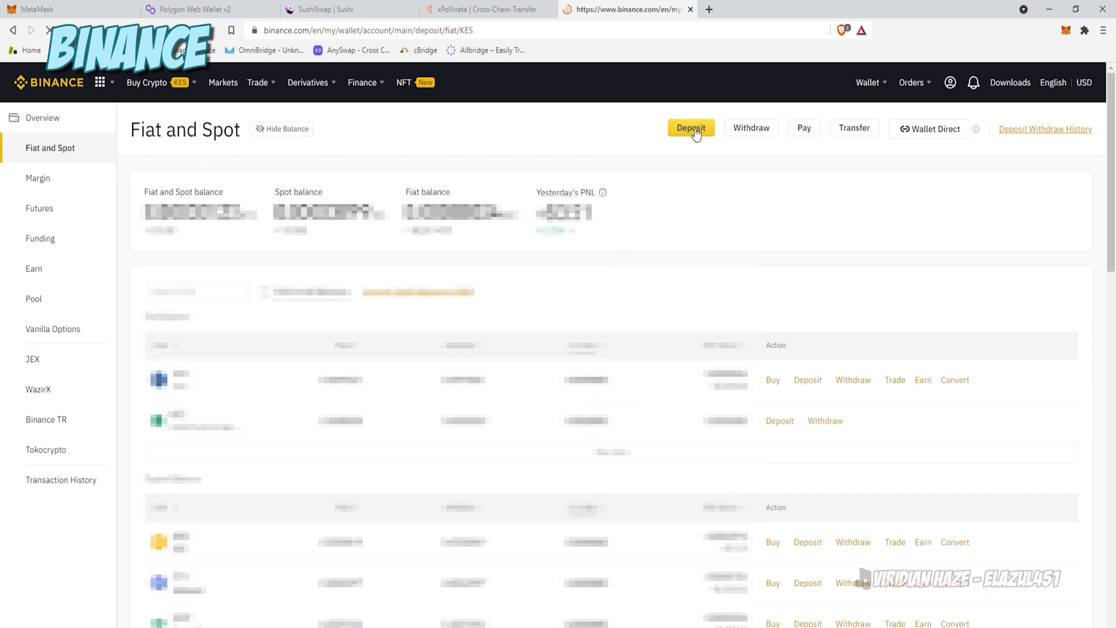
pyautogui.click(690, 128)
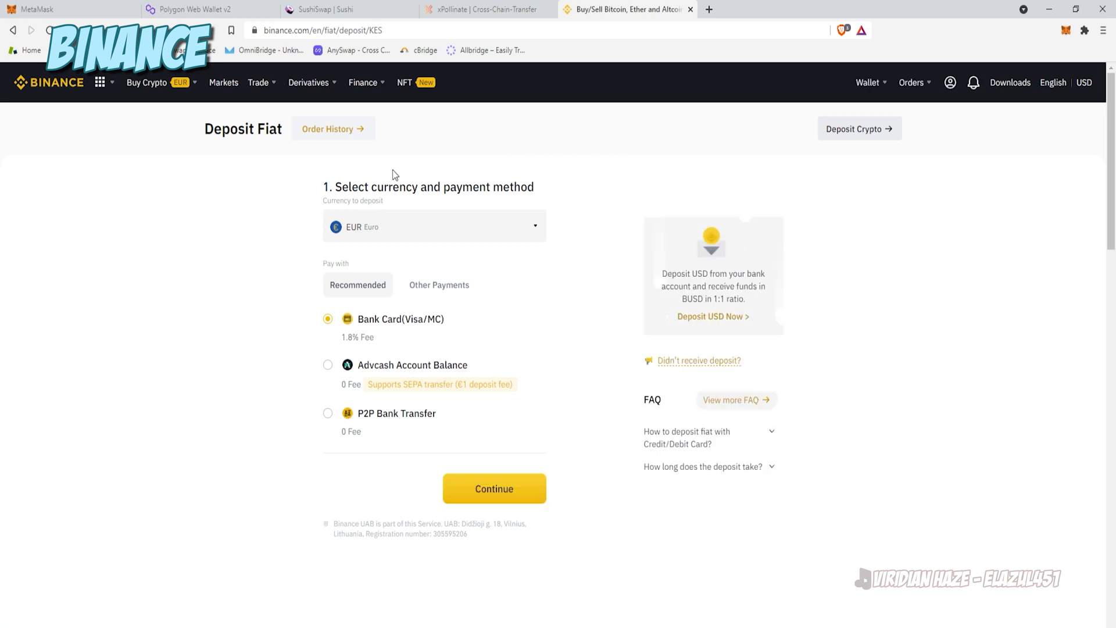
pyautogui.click(858, 130)
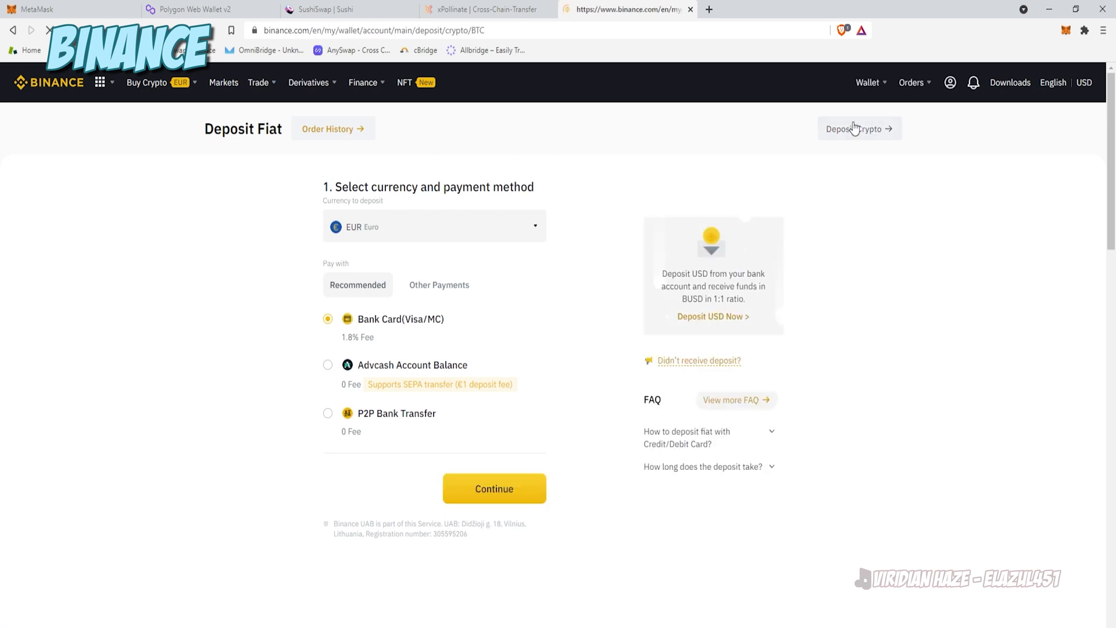
# Select USDT on BSC (BEP20) and copy its deposit address
pyautogui.click(859, 129)
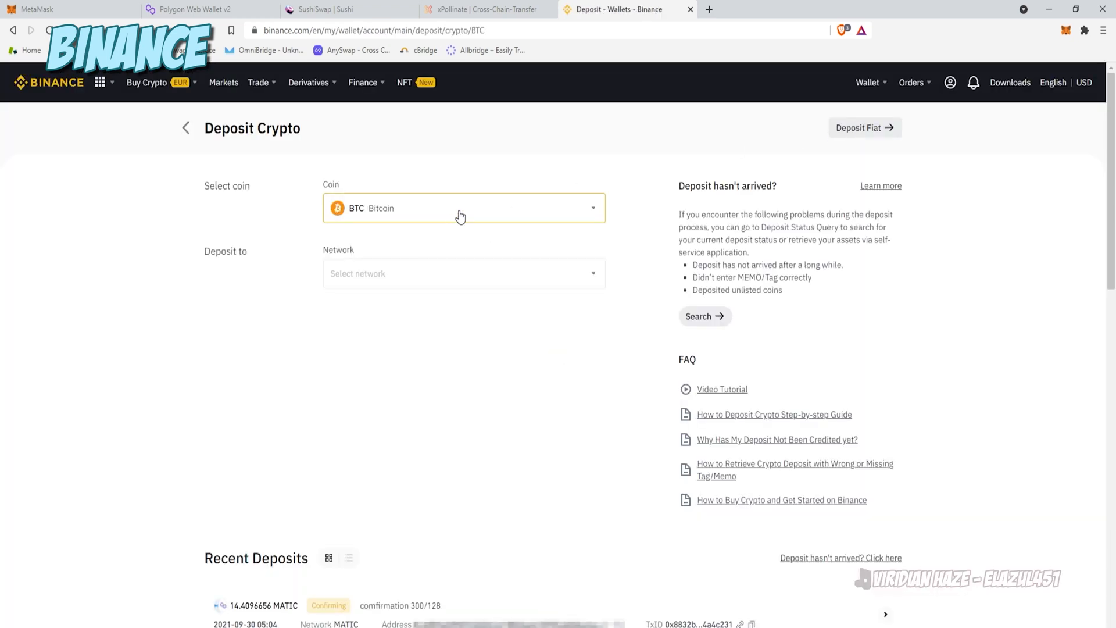
pyautogui.click(461, 208)
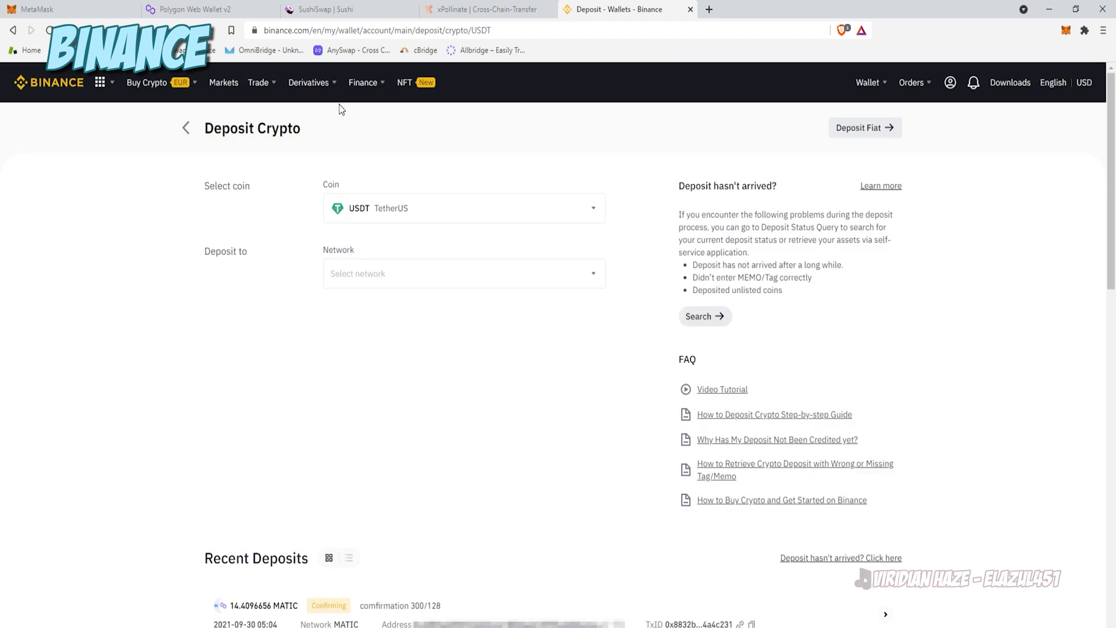
pyautogui.click(463, 273)
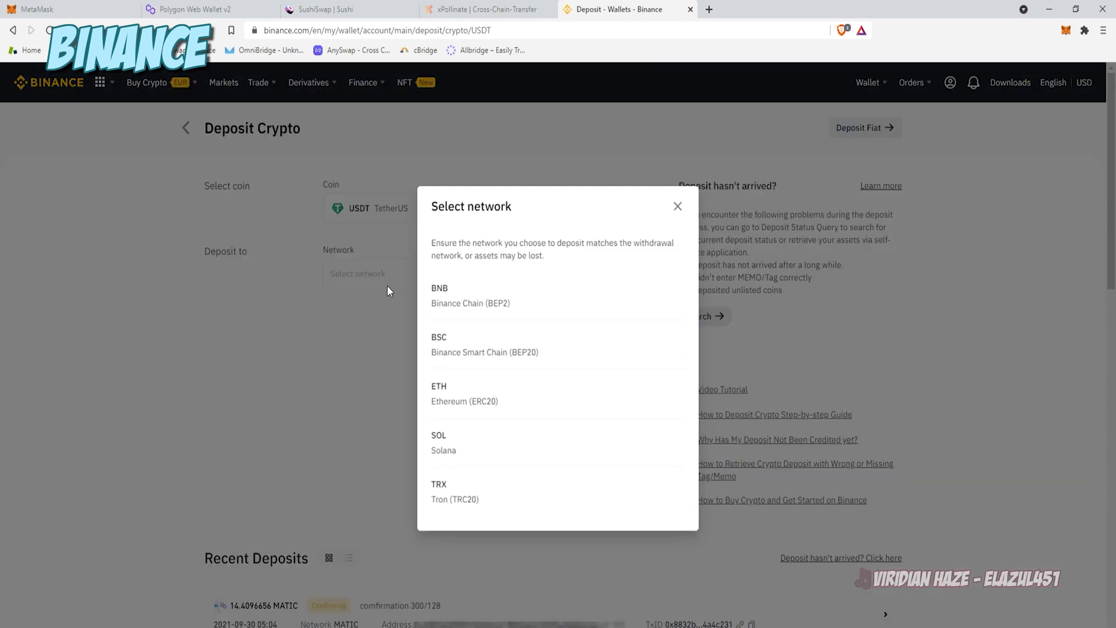
pyautogui.moveTo(589, 499)
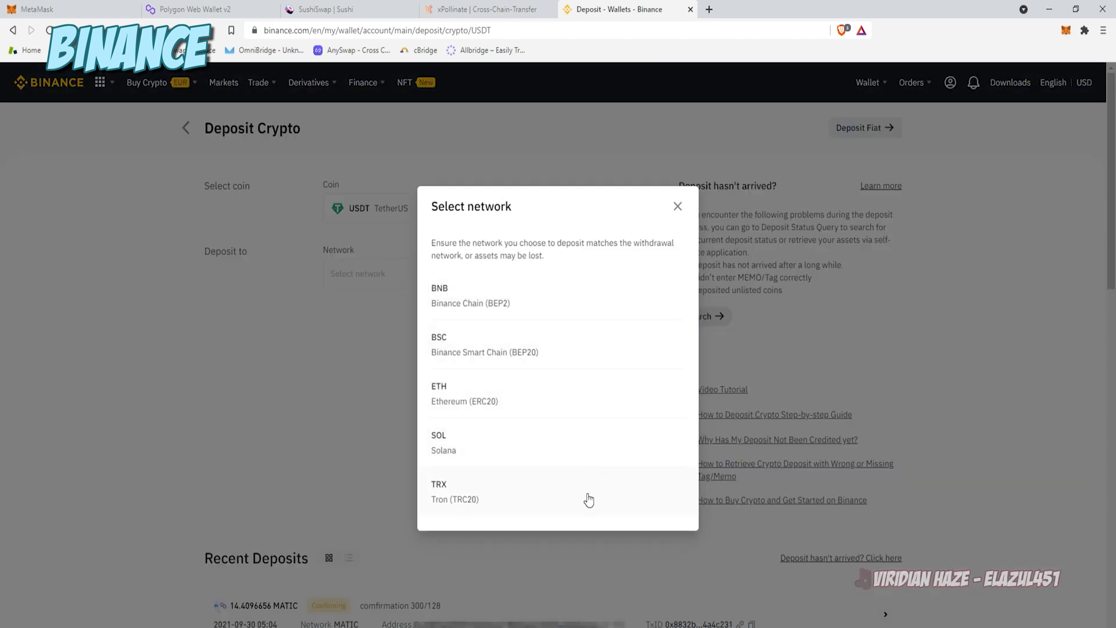
pyautogui.moveTo(459, 362)
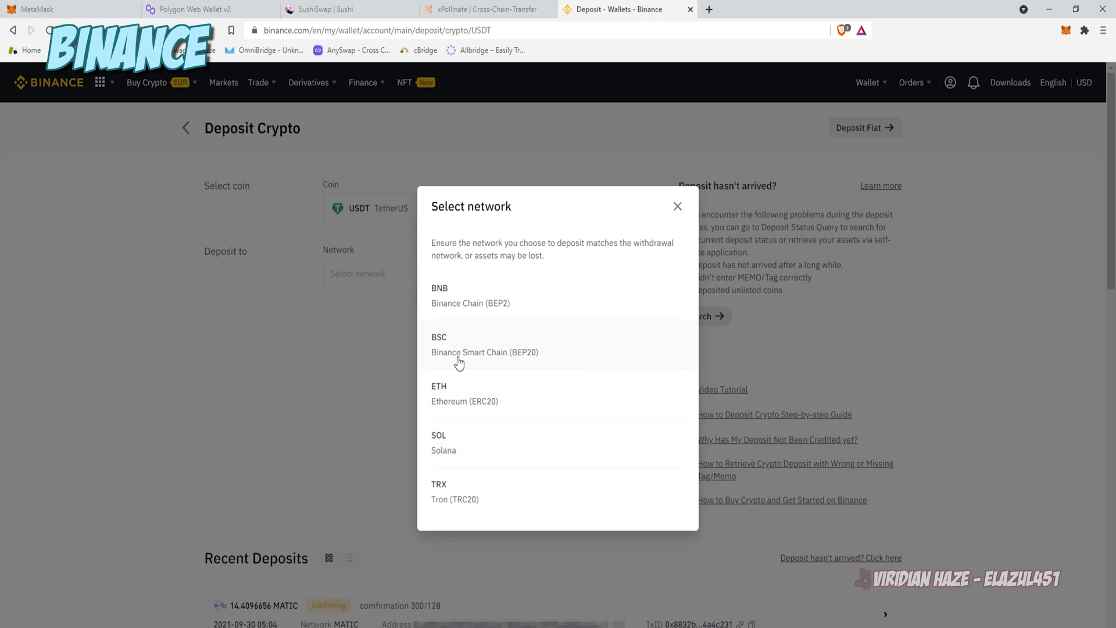
pyautogui.moveTo(548, 356)
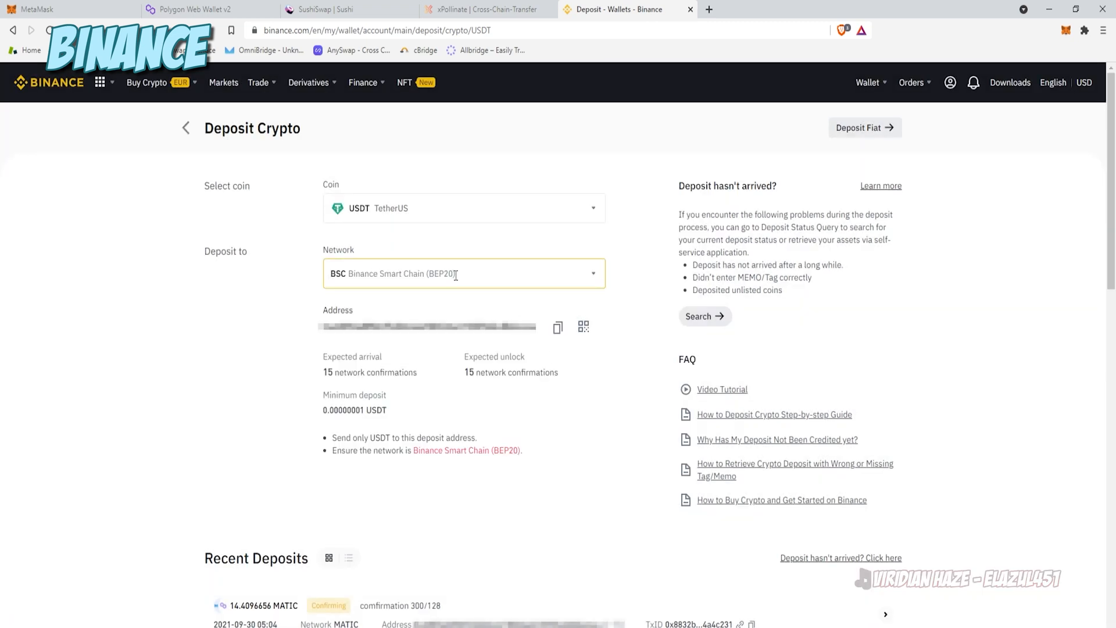
pyautogui.moveTo(596, 398)
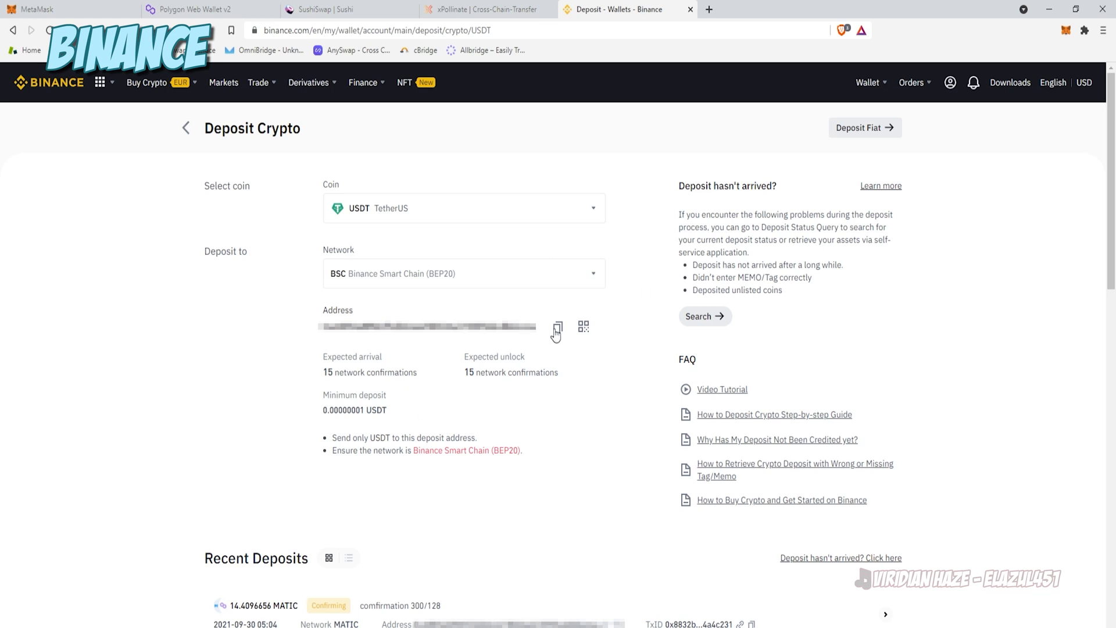
pyautogui.click(557, 326)
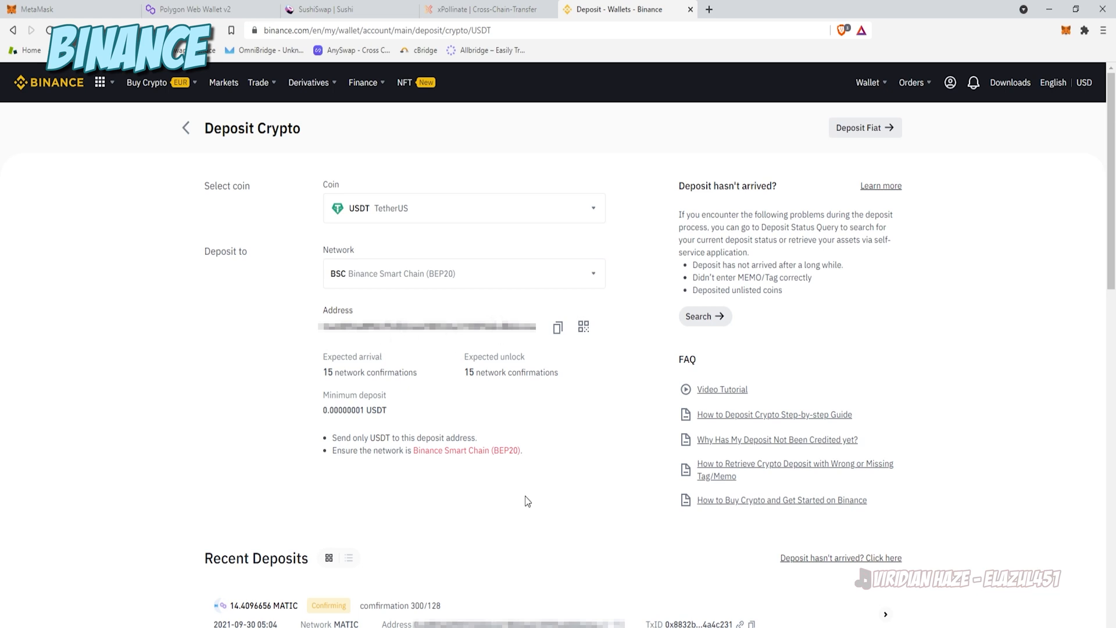
pyautogui.moveTo(352, 618)
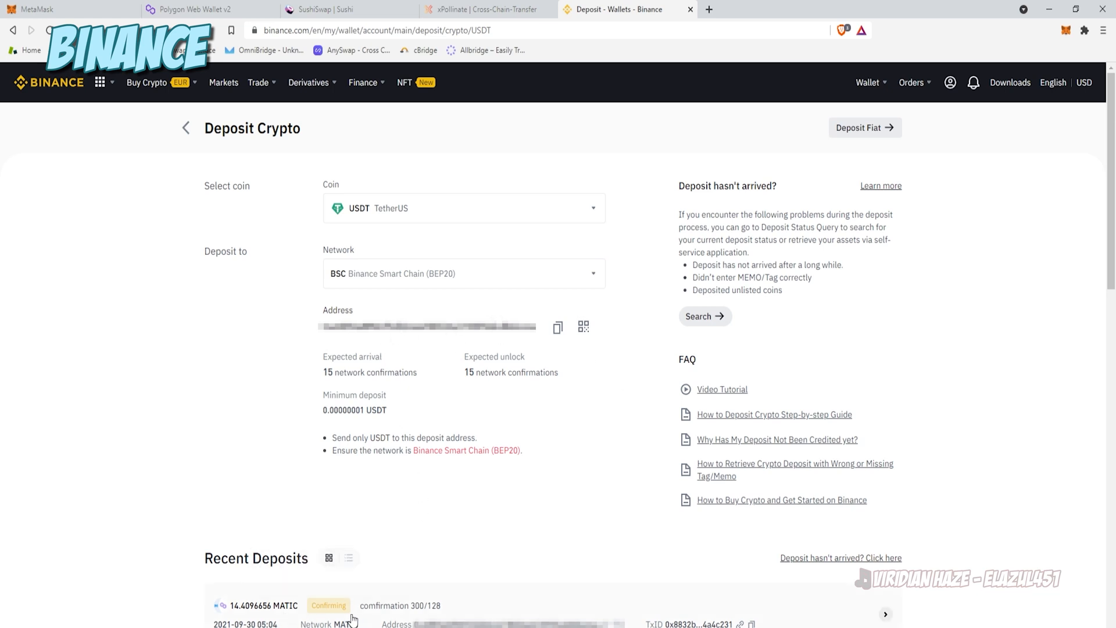
pyautogui.moveTo(350, 619)
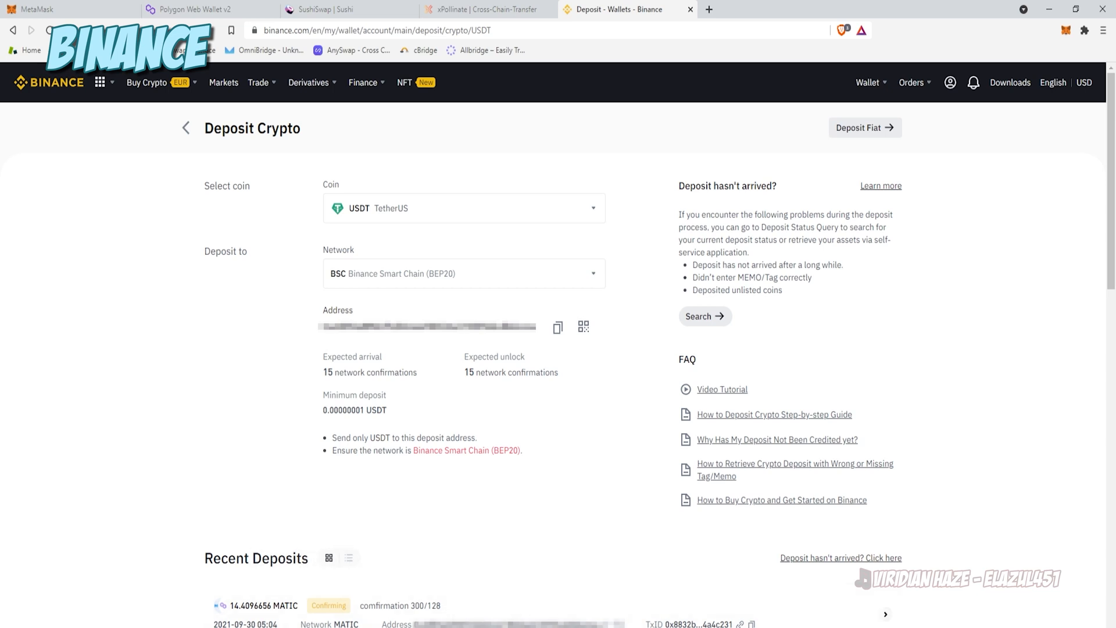
pyautogui.moveTo(226, 125)
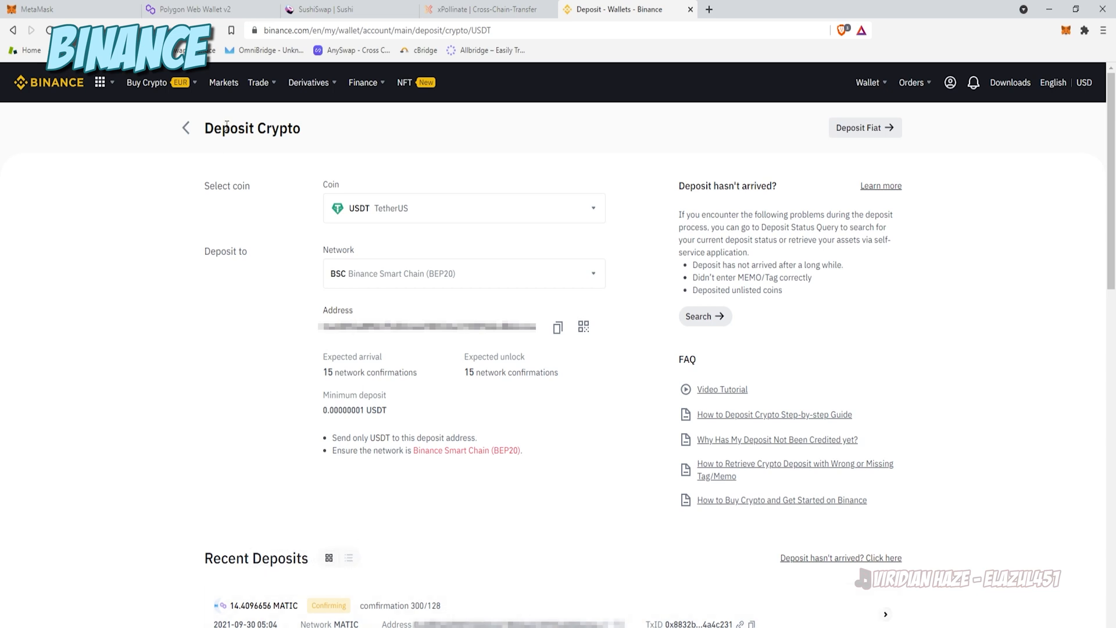
# Set the Binance address as xPollinate receiver and start the 5 USDT swap
pyautogui.click(485, 9)
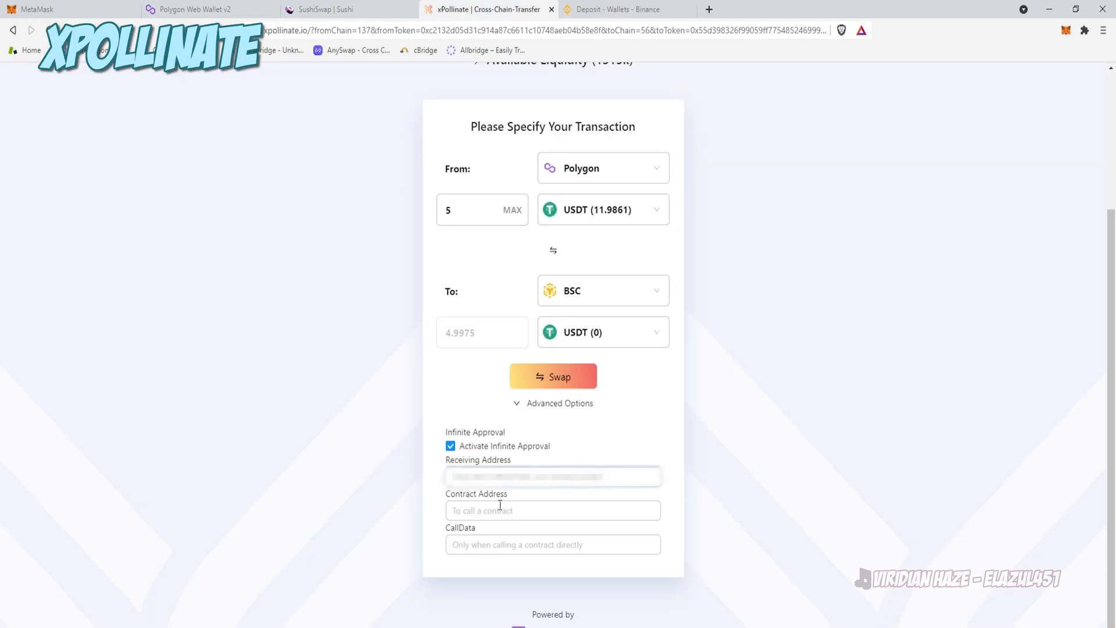
pyautogui.click(552, 377)
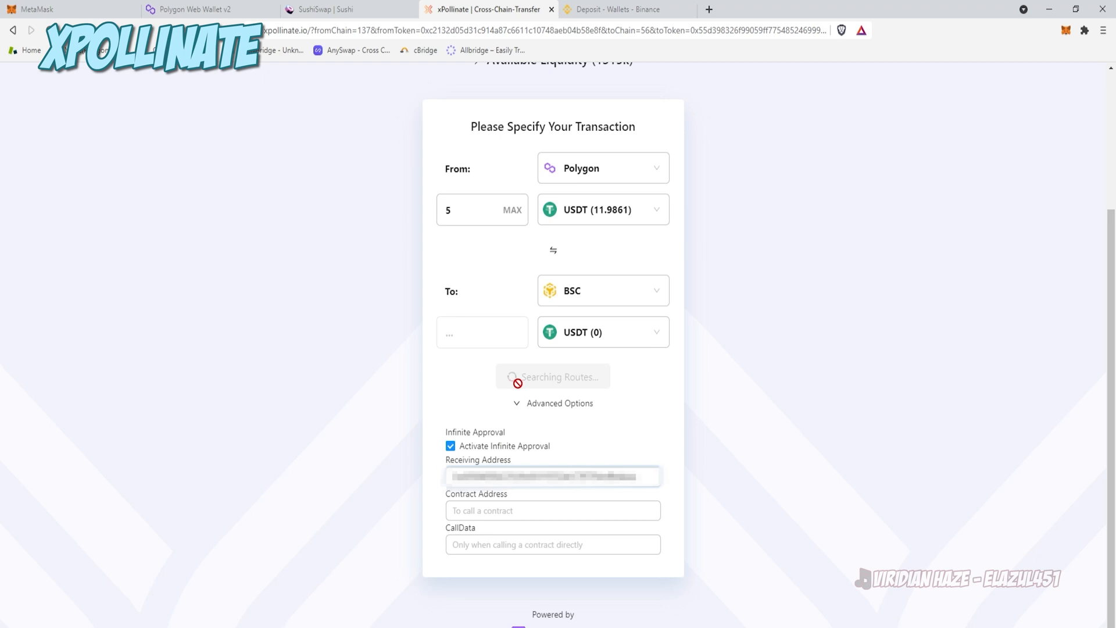
pyautogui.moveTo(621, 421)
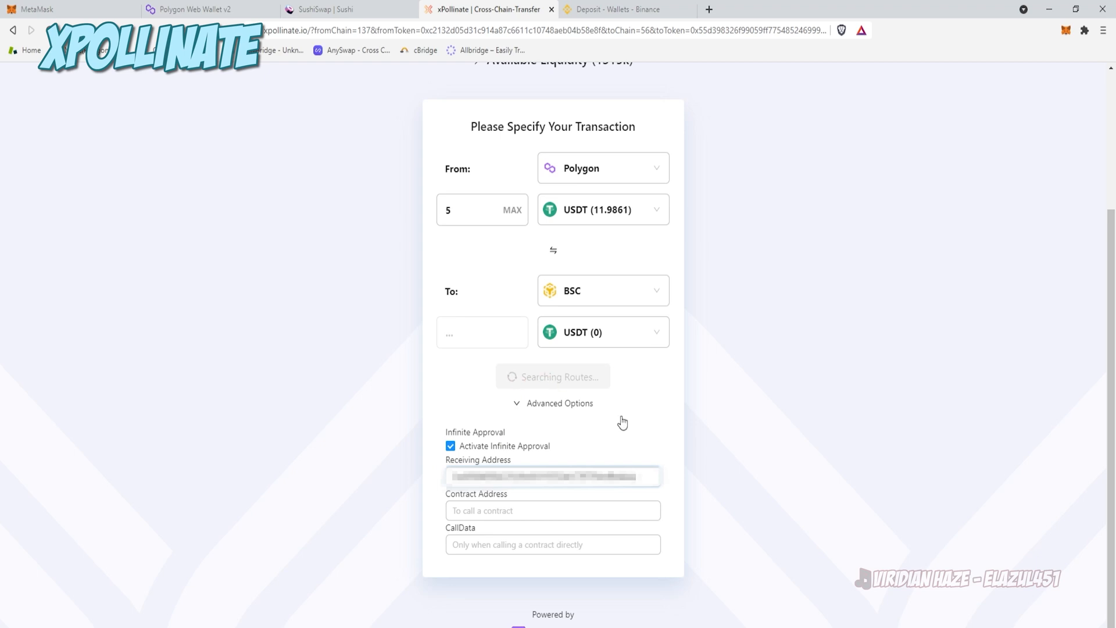
pyautogui.moveTo(459, 375)
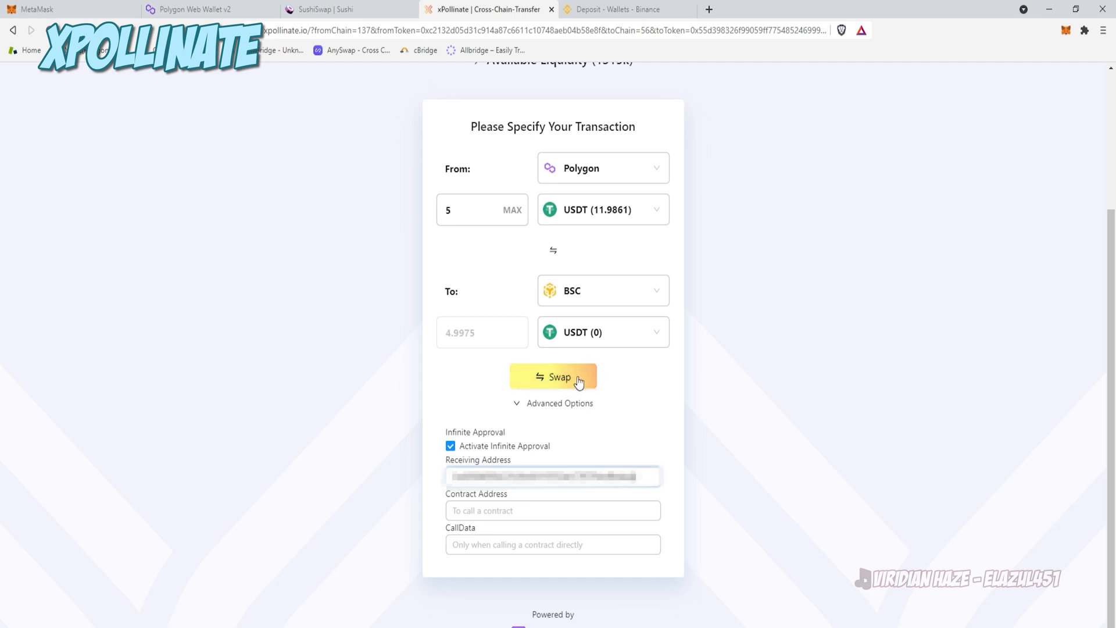
pyautogui.click(553, 376)
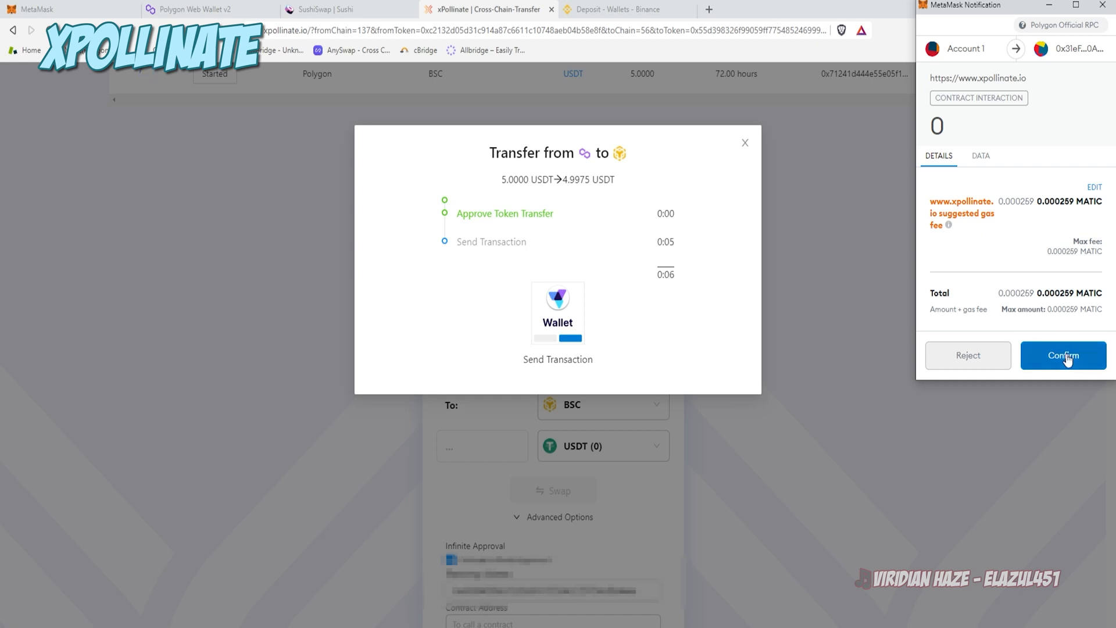
# Confirm the bridge transaction in MetaMask and wait for Receiver Prepared
pyautogui.click(1062, 355)
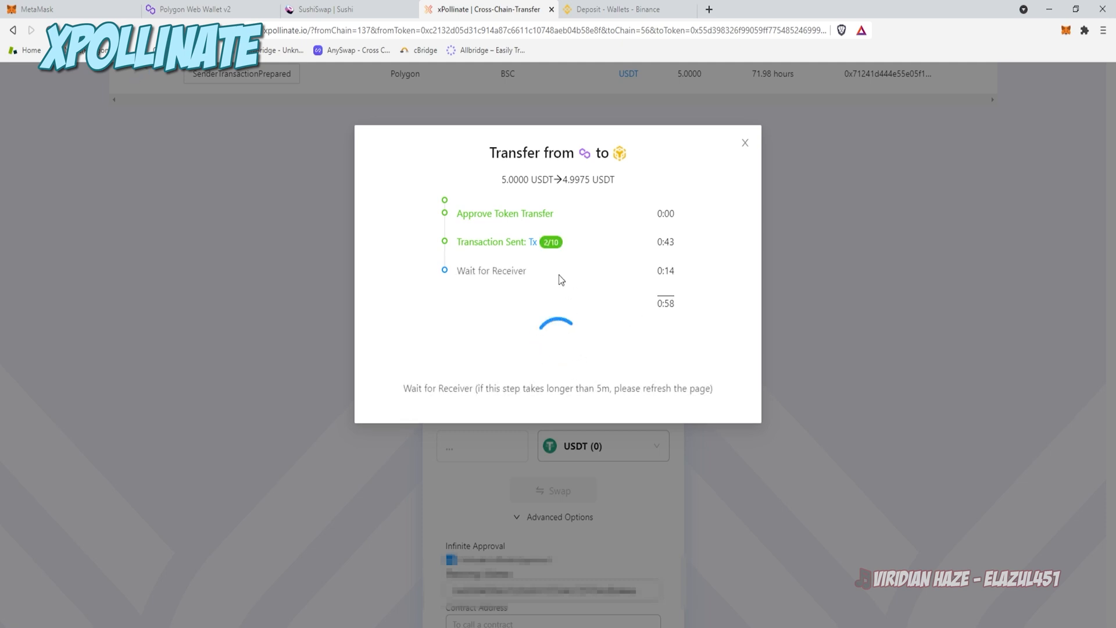
pyautogui.moveTo(549, 242)
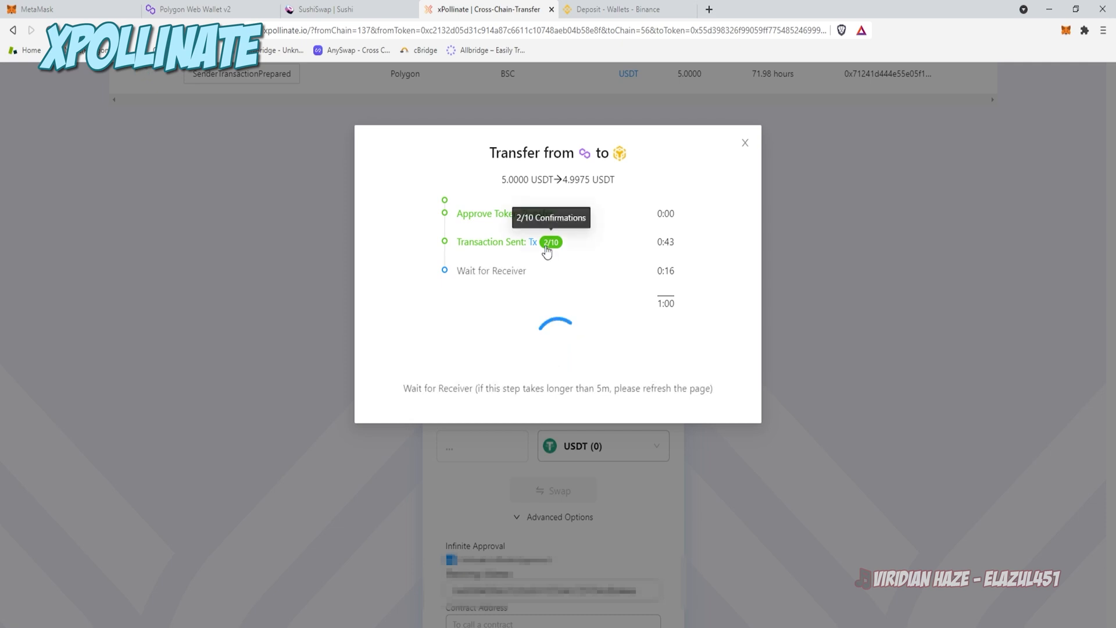
pyautogui.moveTo(695, 282)
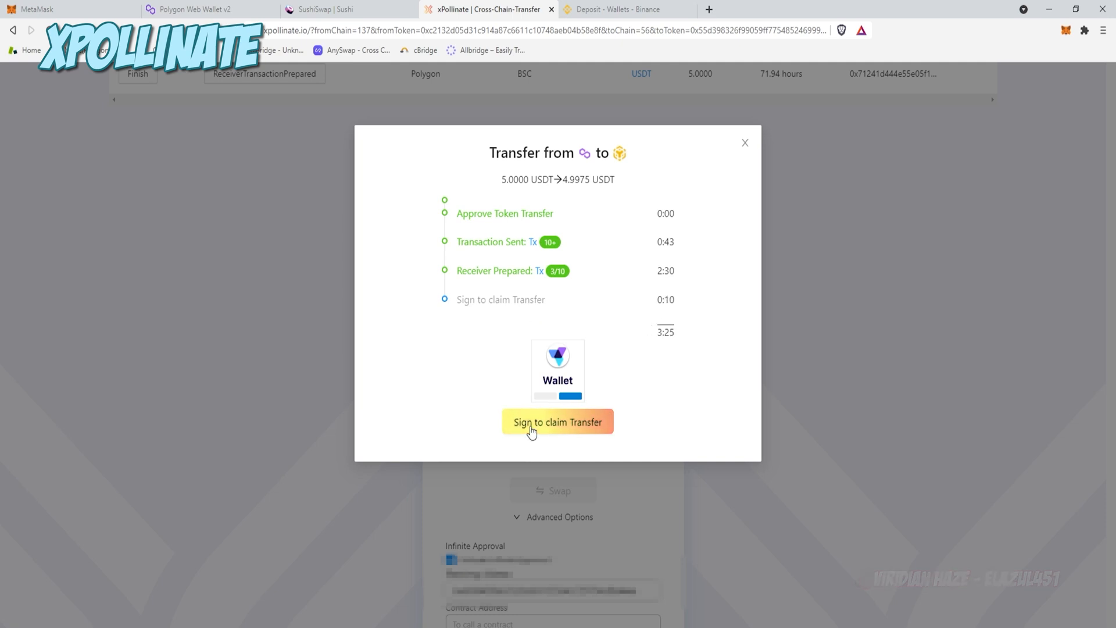
# Request the claim and approve the MetaMask signature request
pyautogui.click(558, 421)
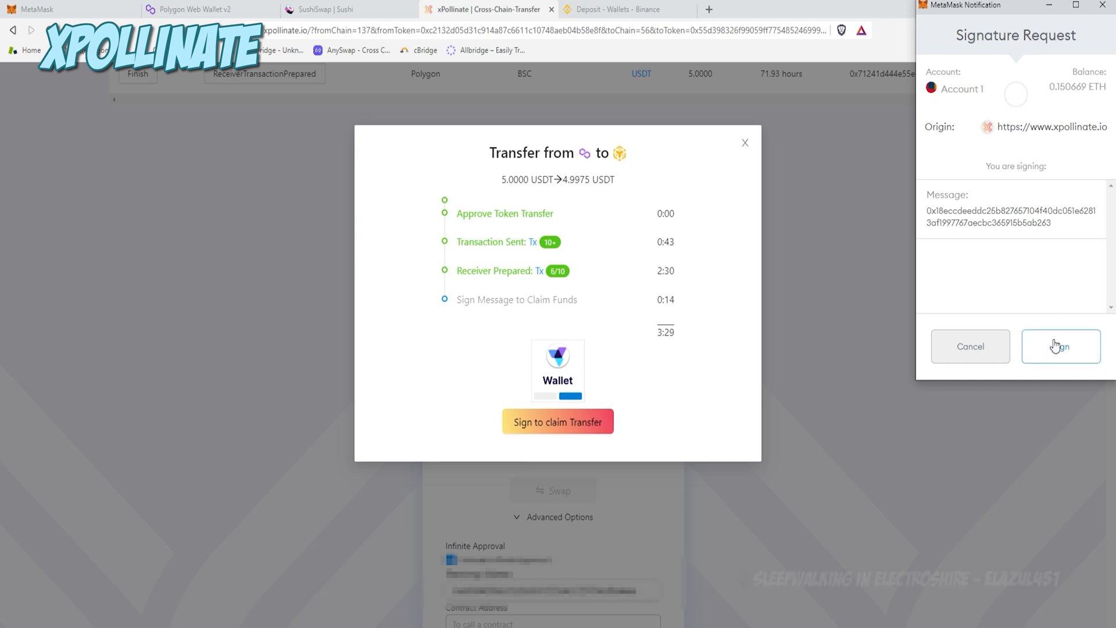
pyautogui.click(1060, 346)
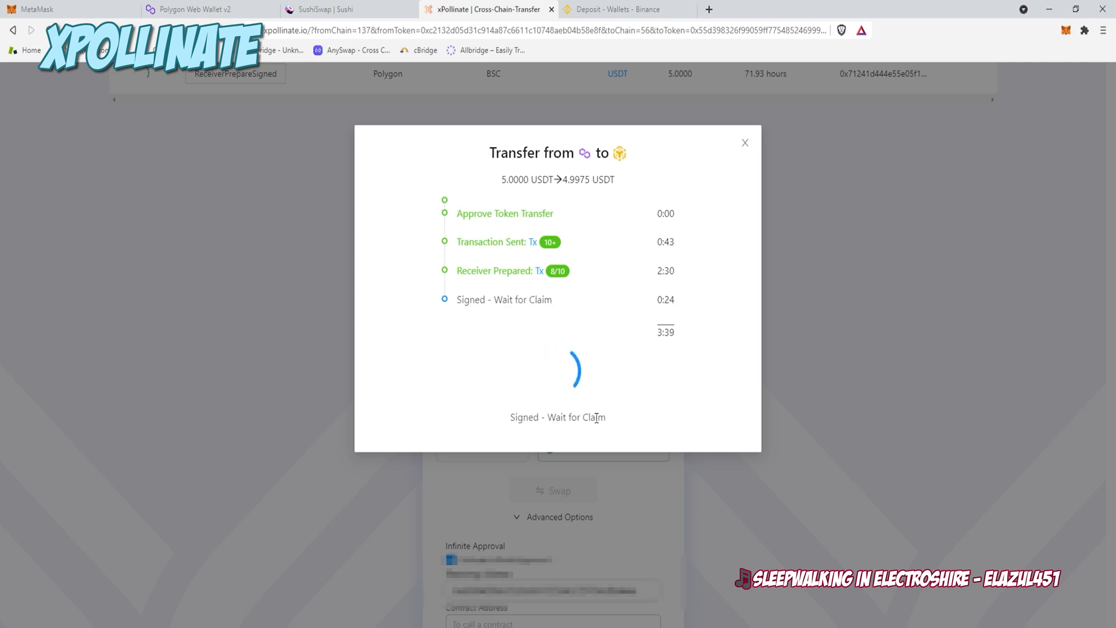
pyautogui.click(745, 142)
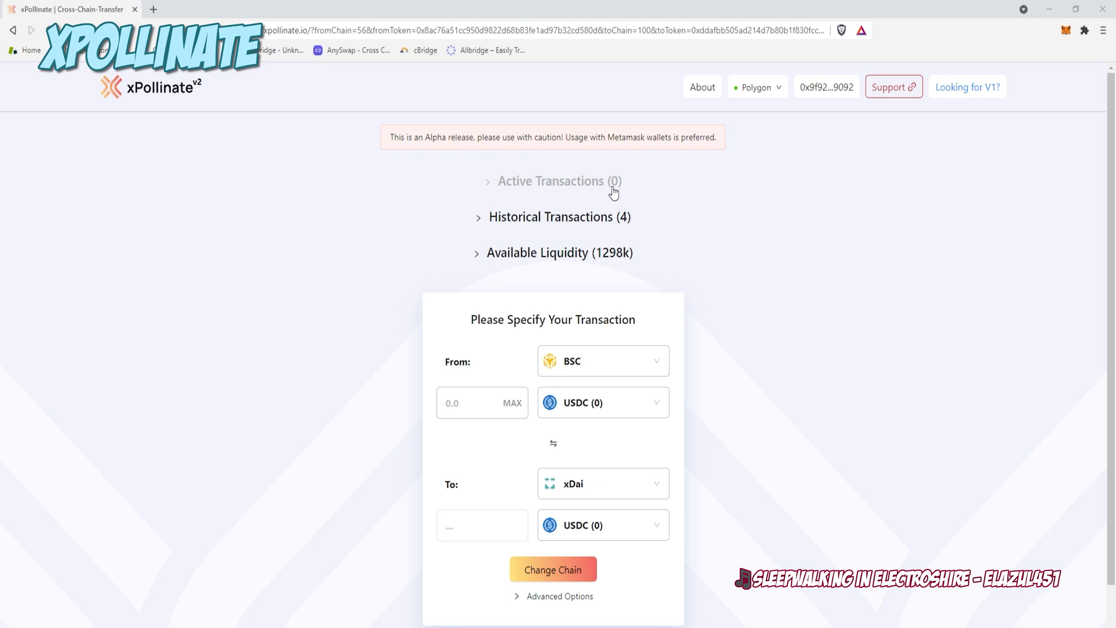
pyautogui.moveTo(492, 178)
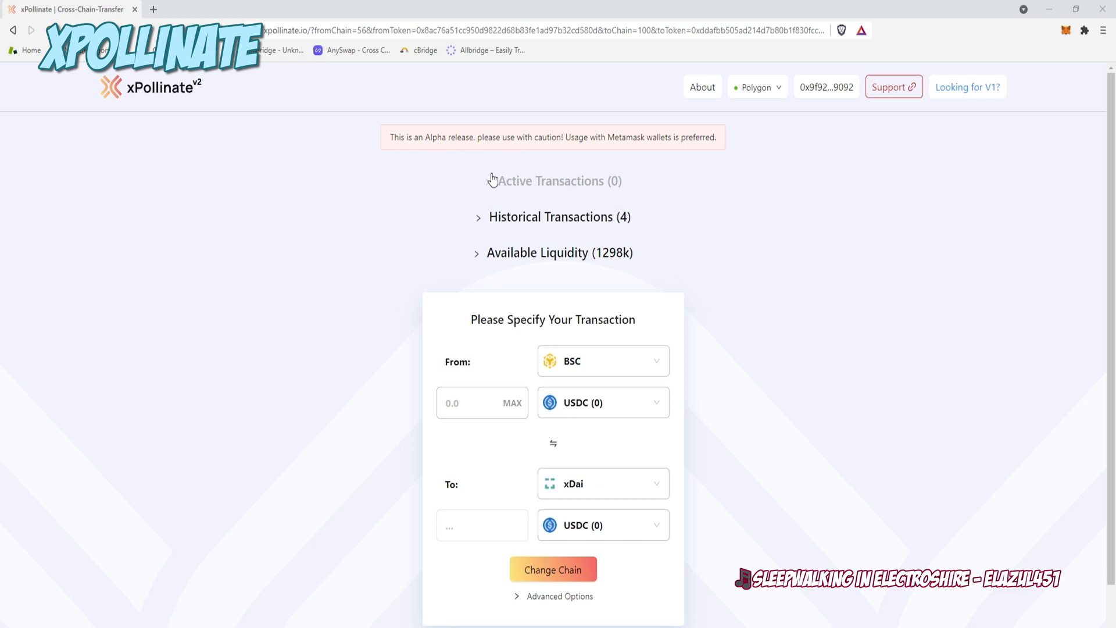
# Check the claimed transfer's confirmations, then return to the Binance deposit page
pyautogui.doubleClick(516, 181)
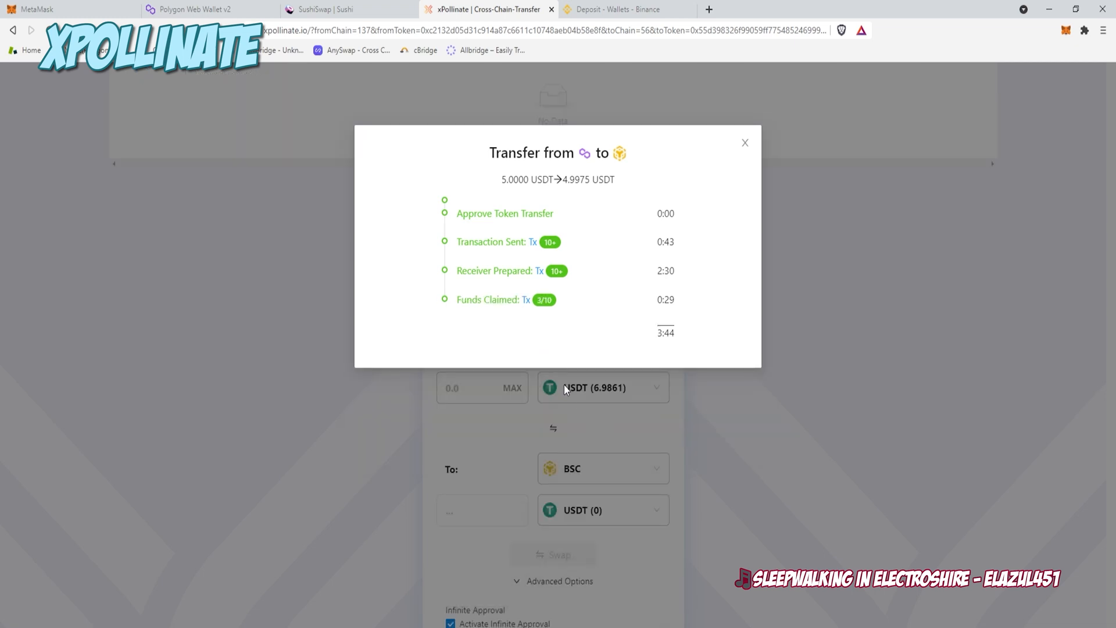
pyautogui.moveTo(545, 300)
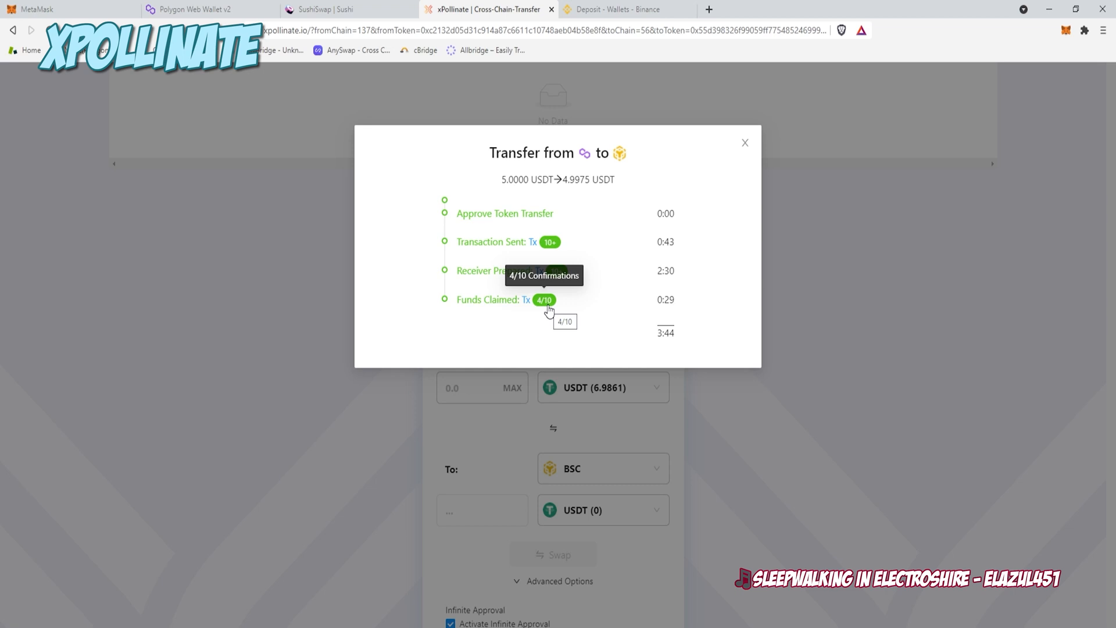
pyautogui.click(625, 9)
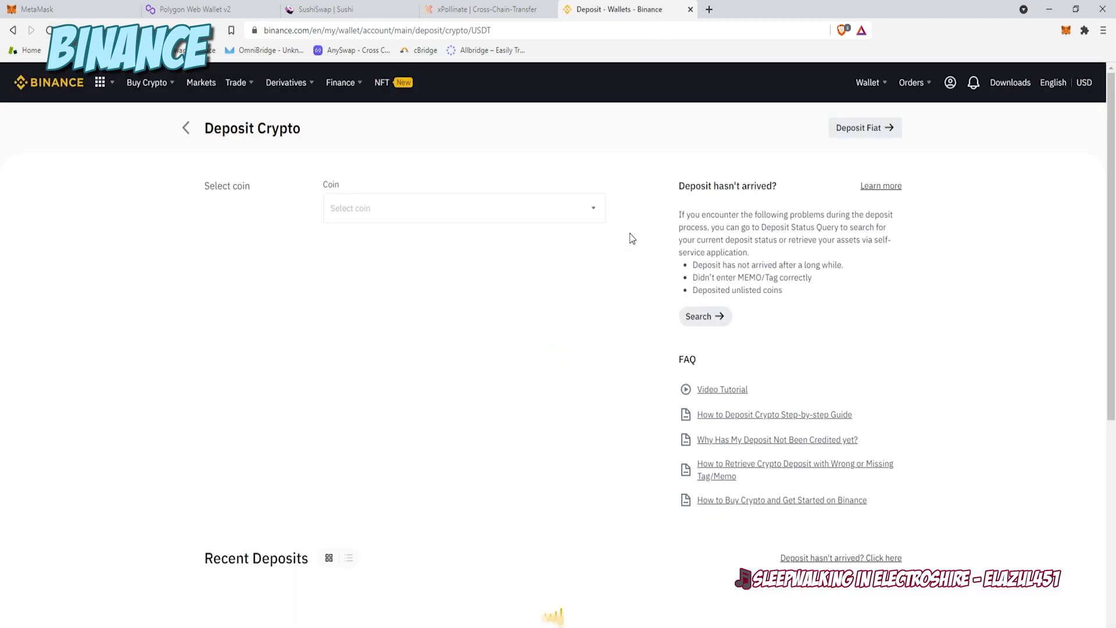
# Find the 4.9975 USDT BSC deposit and its Deposit Successful notification
pyautogui.click(463, 208)
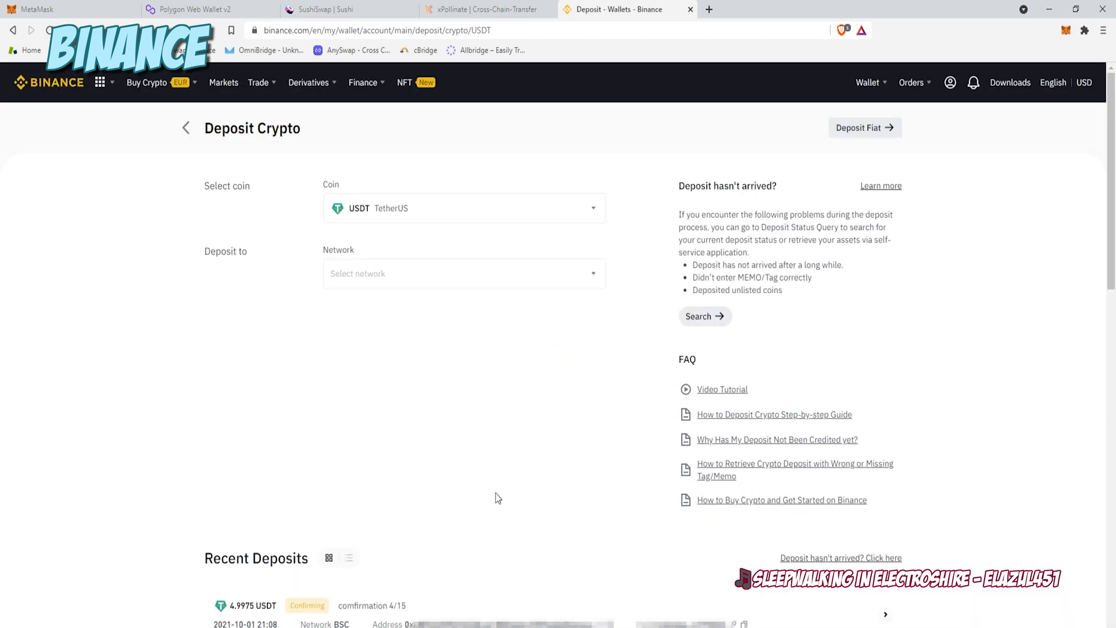
pyautogui.moveTo(306, 606)
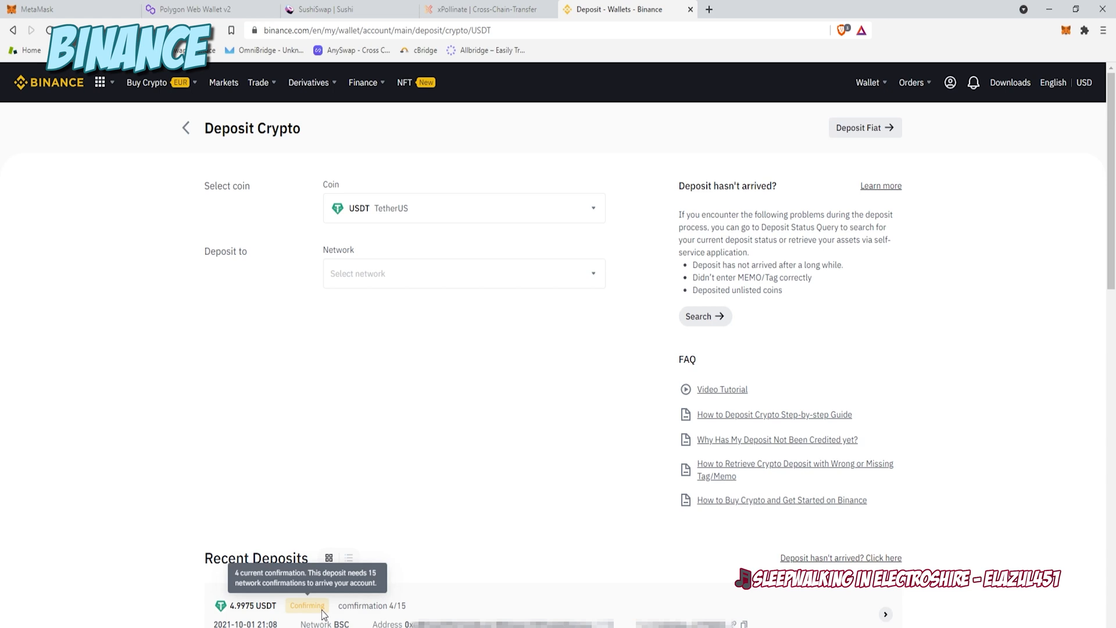
pyautogui.scroll(-3)
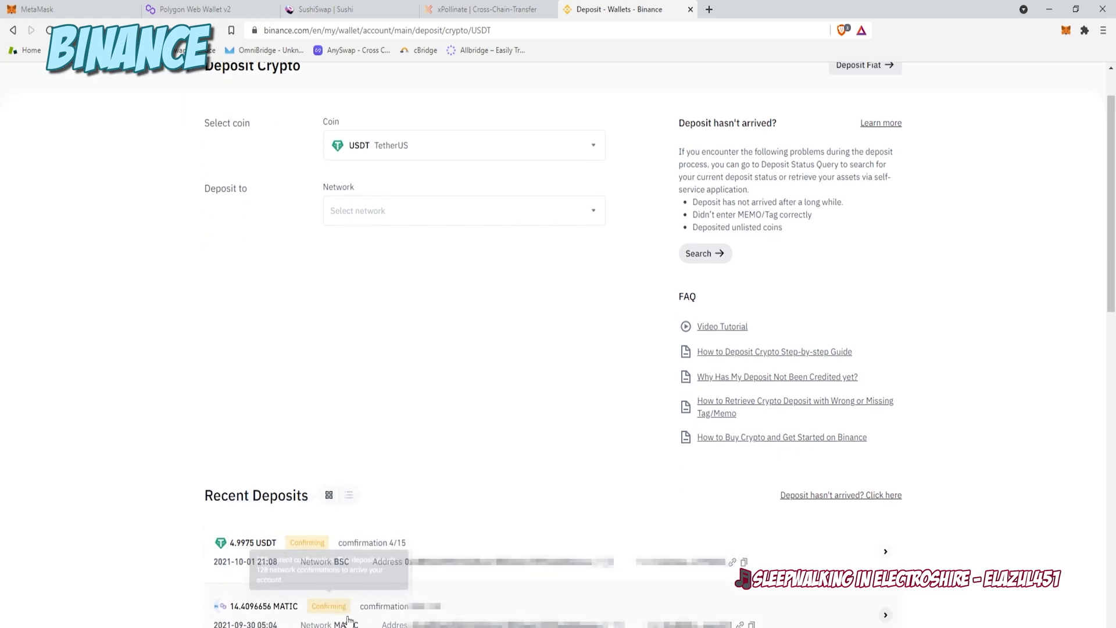
pyautogui.moveTo(480, 437)
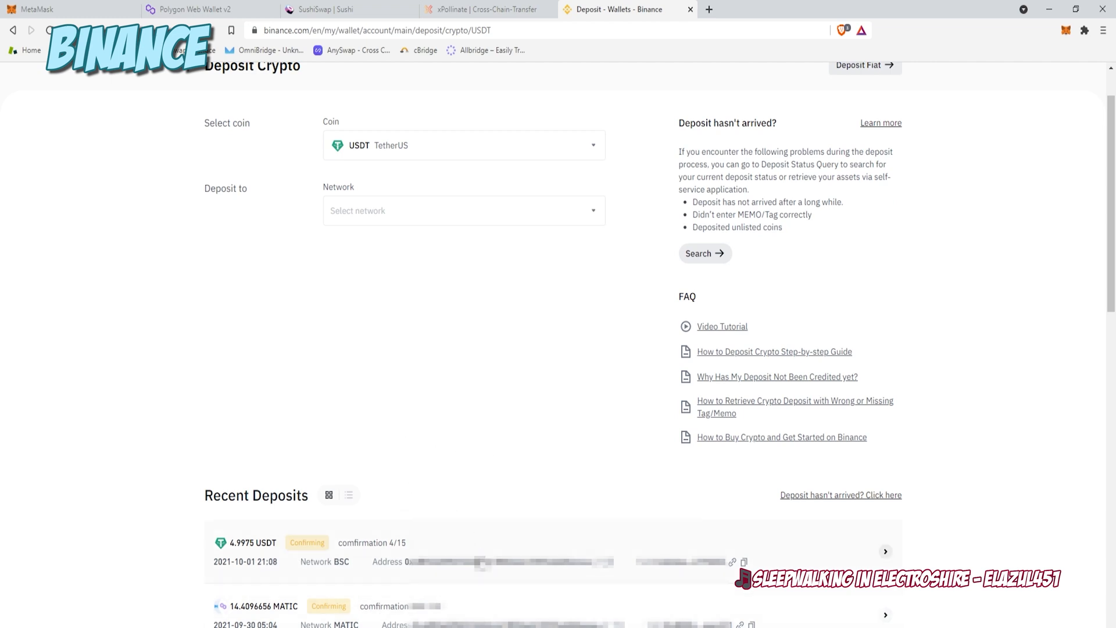
pyautogui.scroll(3)
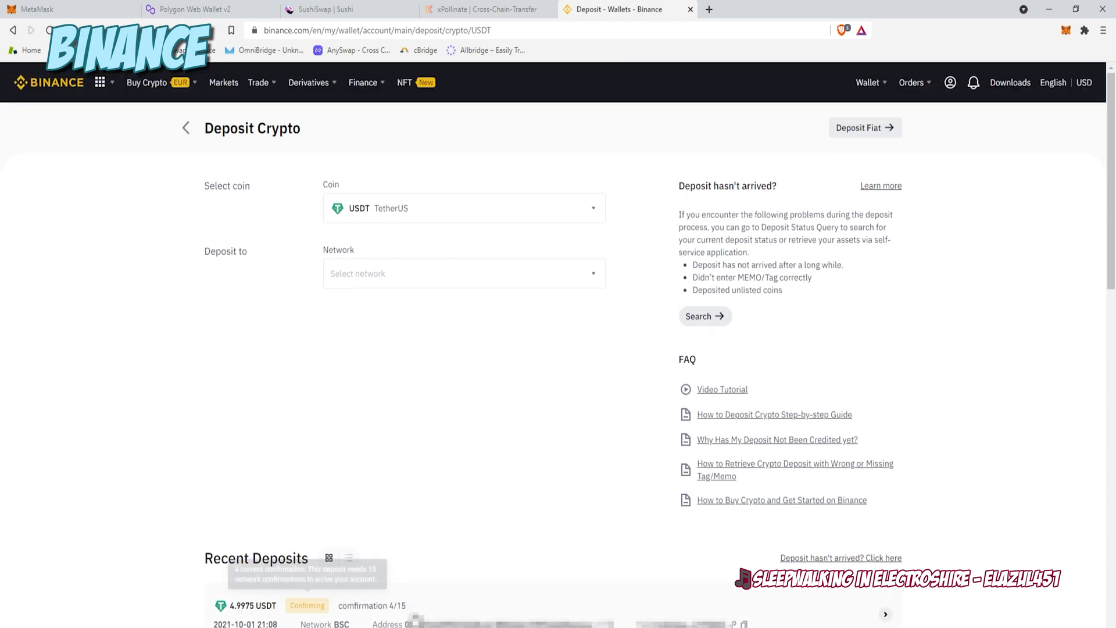
pyautogui.click(973, 83)
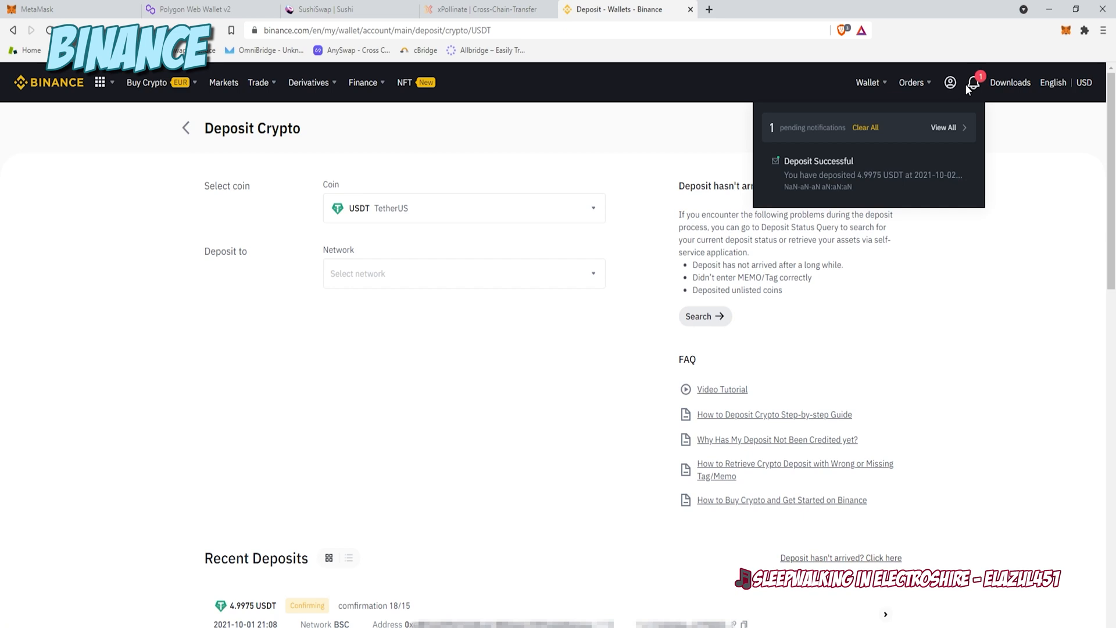
pyautogui.moveTo(955, 84)
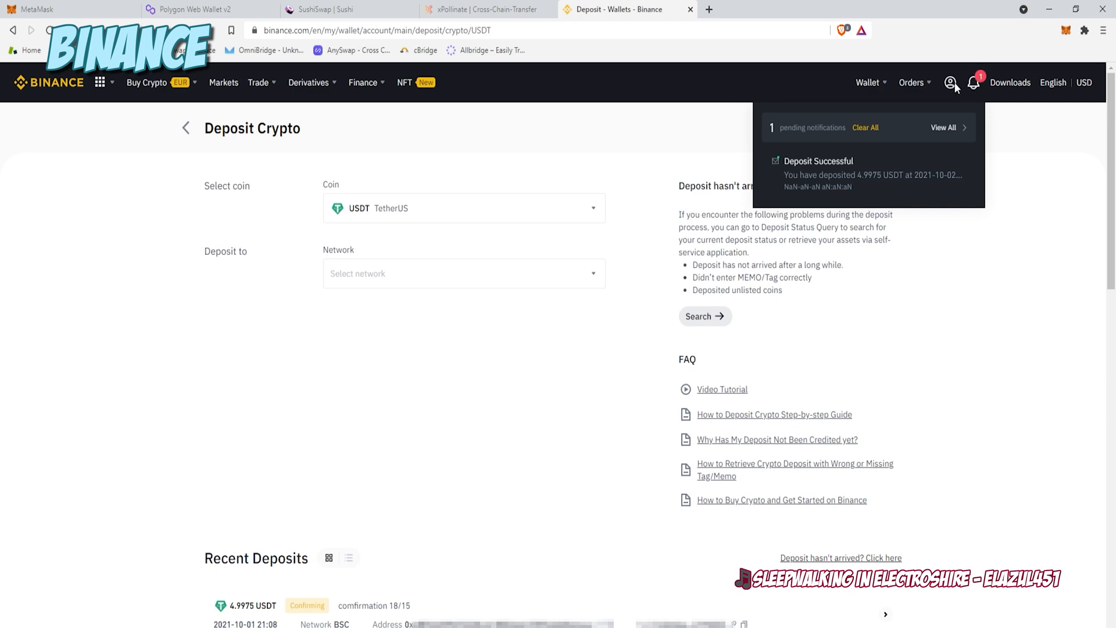